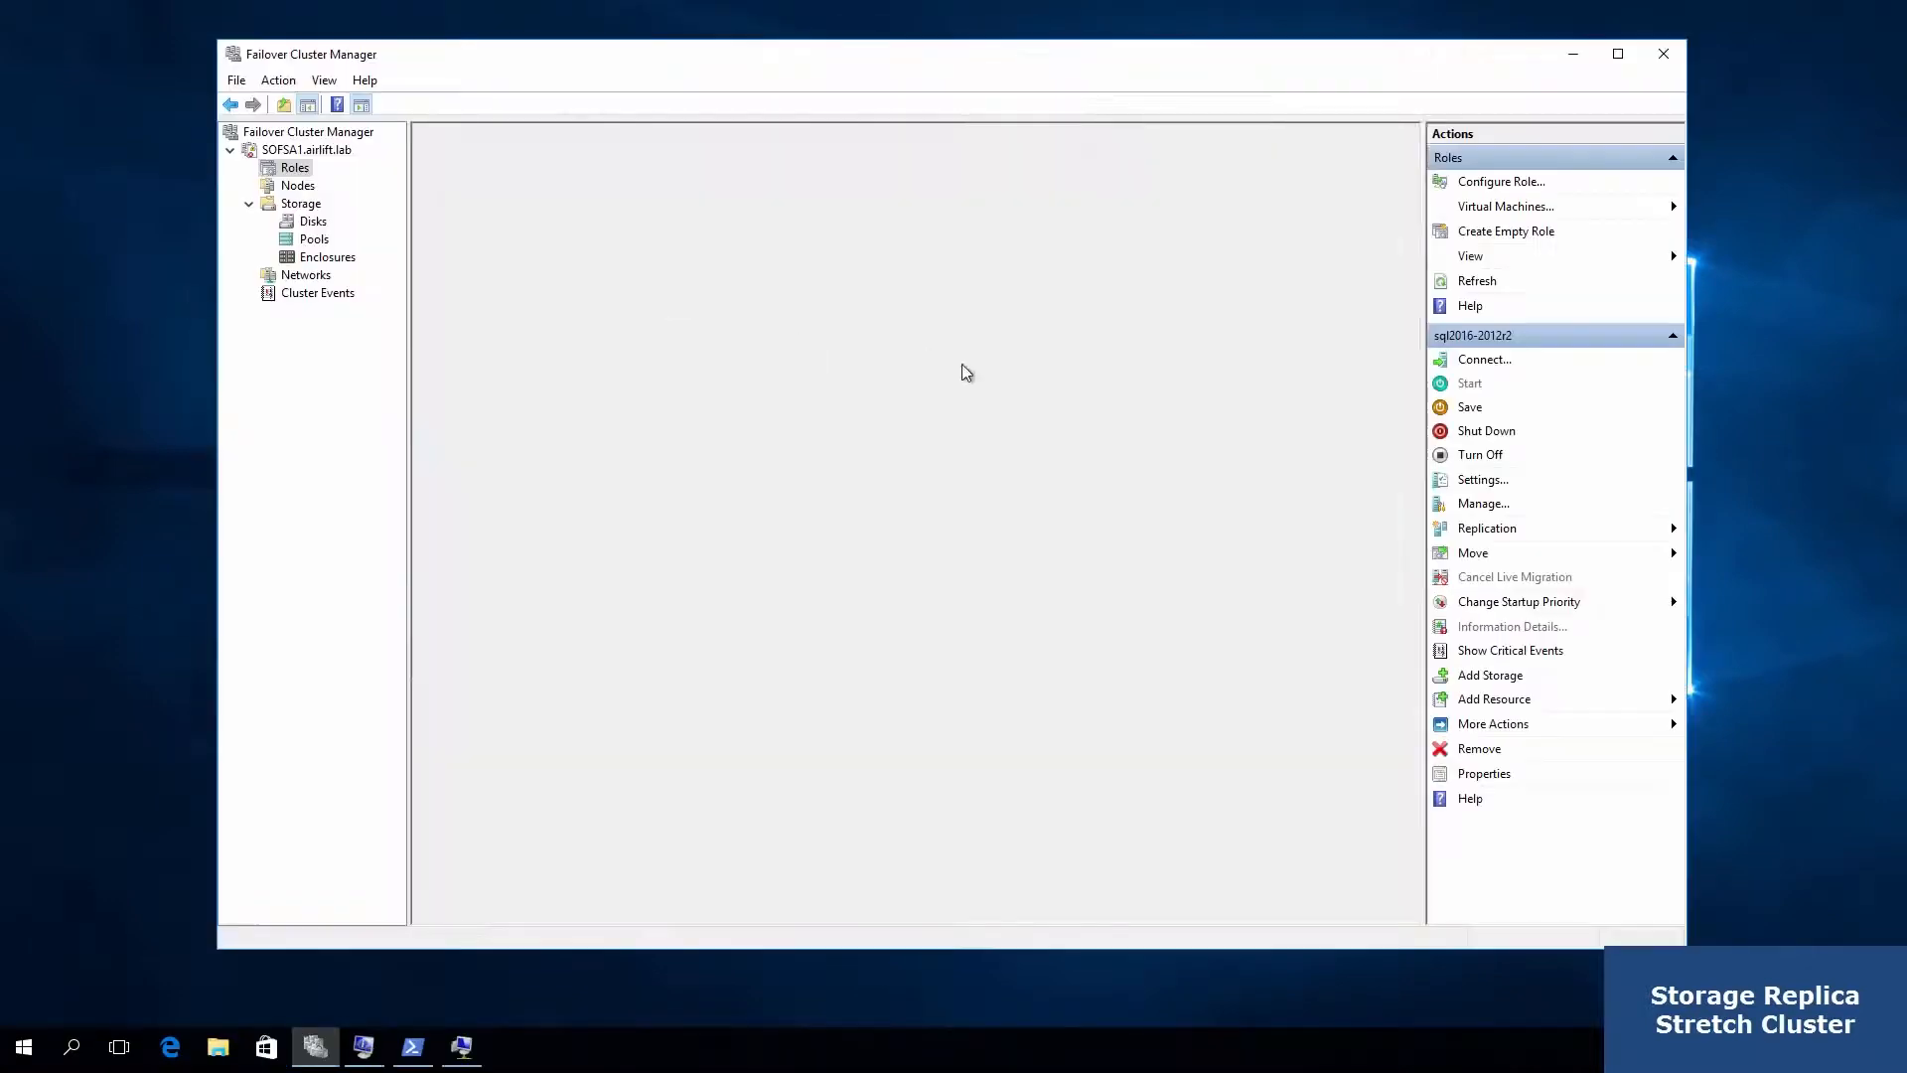
Connect to the nano500 VM console from Roles and sign in as administrator
{"action": "left_click", "coordinate": [294, 167]}
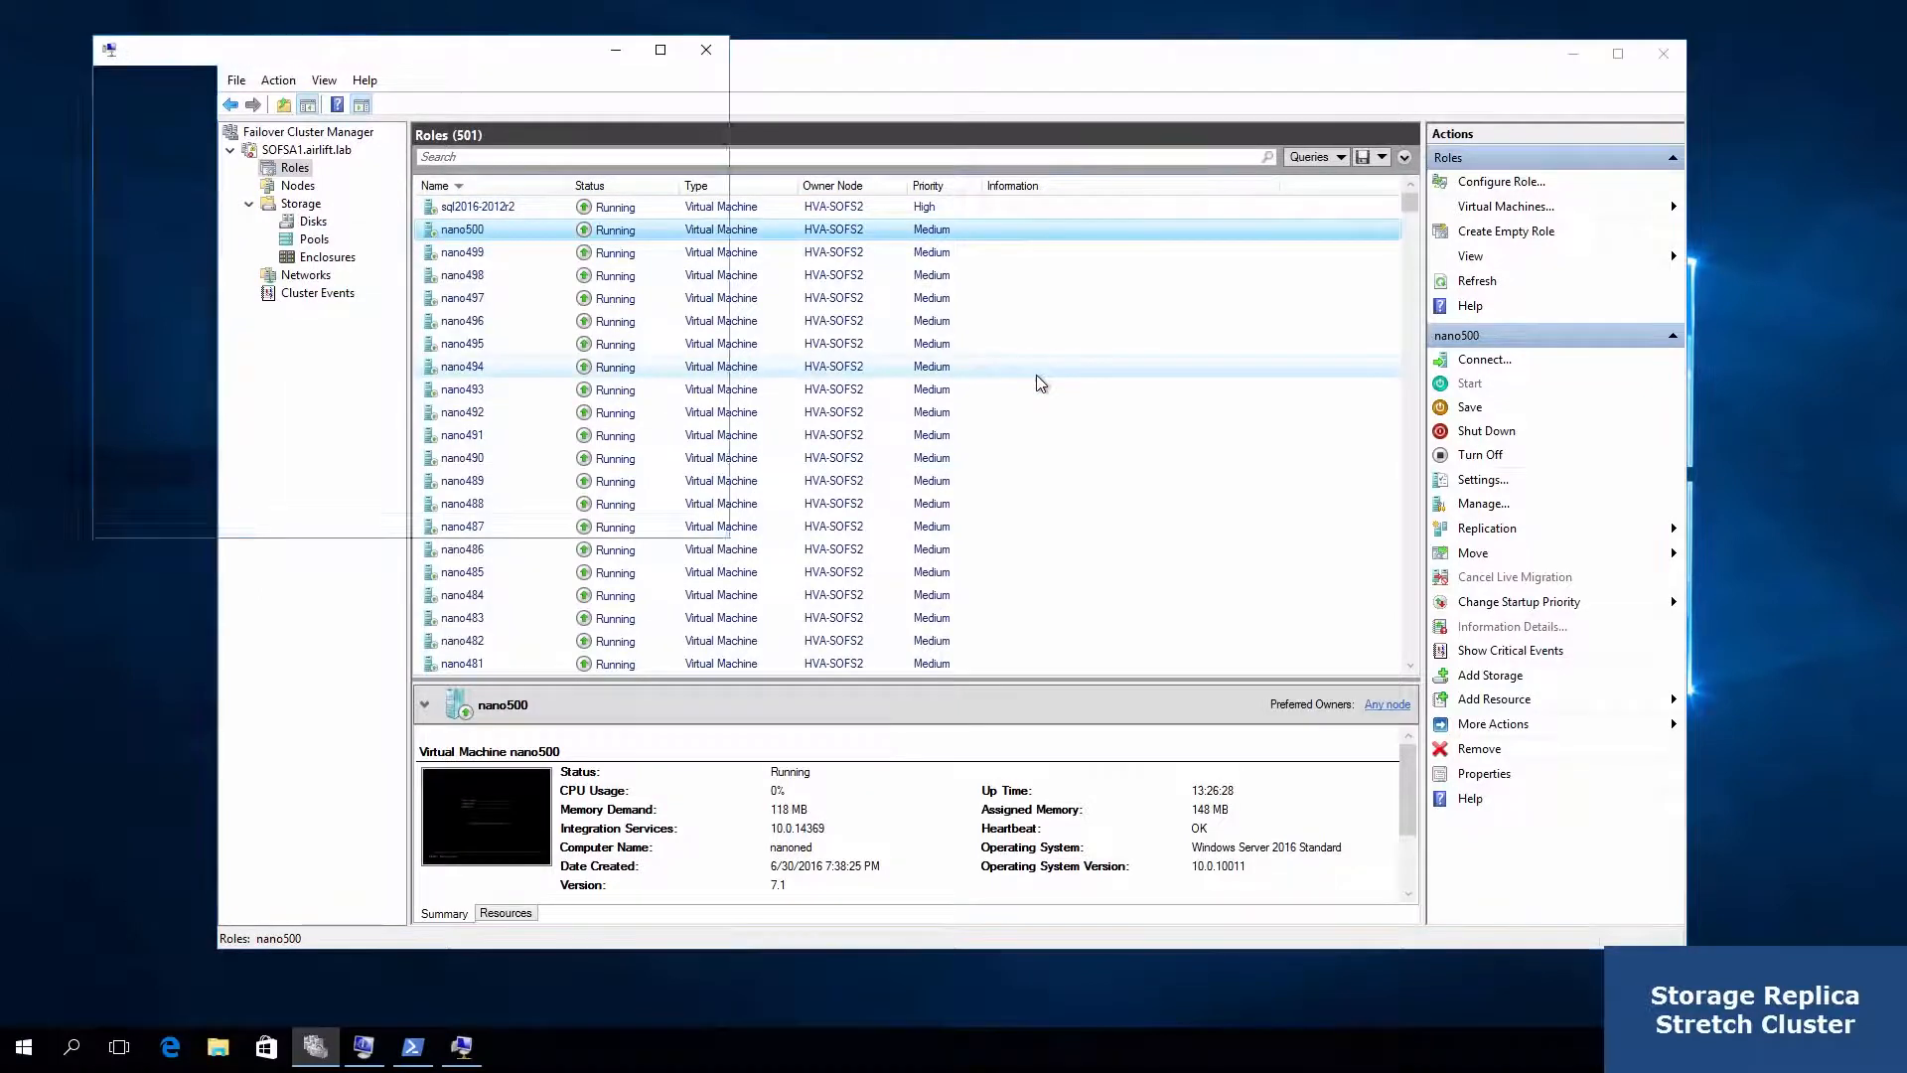
{"action": "left_click", "coordinate": [1483, 359]}
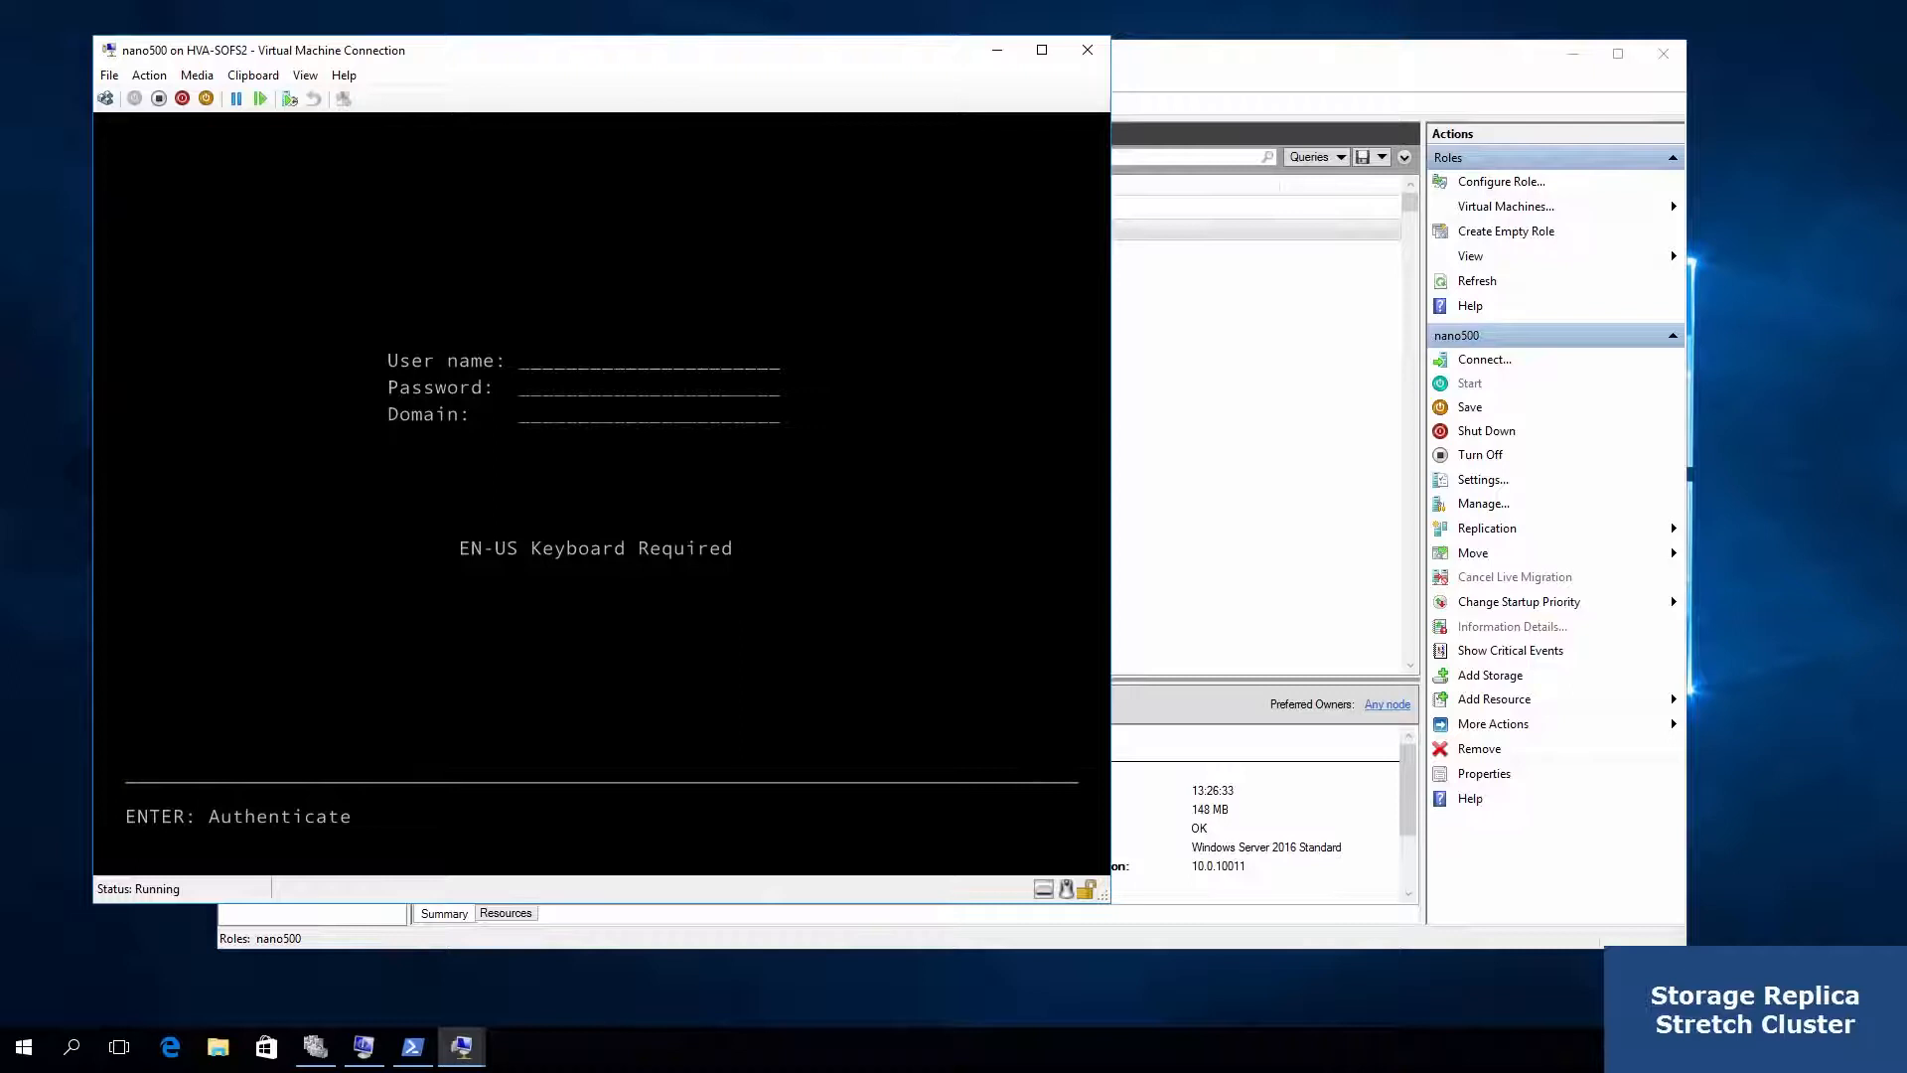
{"action": "type", "text": "administrator"}
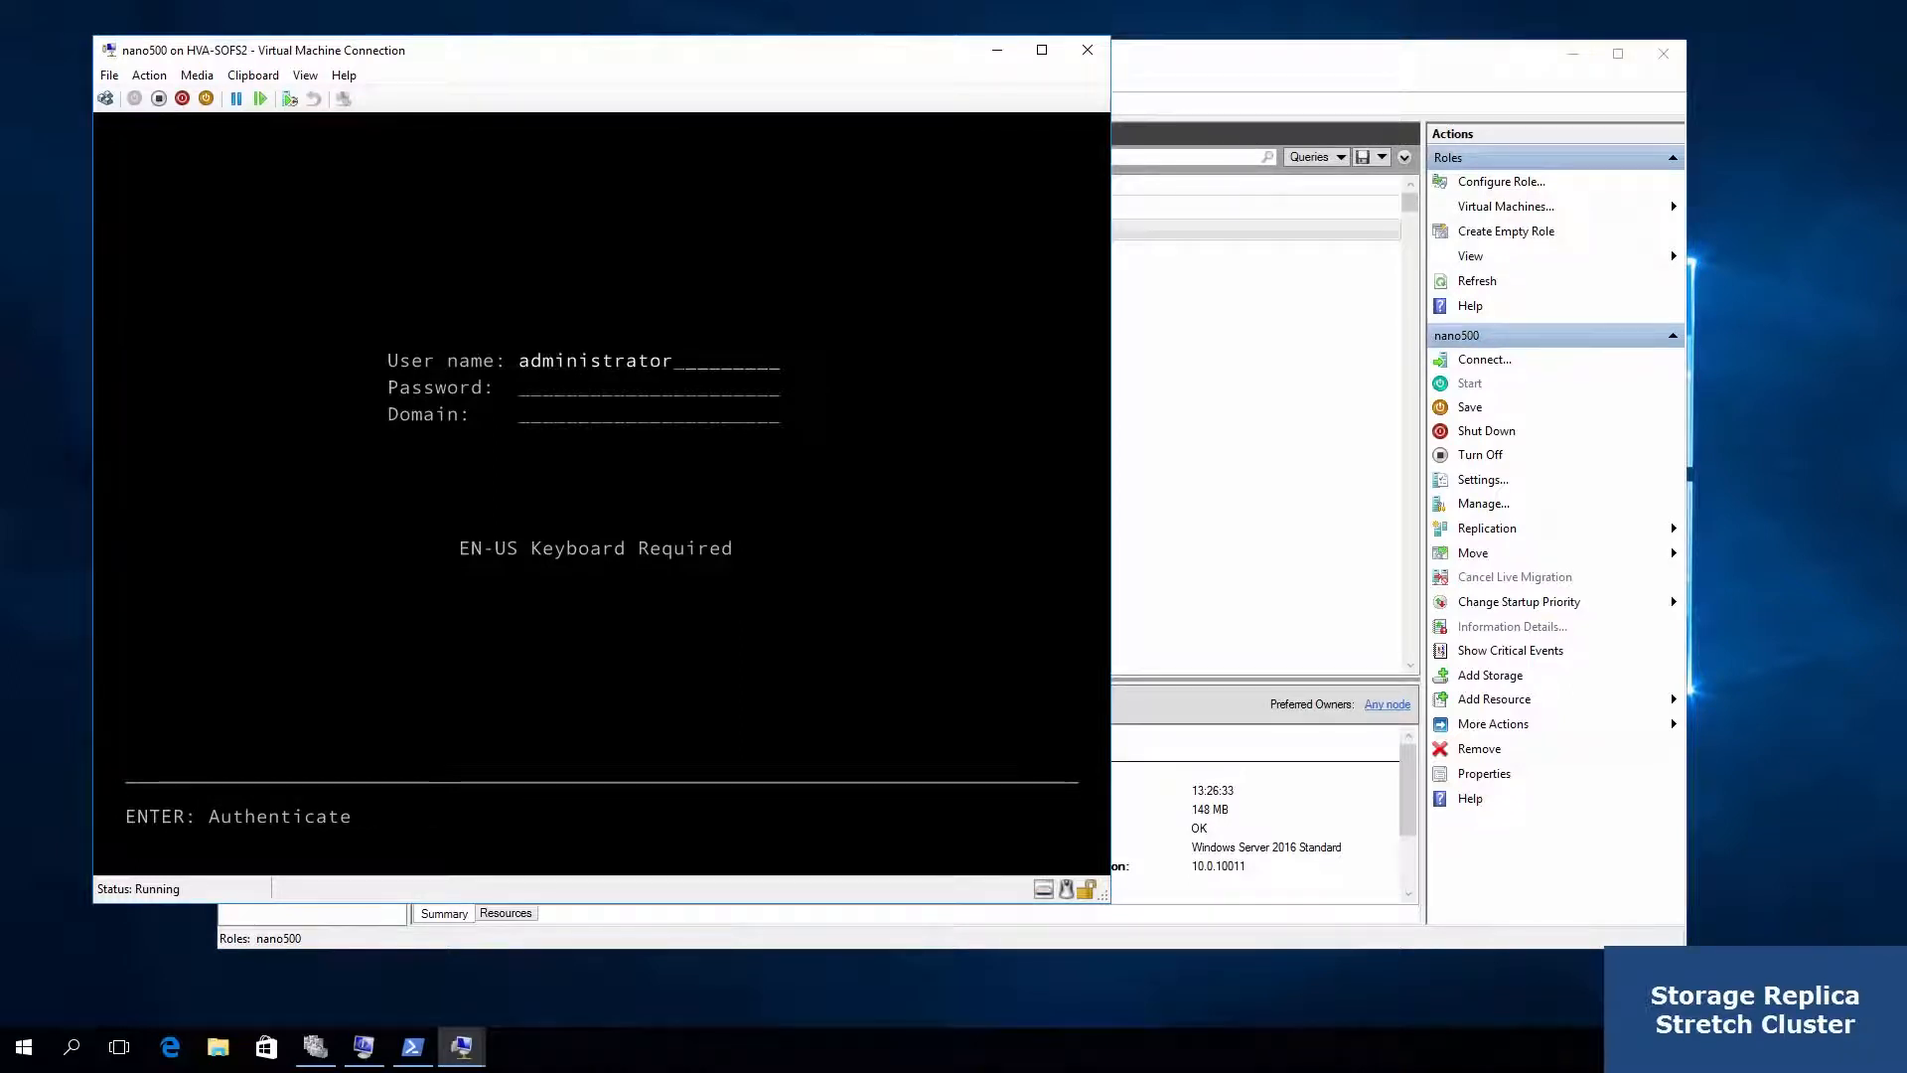
{"action": "type", "text": "*****"}
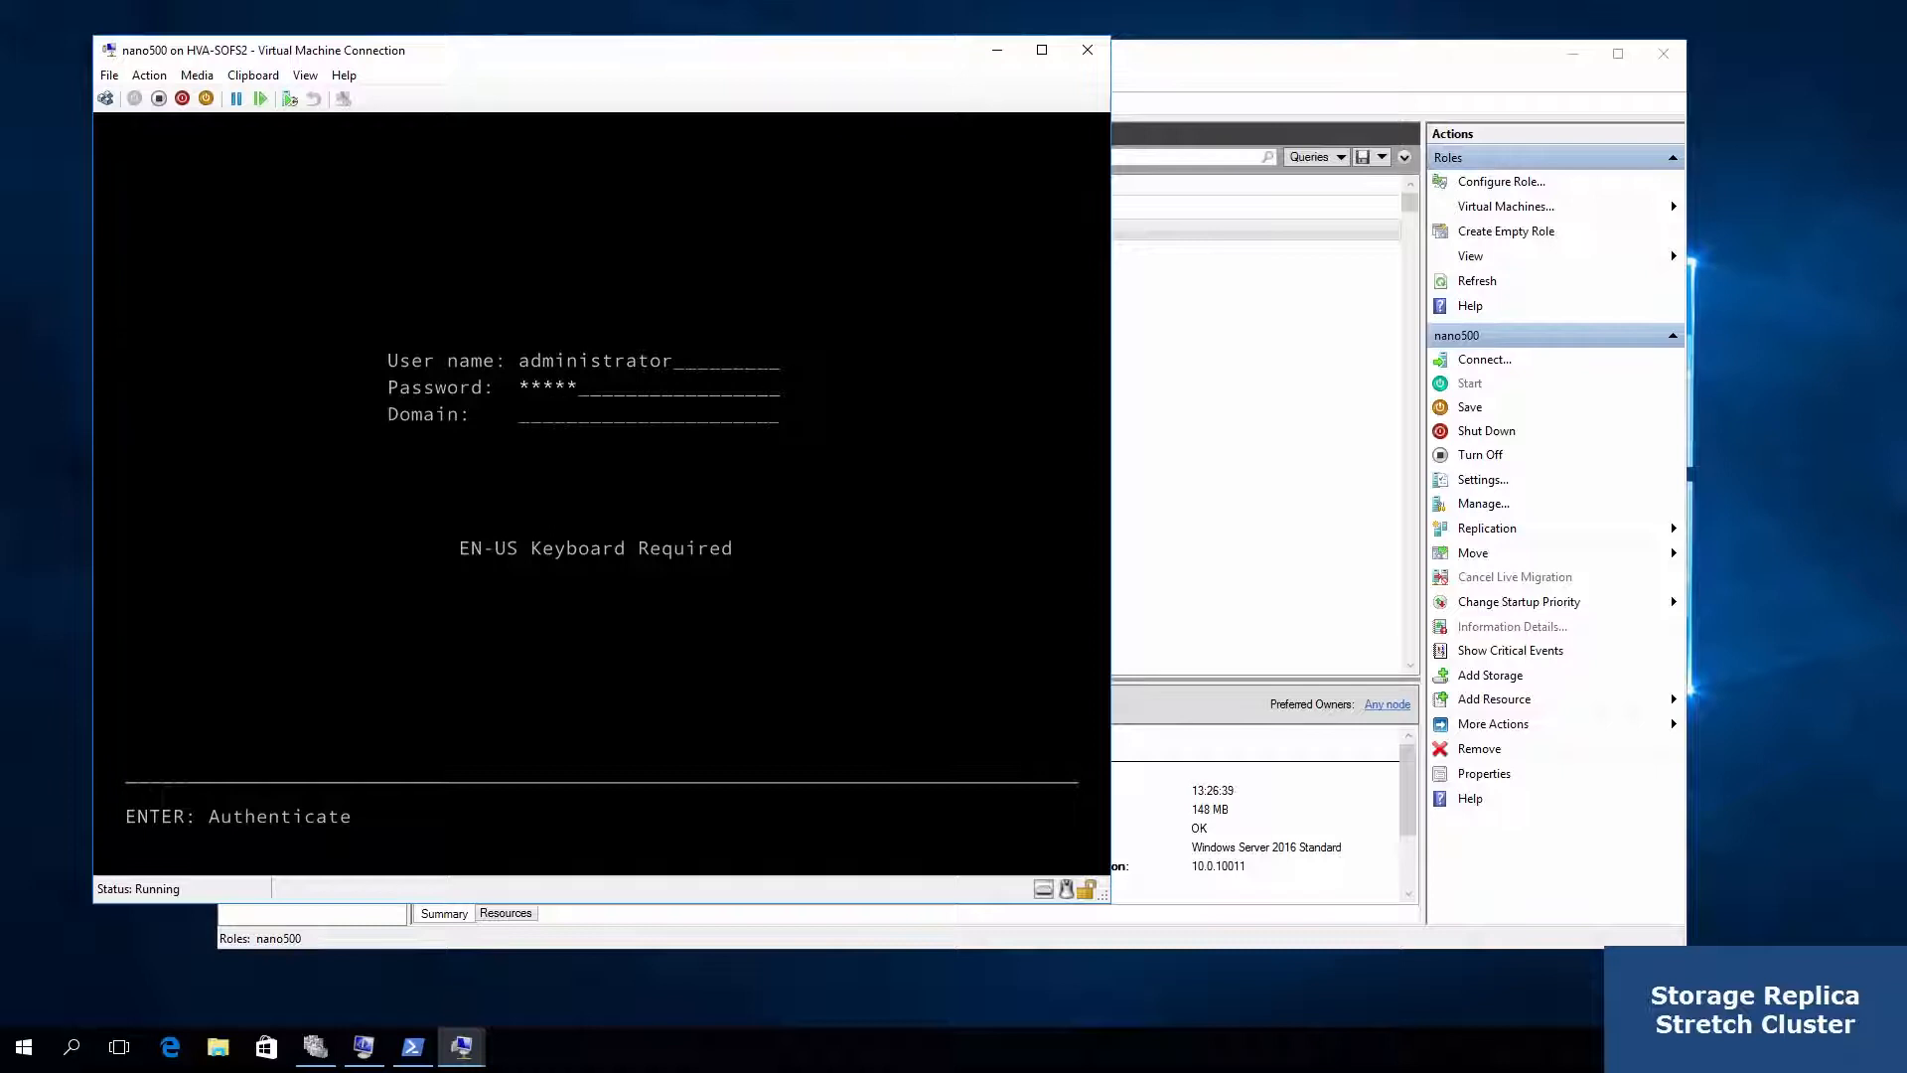
{"action": "key", "text": "enter"}
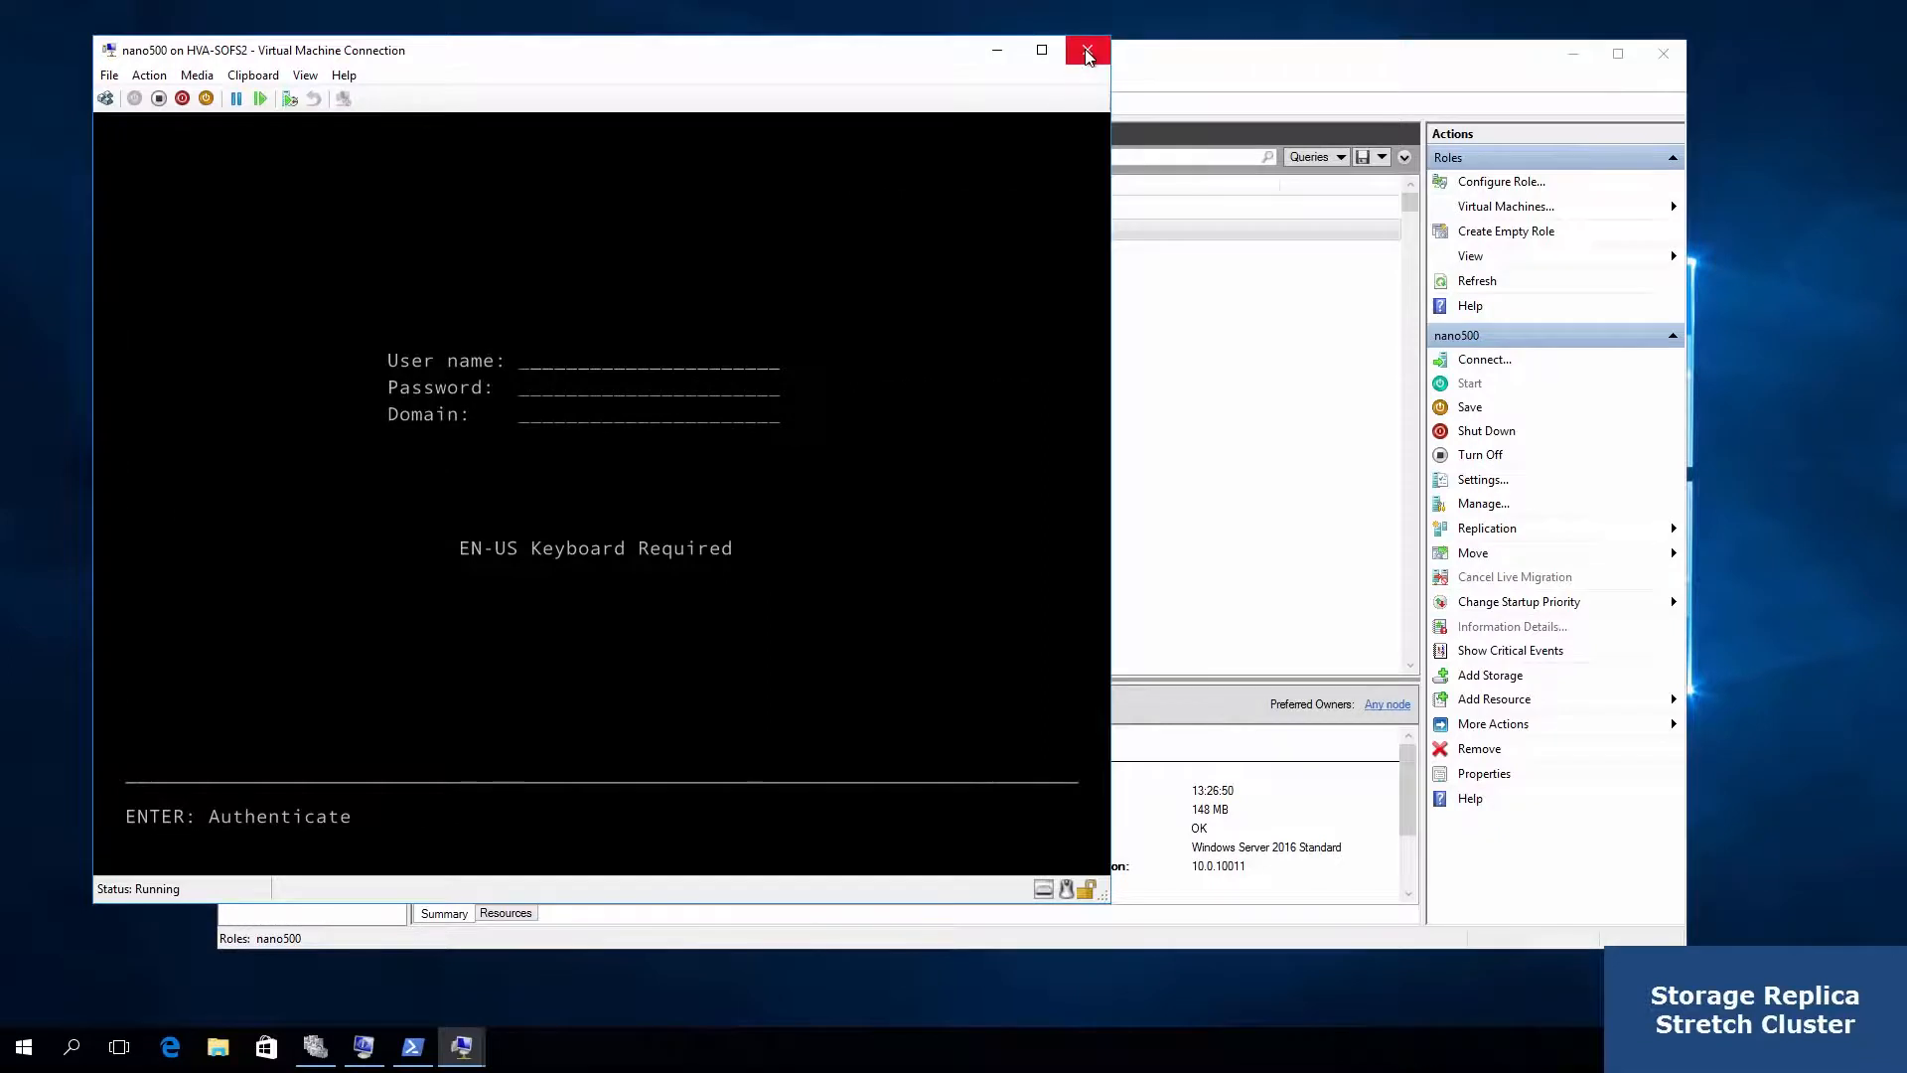
Show Cluster Disk 4's replication details for group rg01, then bring up the SQL Server VM console
{"action": "left_click", "coordinate": [1086, 52]}
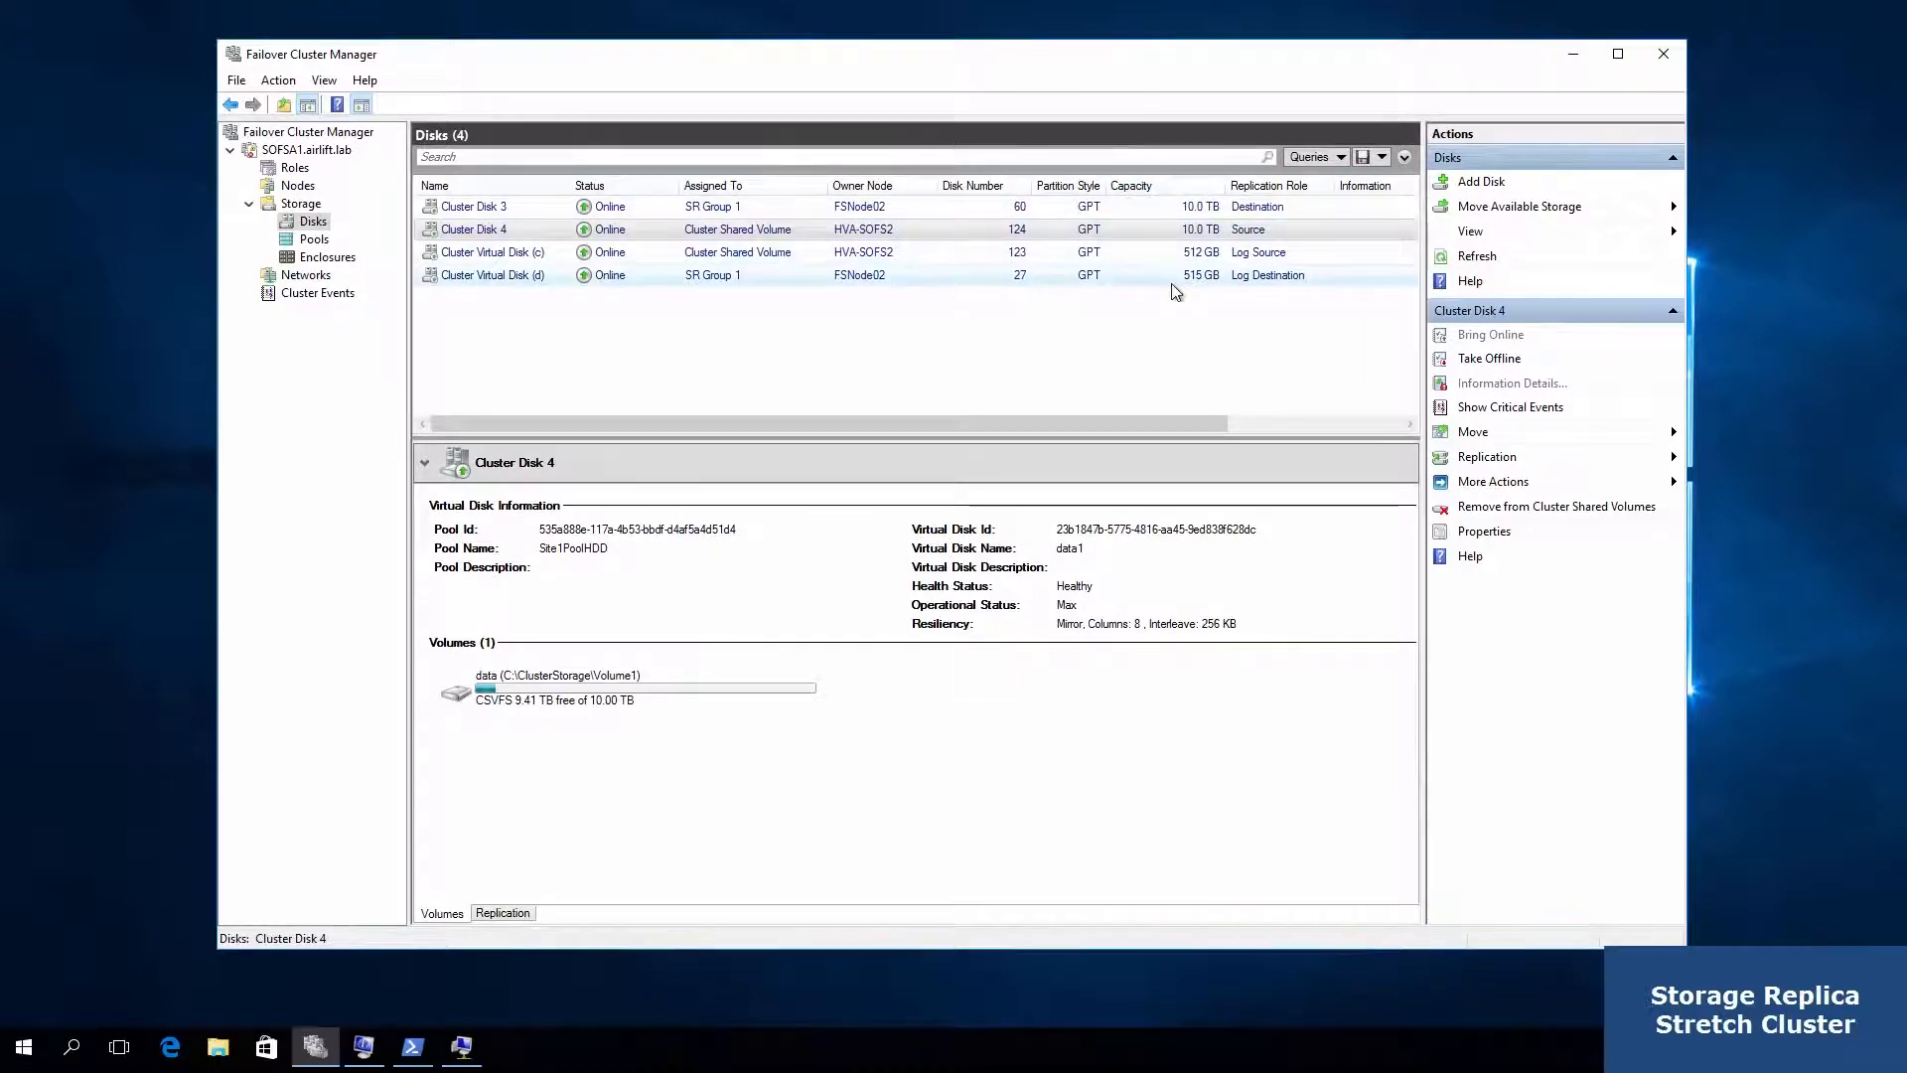
{"action": "left_click", "coordinate": [474, 207]}
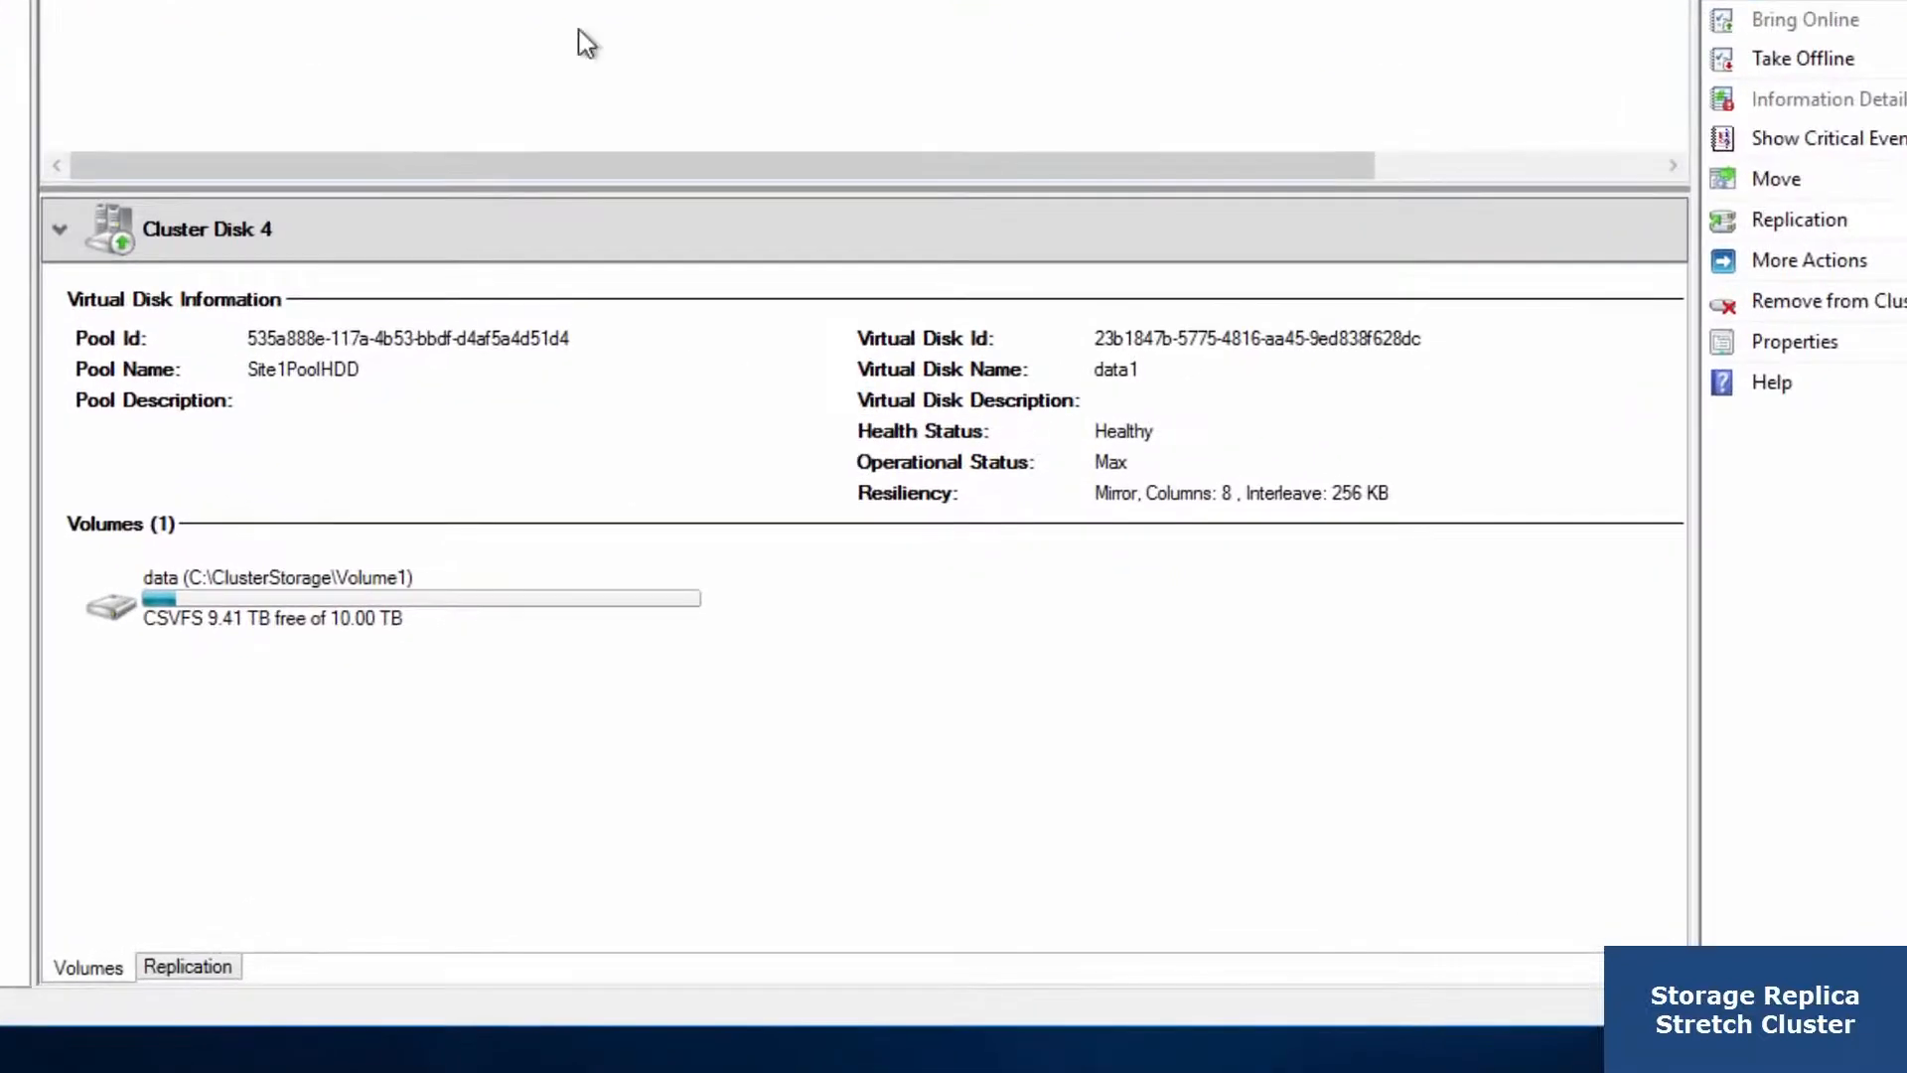
{"action": "left_click", "coordinate": [187, 966]}
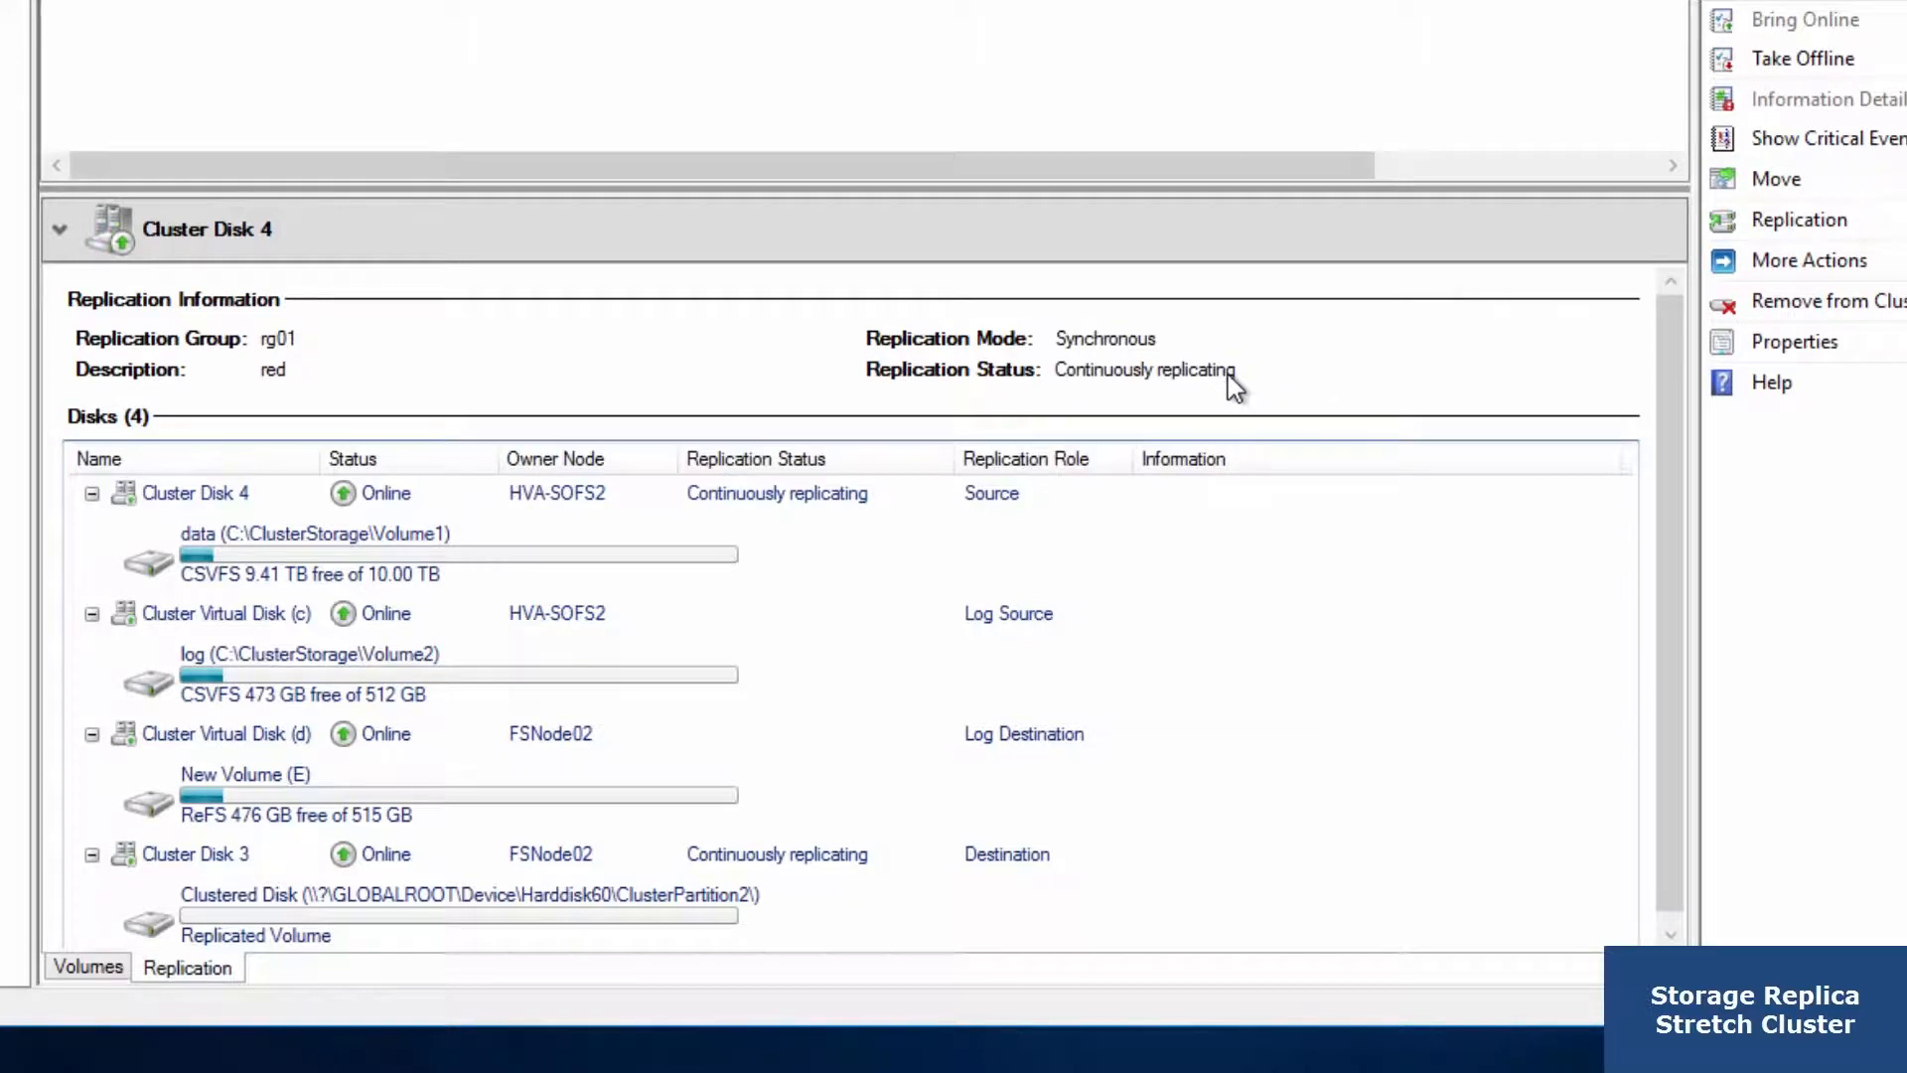
{"action": "mouse_move", "coordinate": [1123, 475]}
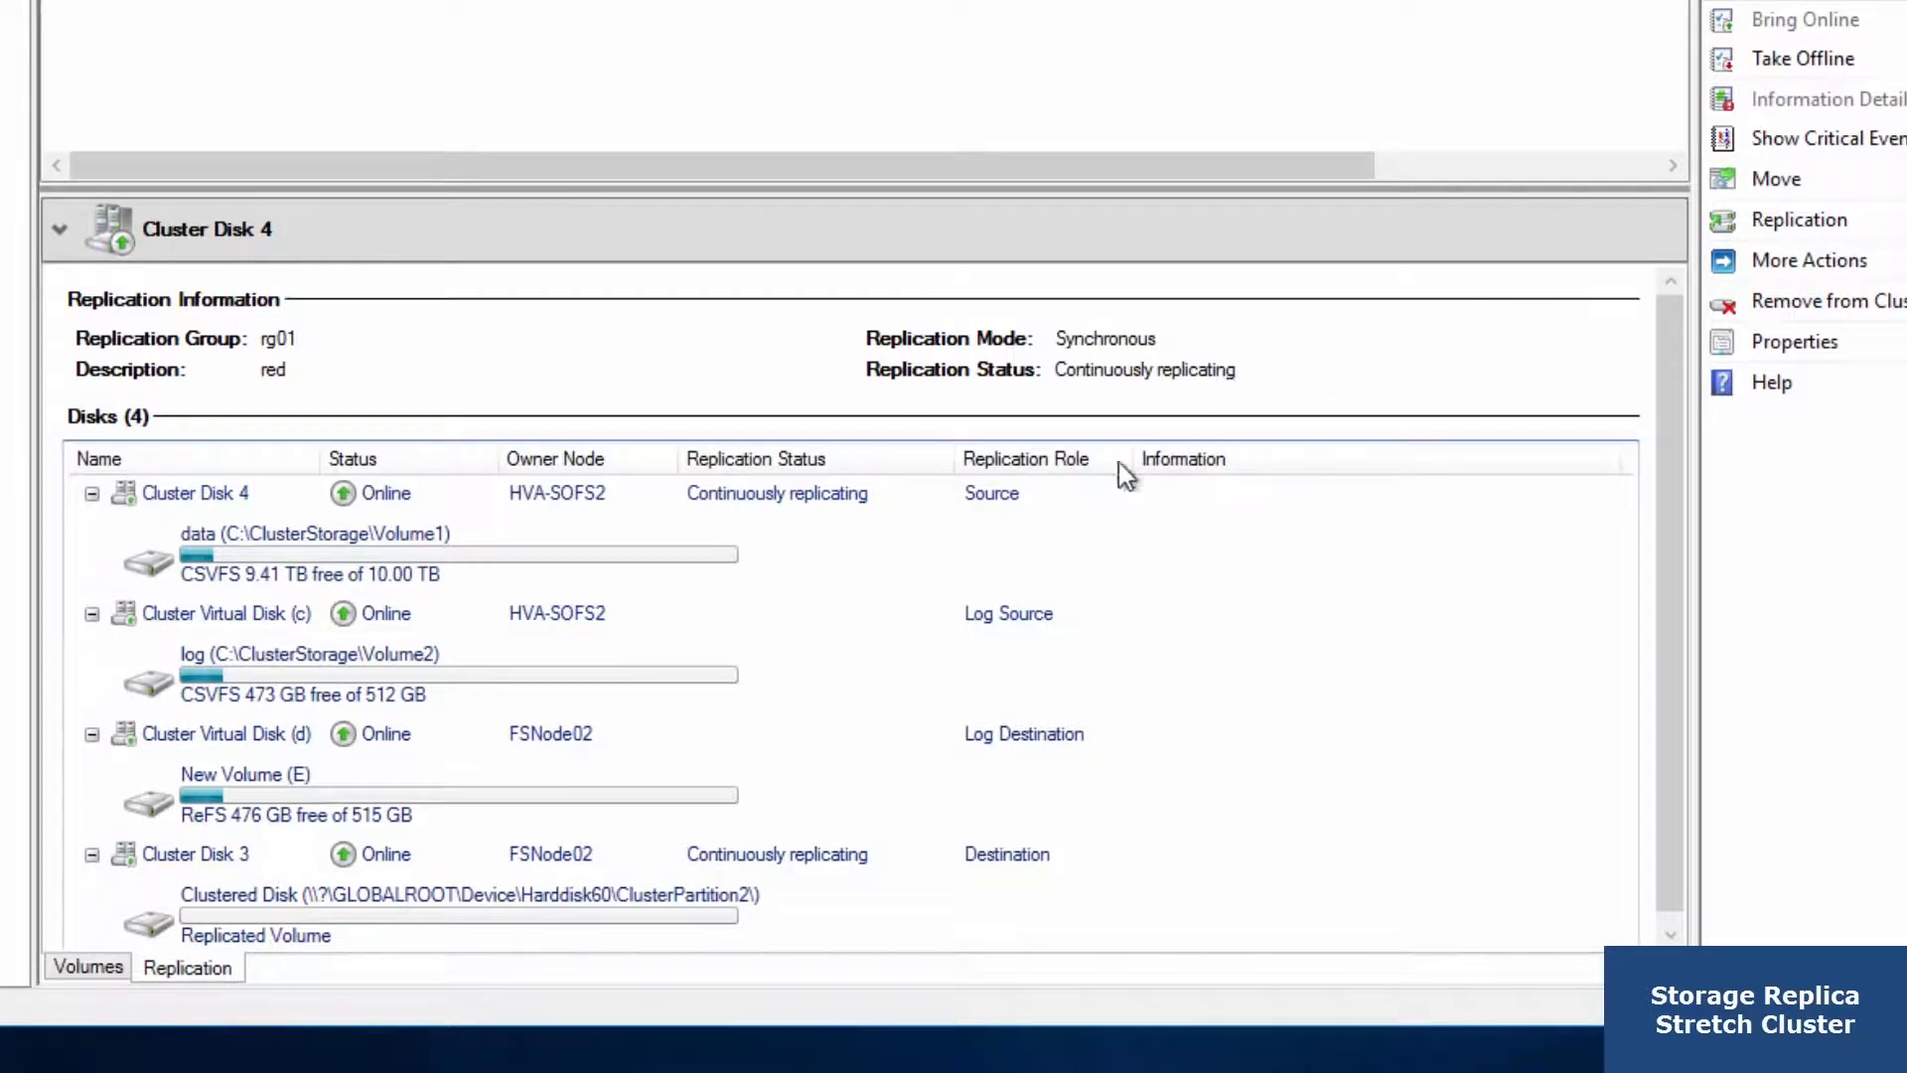
{"action": "mouse_move", "coordinate": [713, 565]}
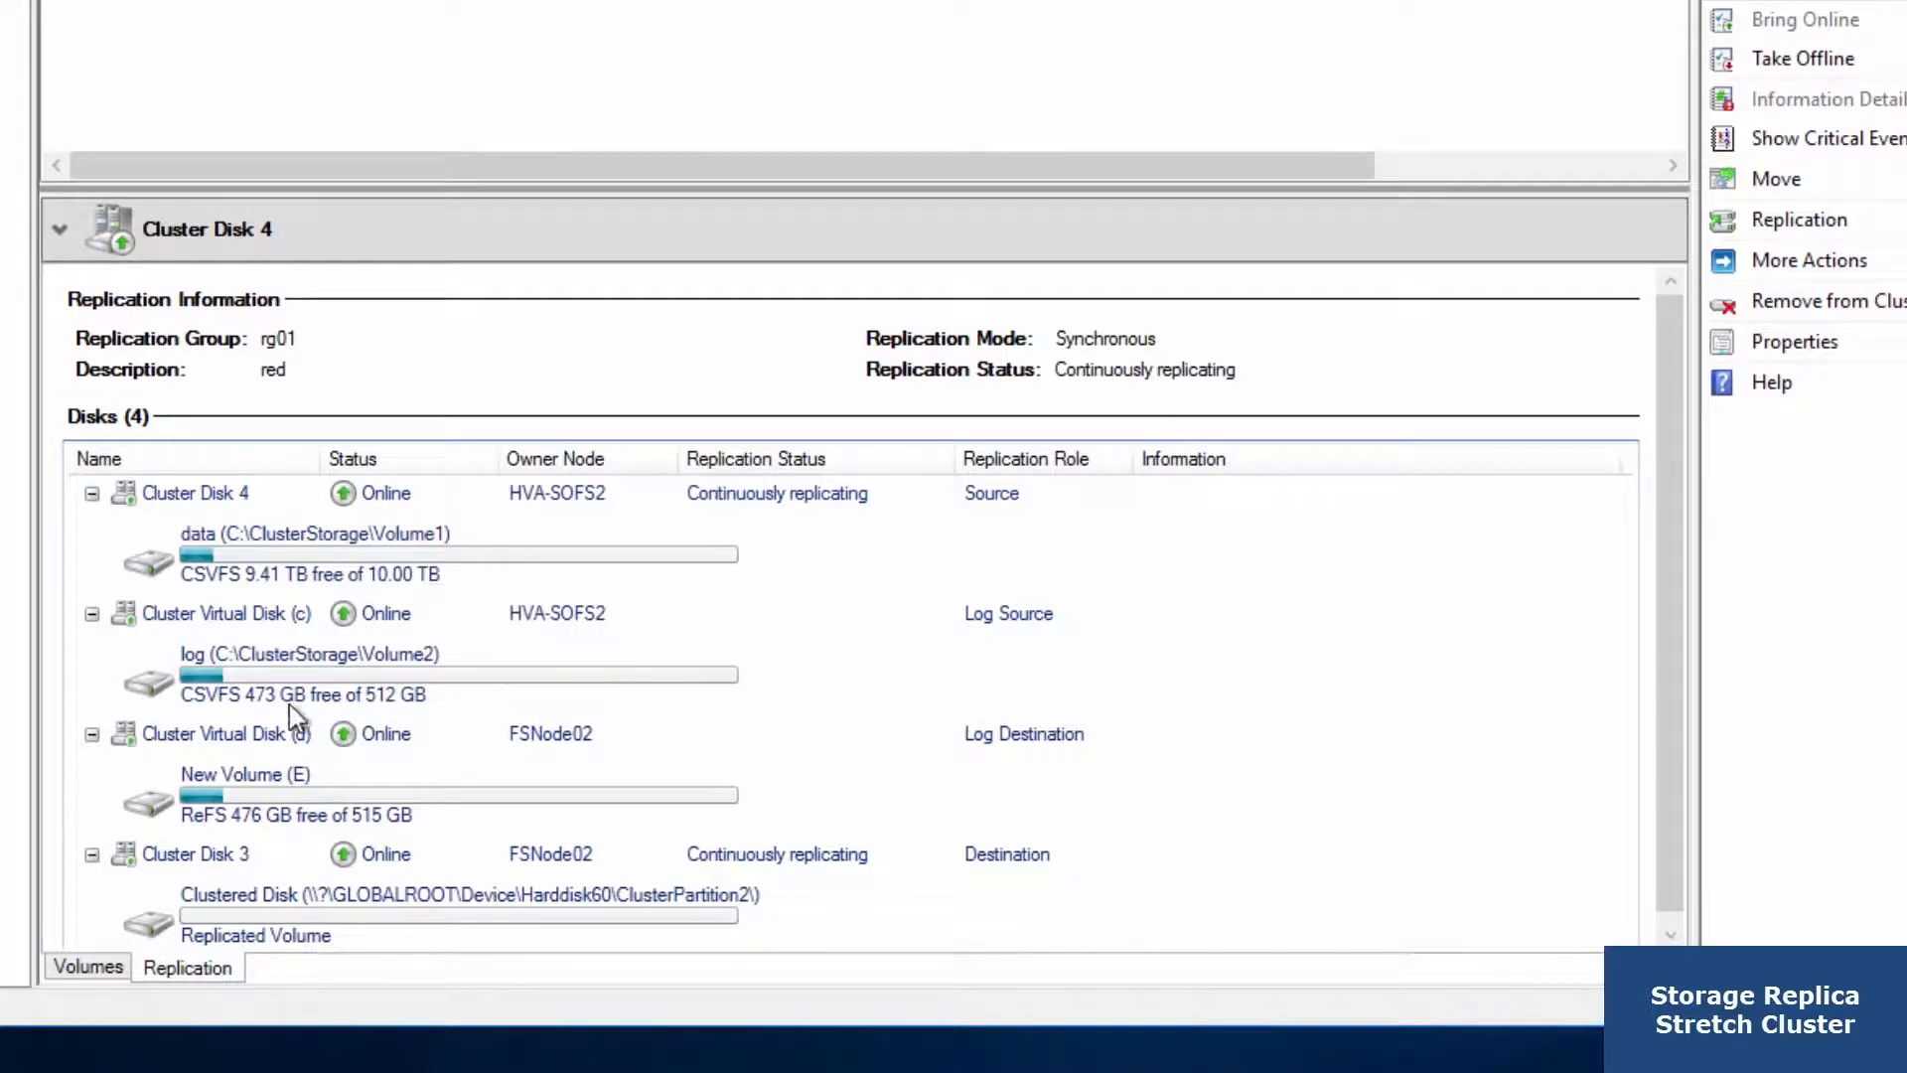
{"action": "mouse_move", "coordinate": [951, 920]}
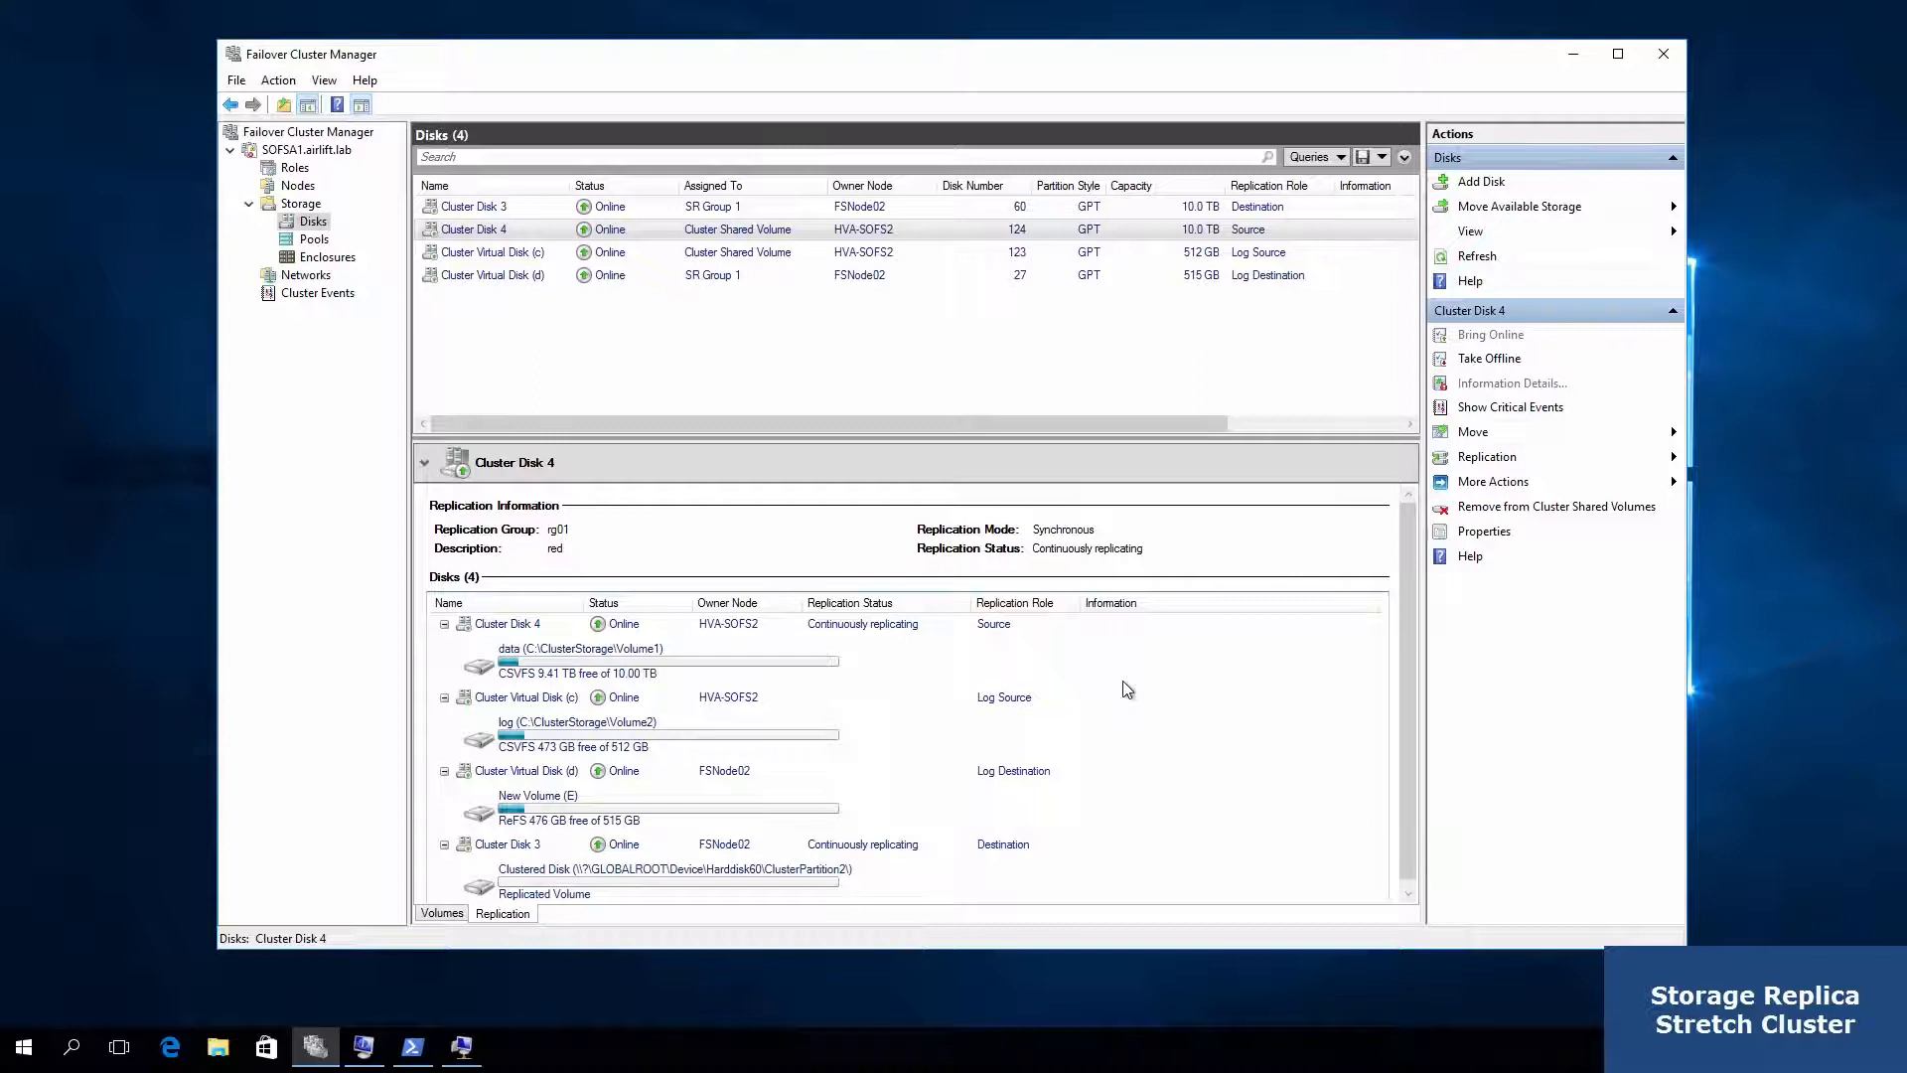
{"action": "left_click", "coordinate": [460, 1047]}
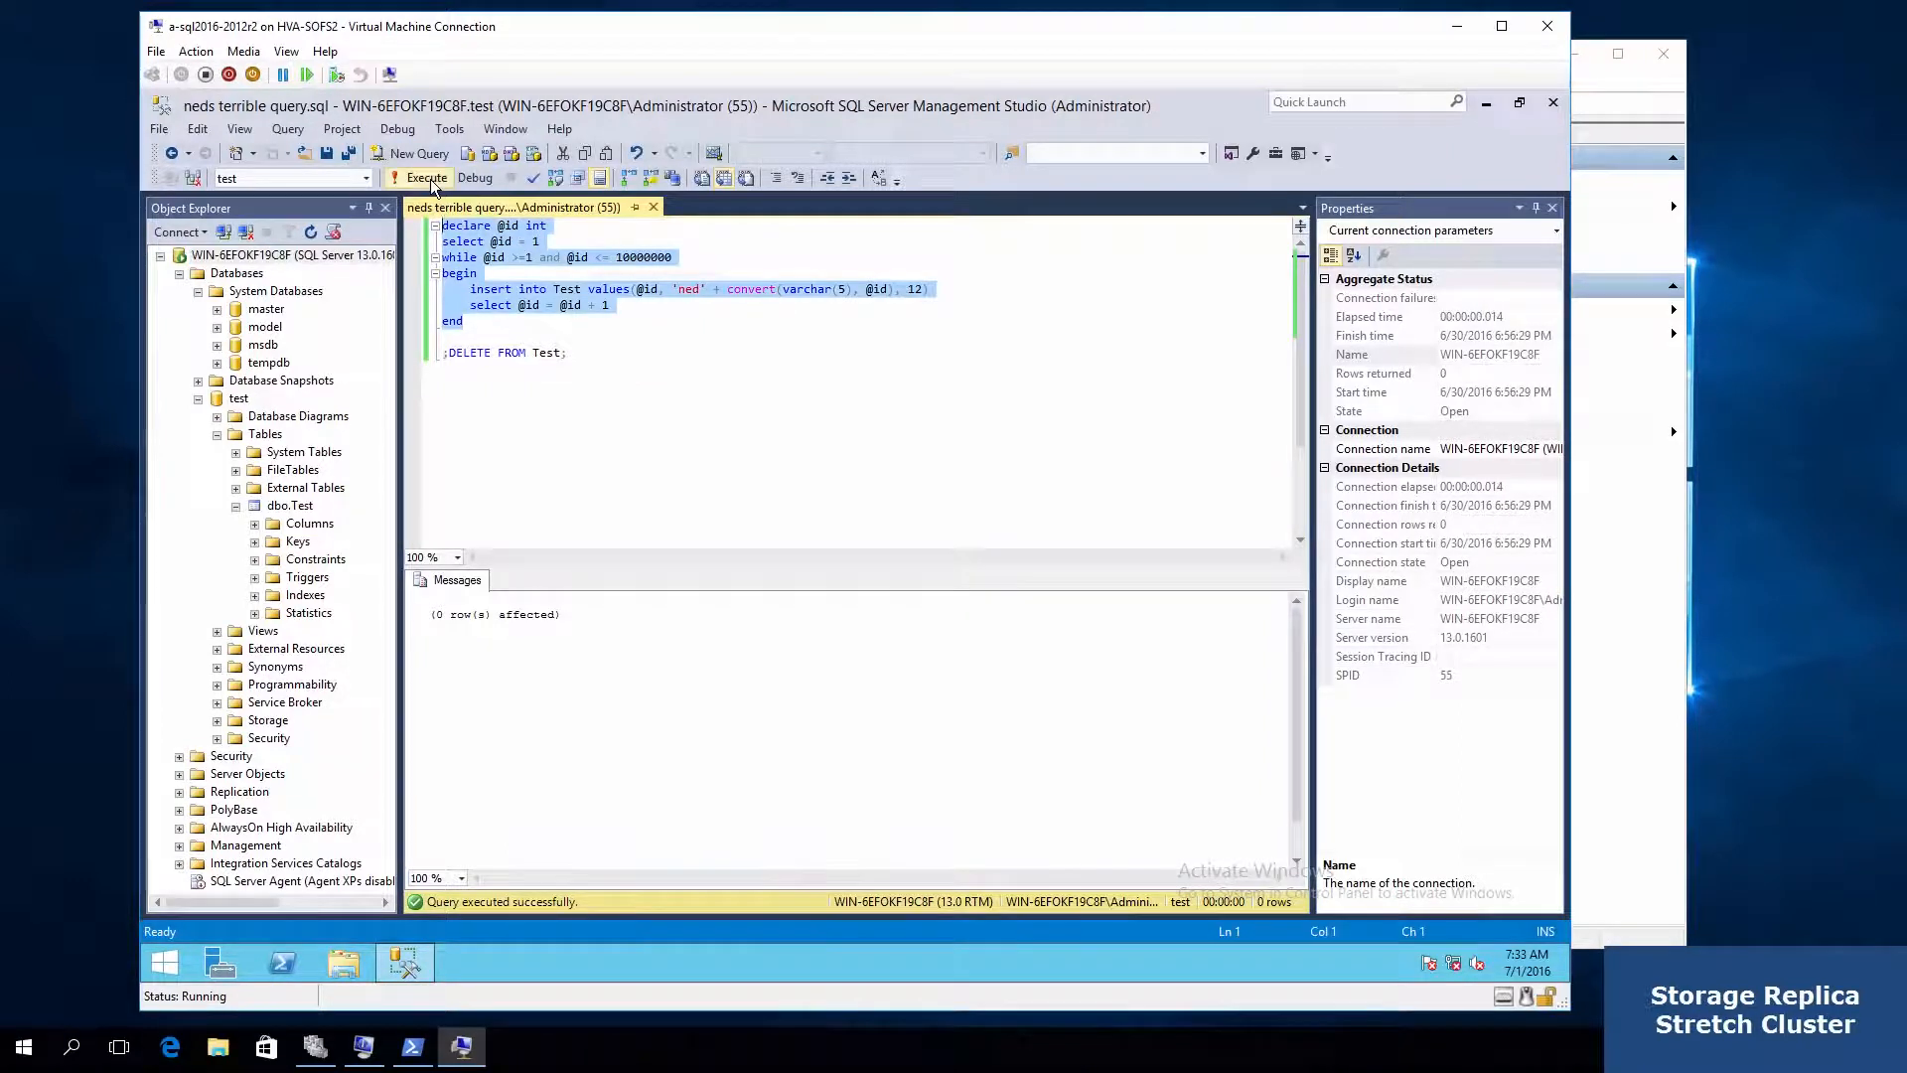
Run the insert-loop query that writes rows into the Test table
{"action": "left_click", "coordinate": [428, 177]}
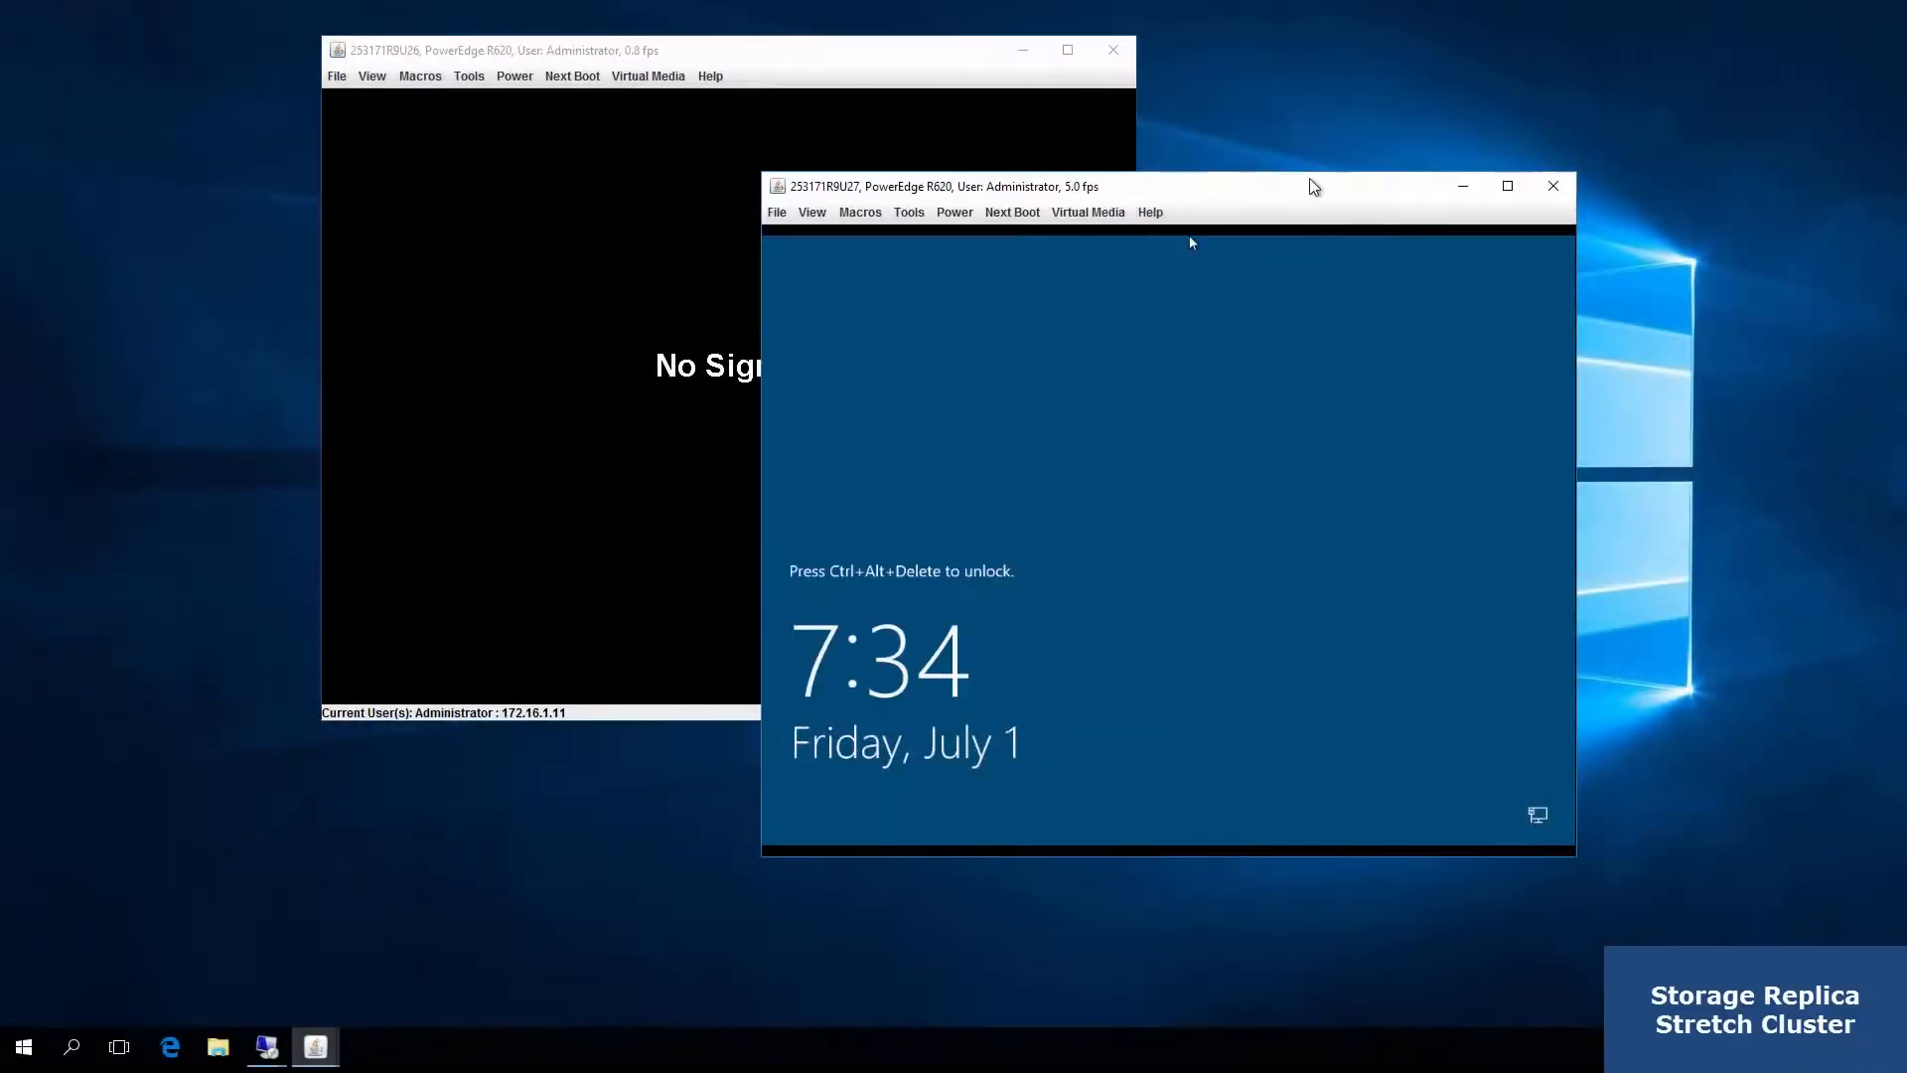
Power off the Seattle PowerEdge server through iDRAC and confirm the action
{"action": "left_click", "coordinate": [954, 212]}
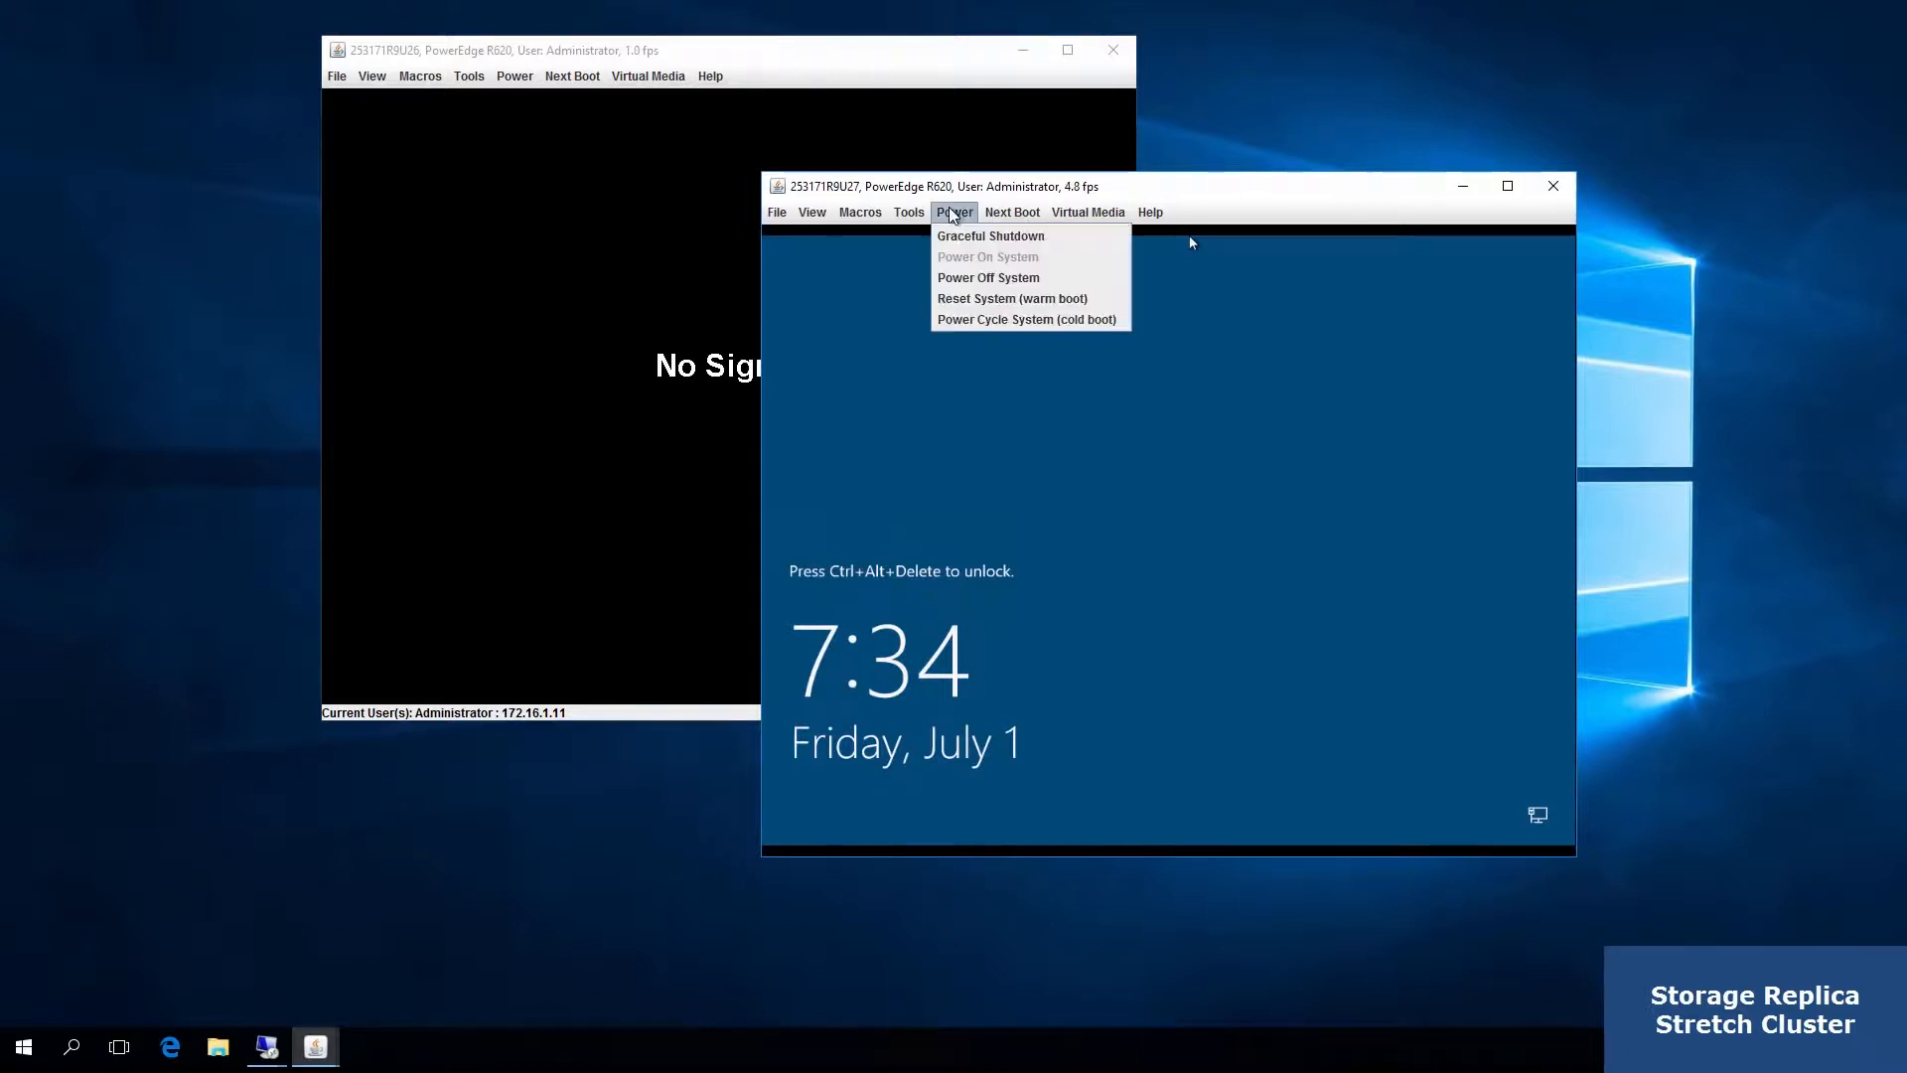
{"action": "mouse_move", "coordinate": [1002, 278]}
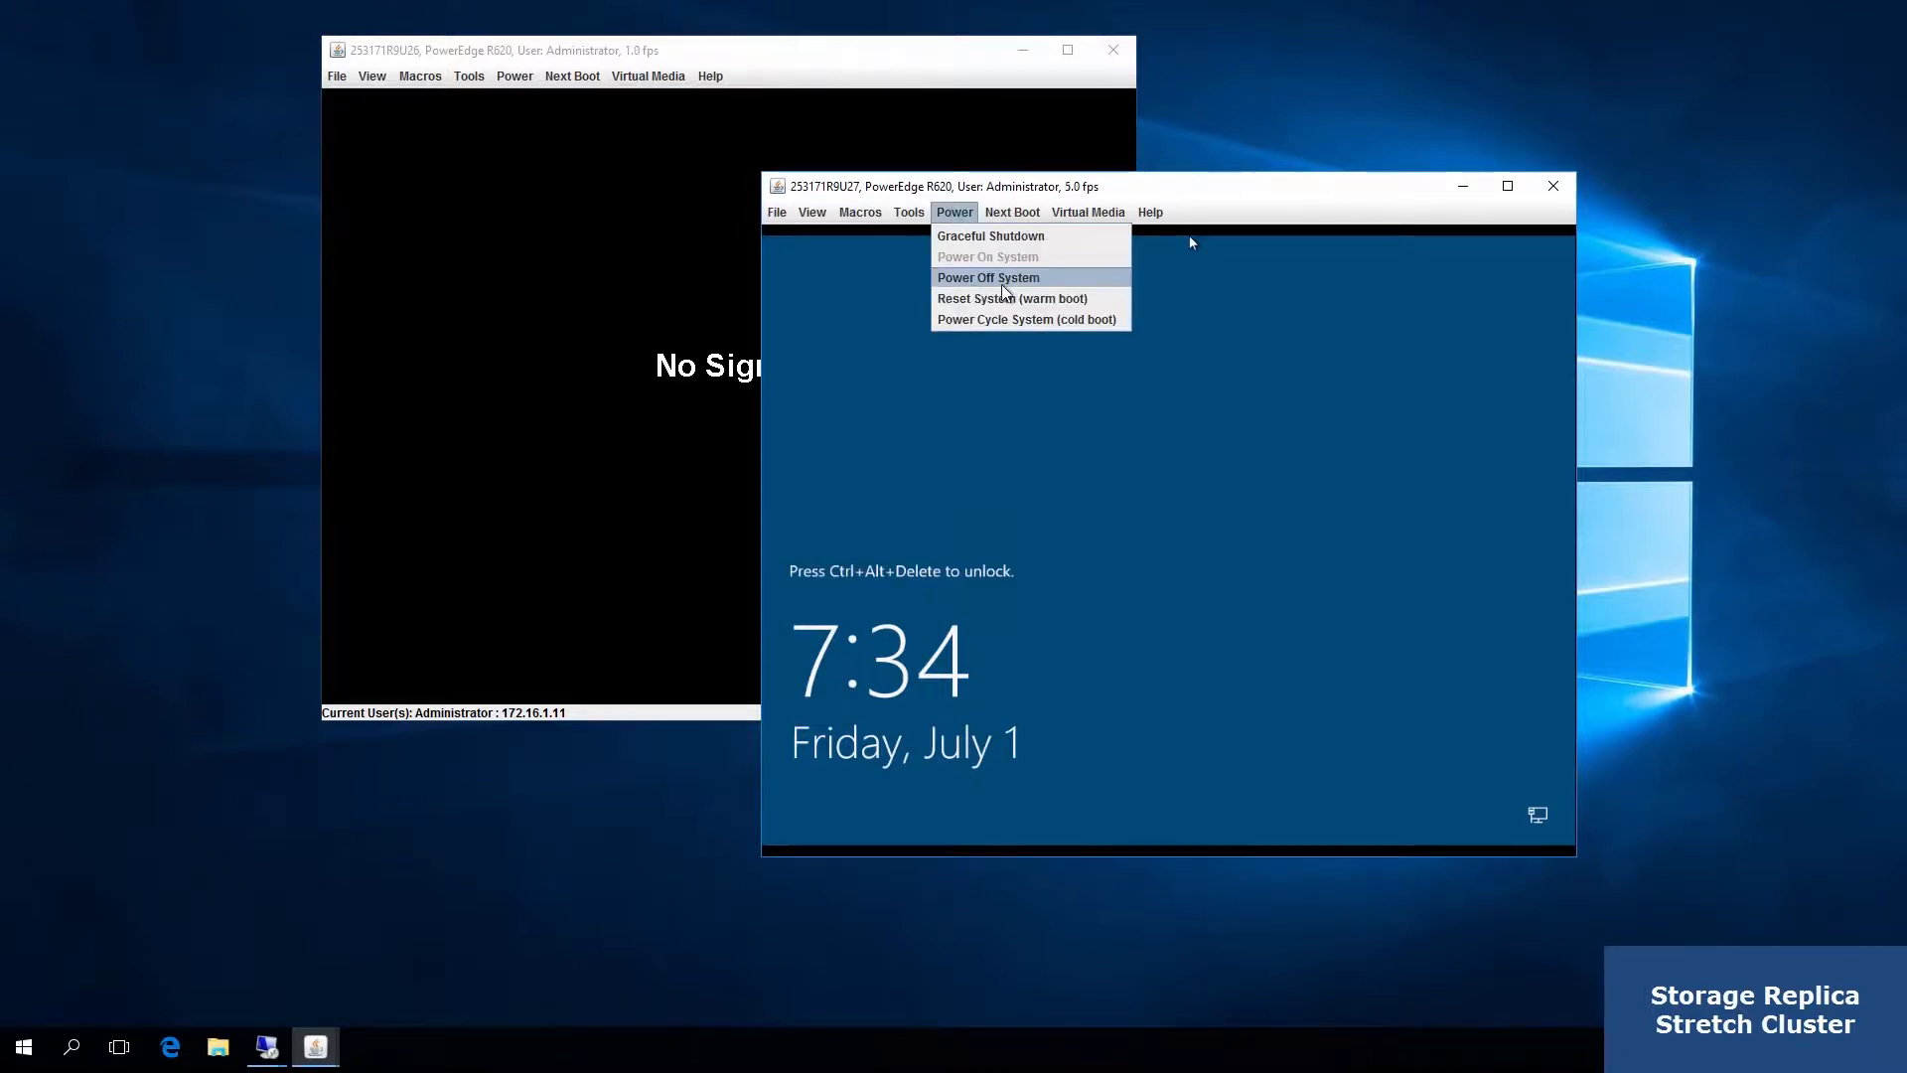
{"action": "mouse_move", "coordinate": [1063, 286]}
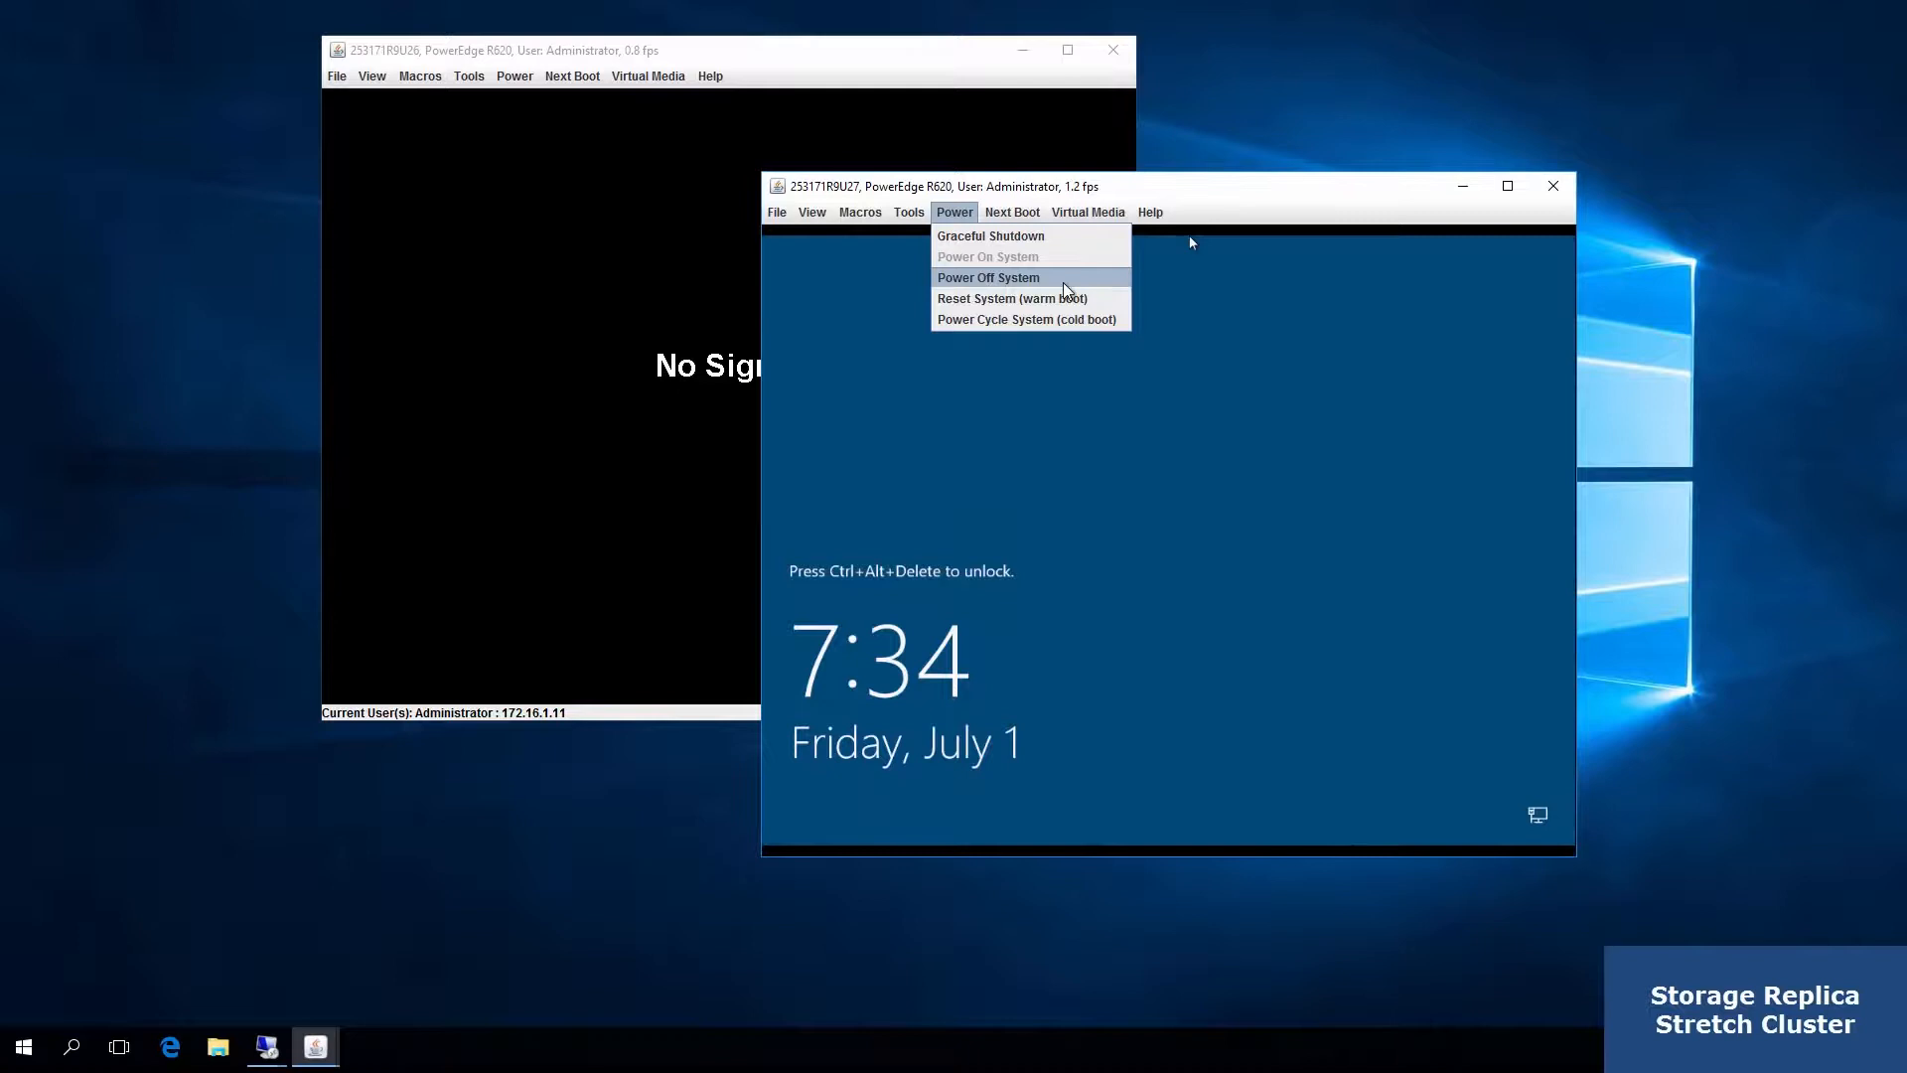
{"action": "left_click", "coordinate": [987, 277]}
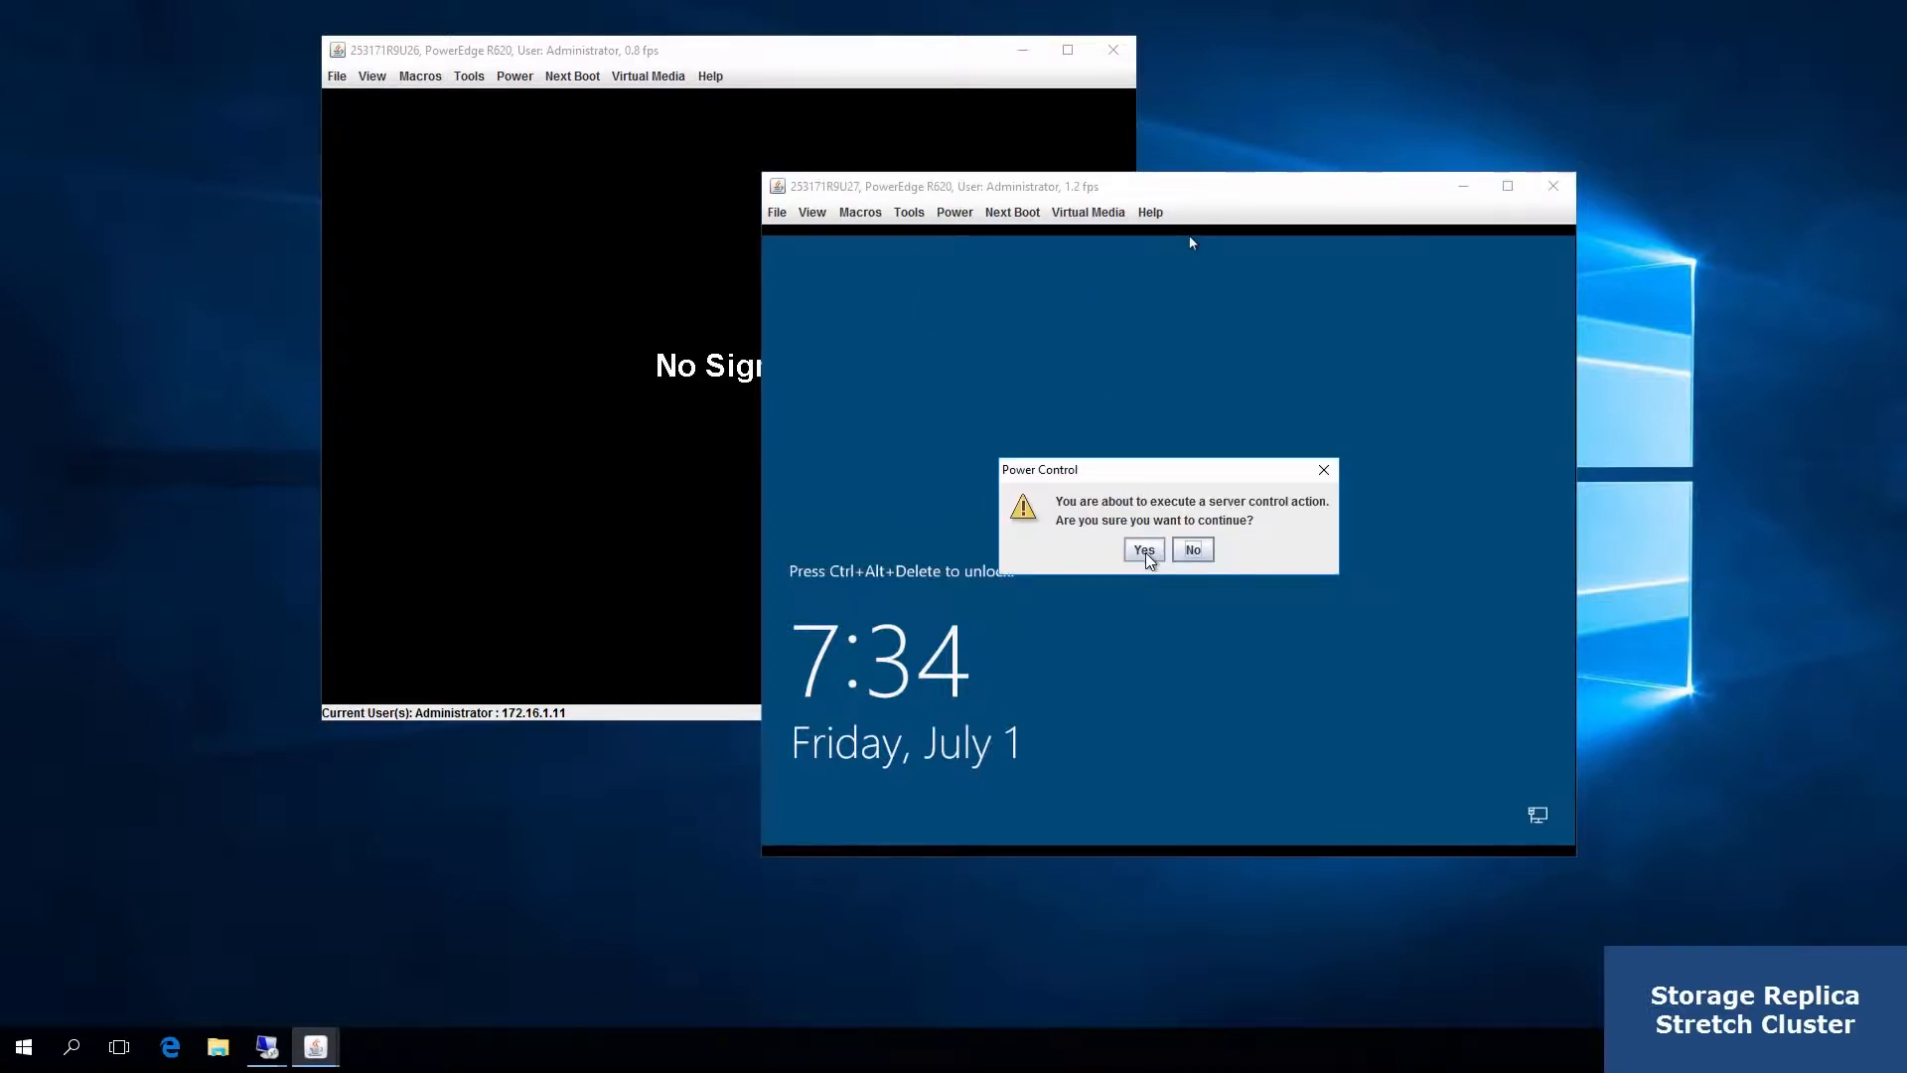
{"action": "left_click", "coordinate": [1143, 549]}
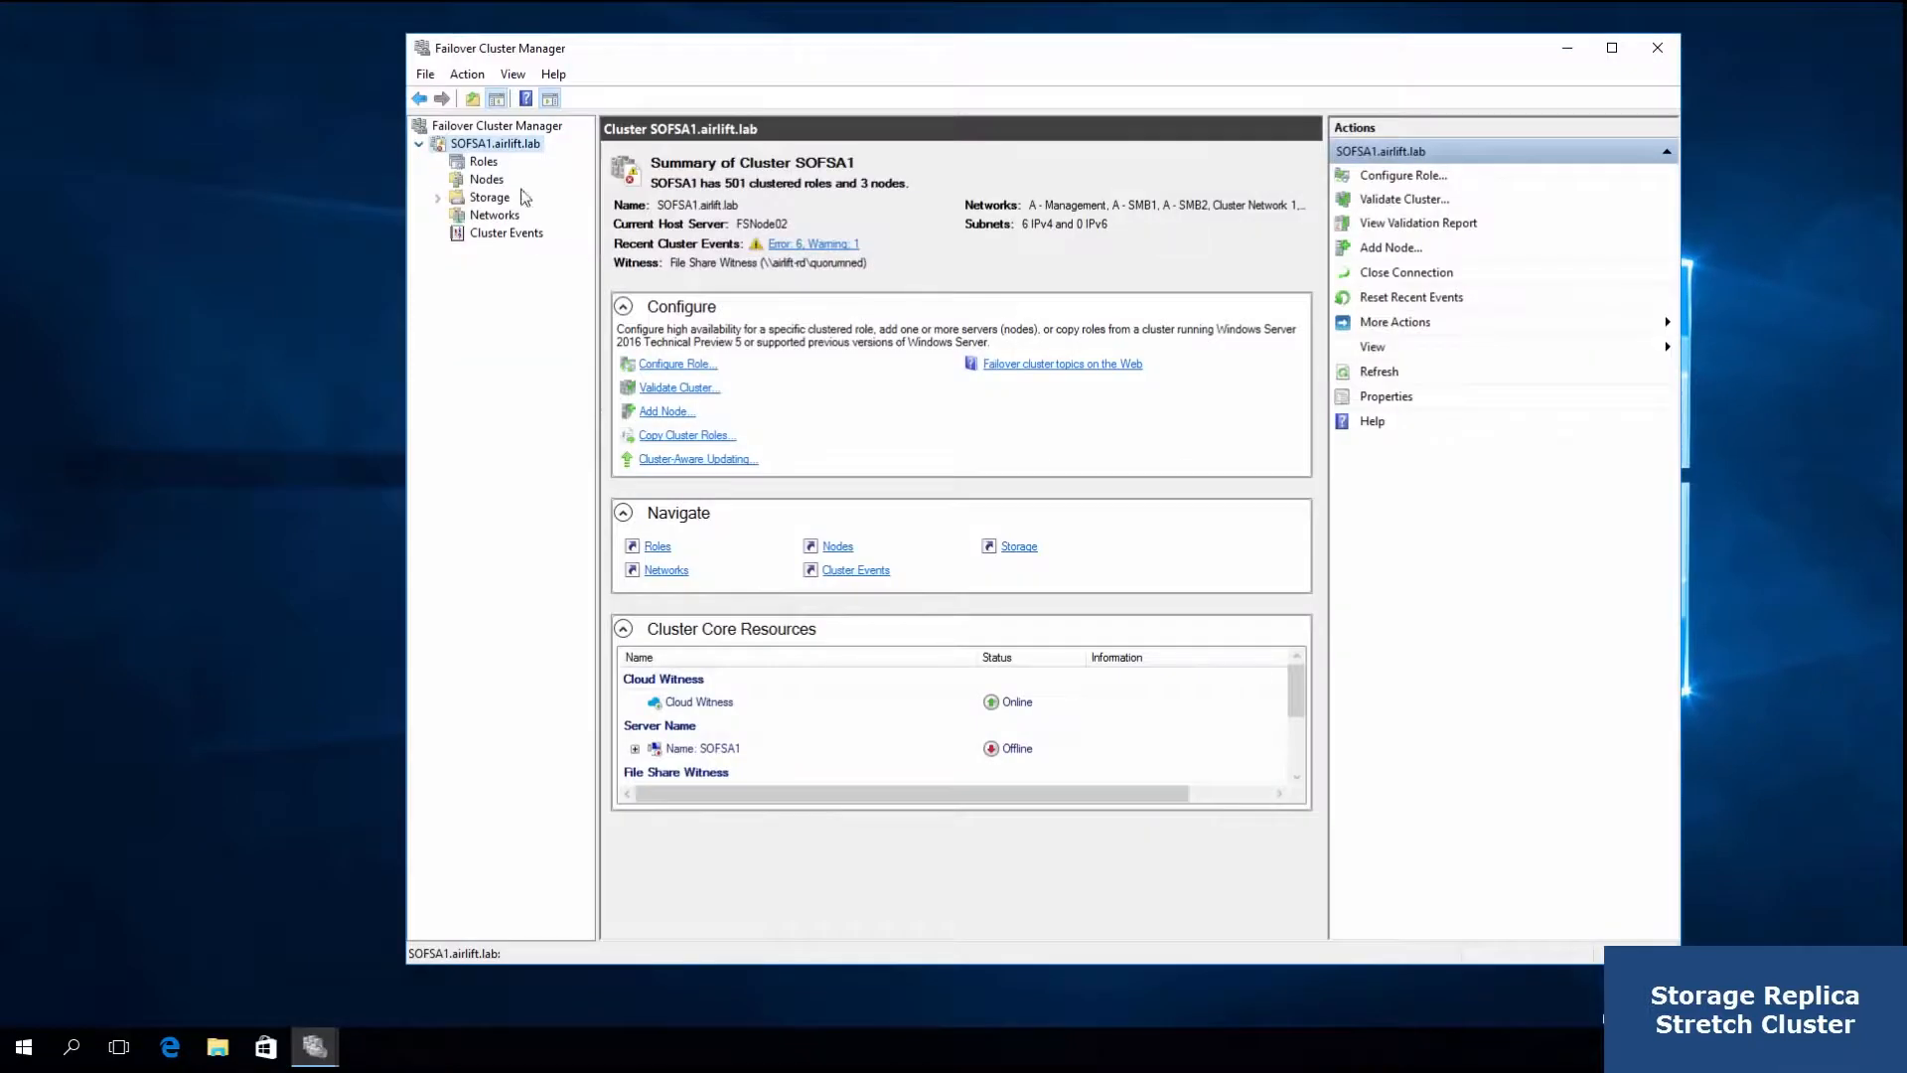
Verify the Seattle nodes are down and the disks and VM roles are owned by FSNode02
{"action": "left_click", "coordinate": [487, 179]}
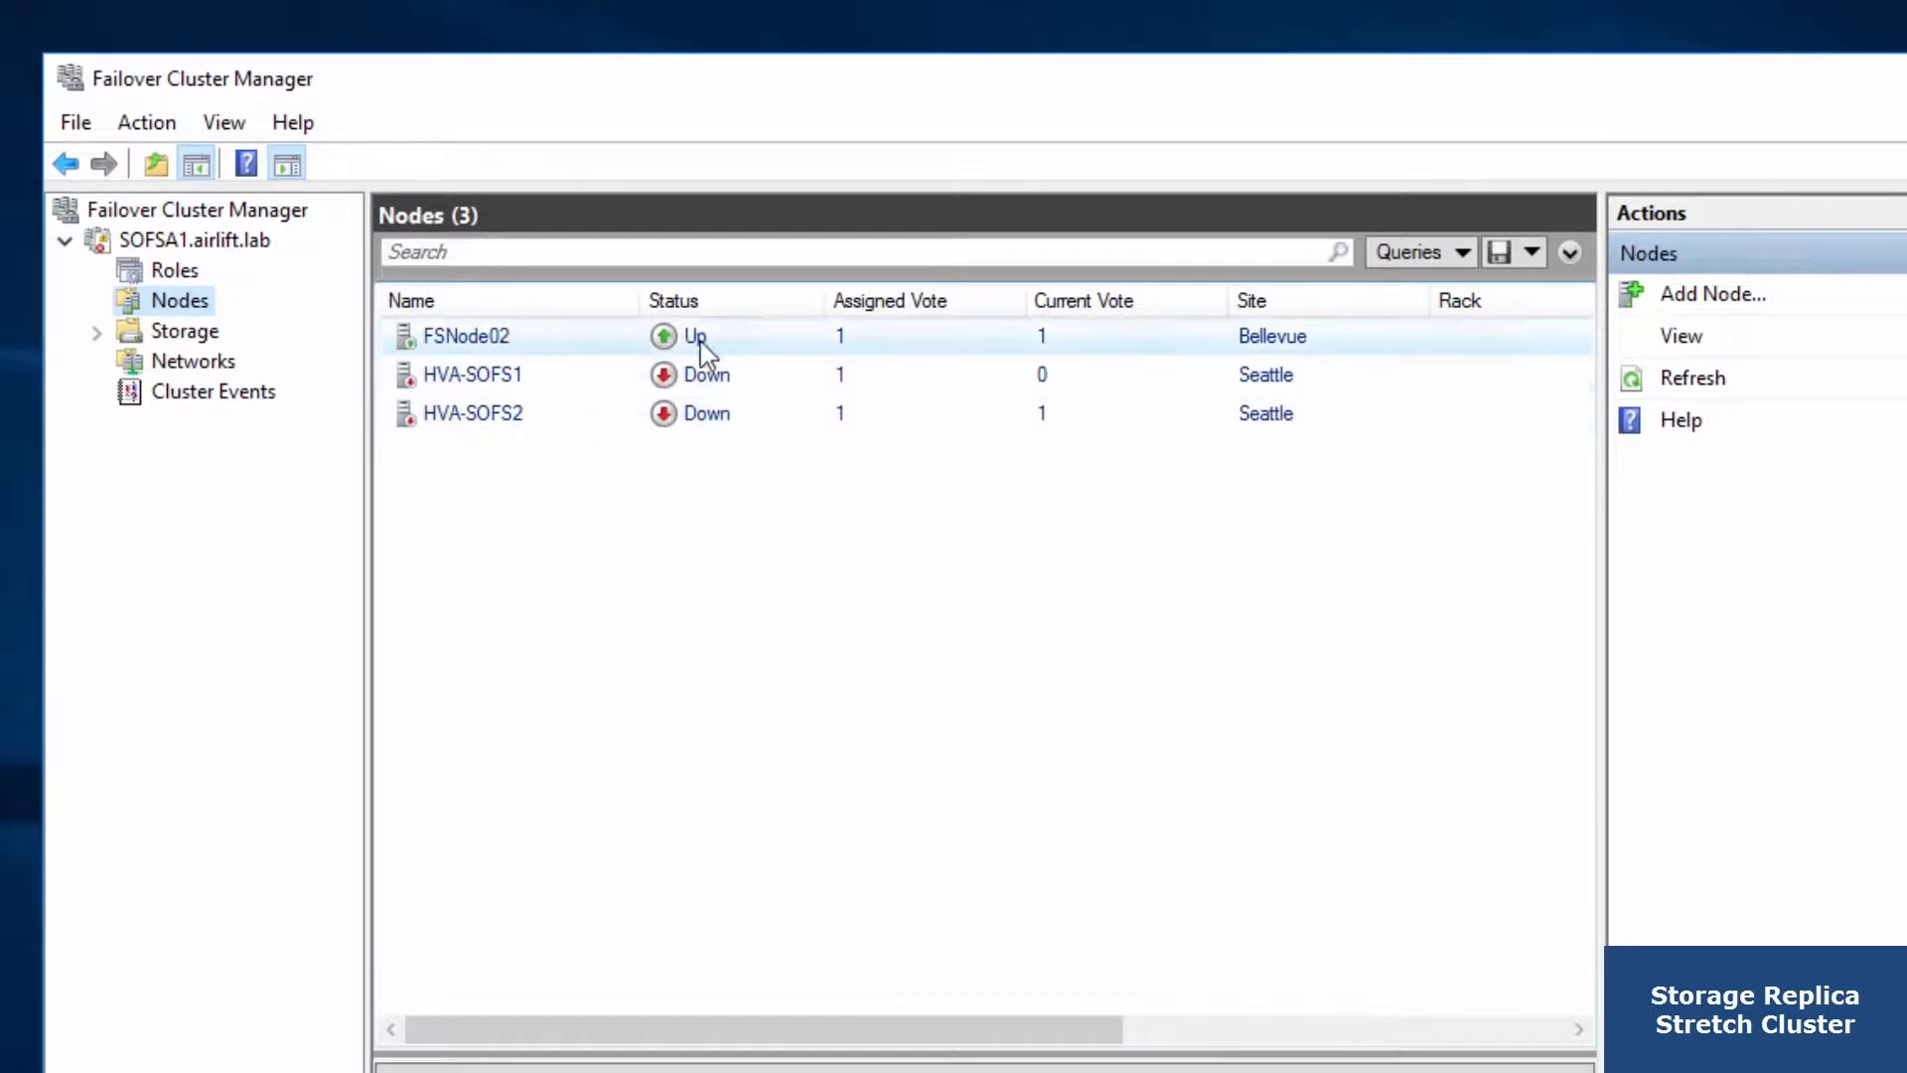
{"action": "left_click", "coordinate": [98, 331]}
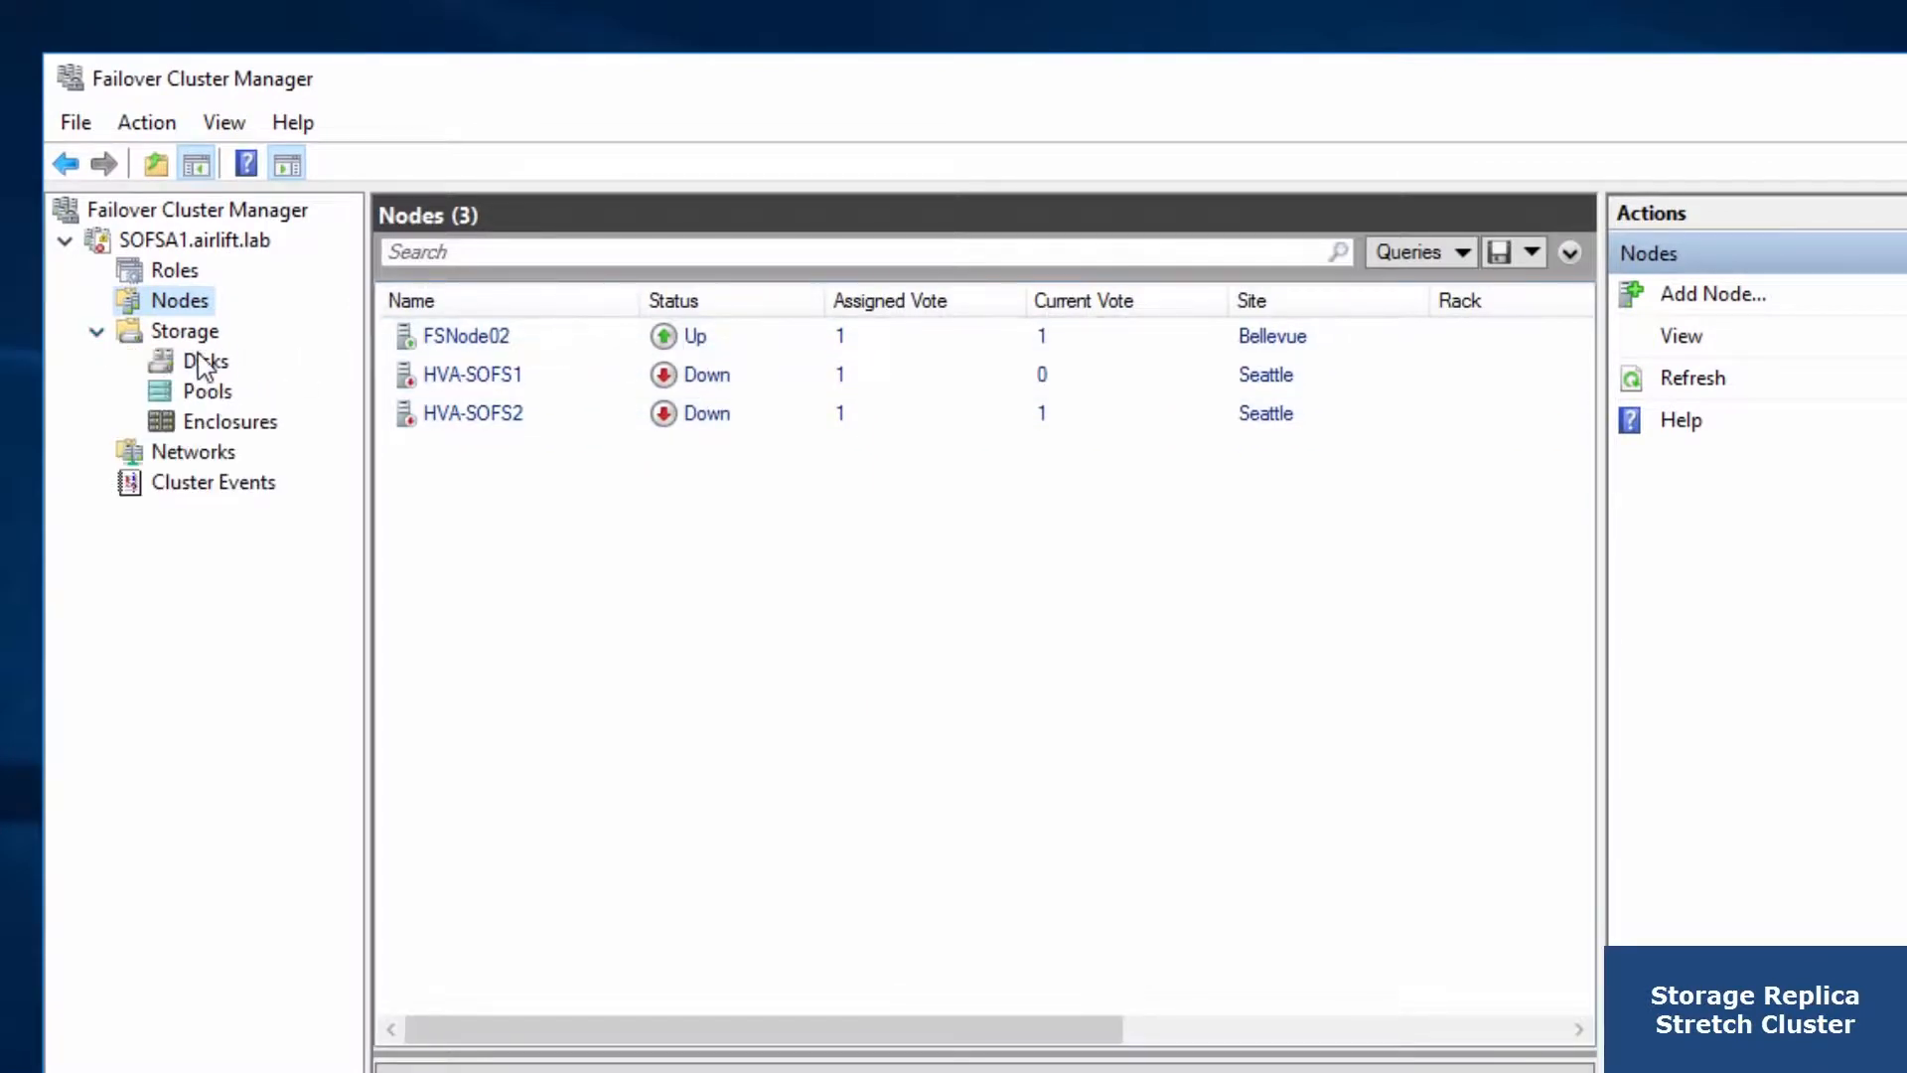
{"action": "left_click", "coordinate": [204, 361]}
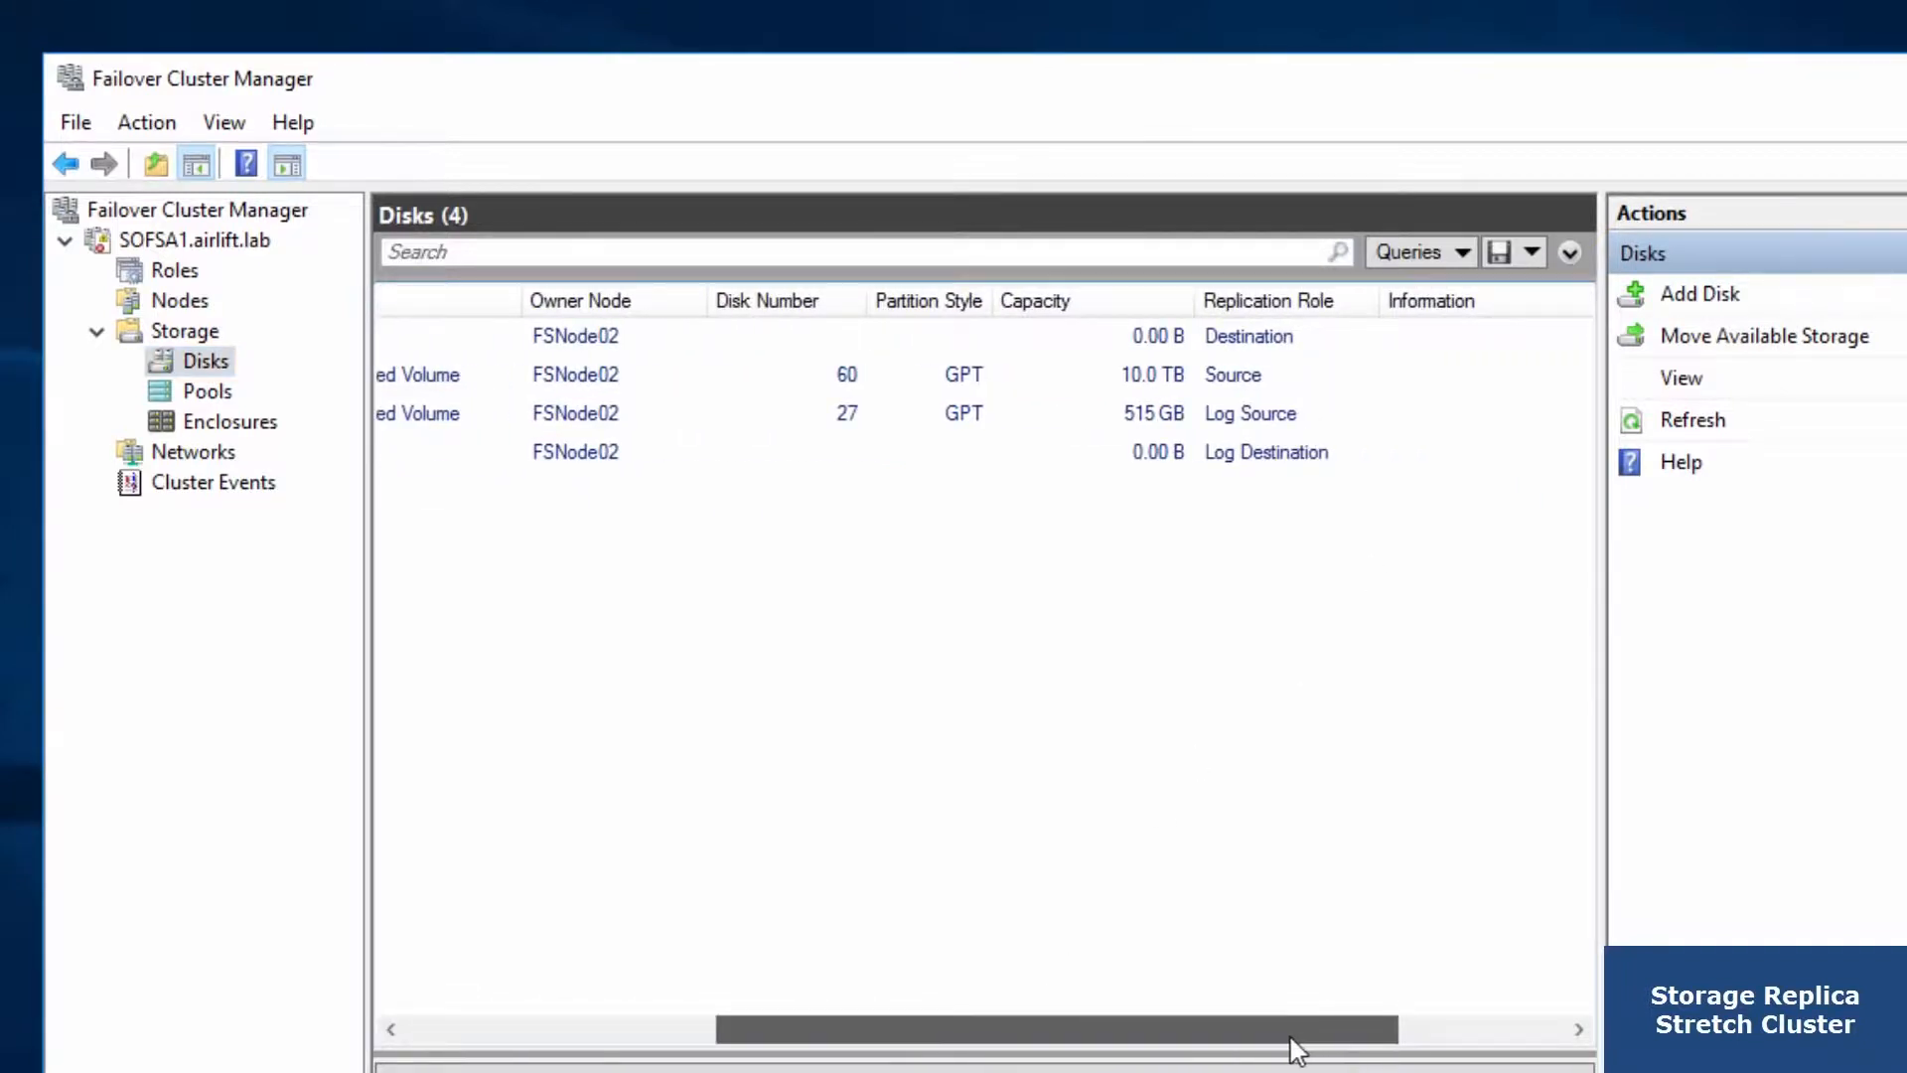
{"action": "left_click", "coordinate": [179, 300]}
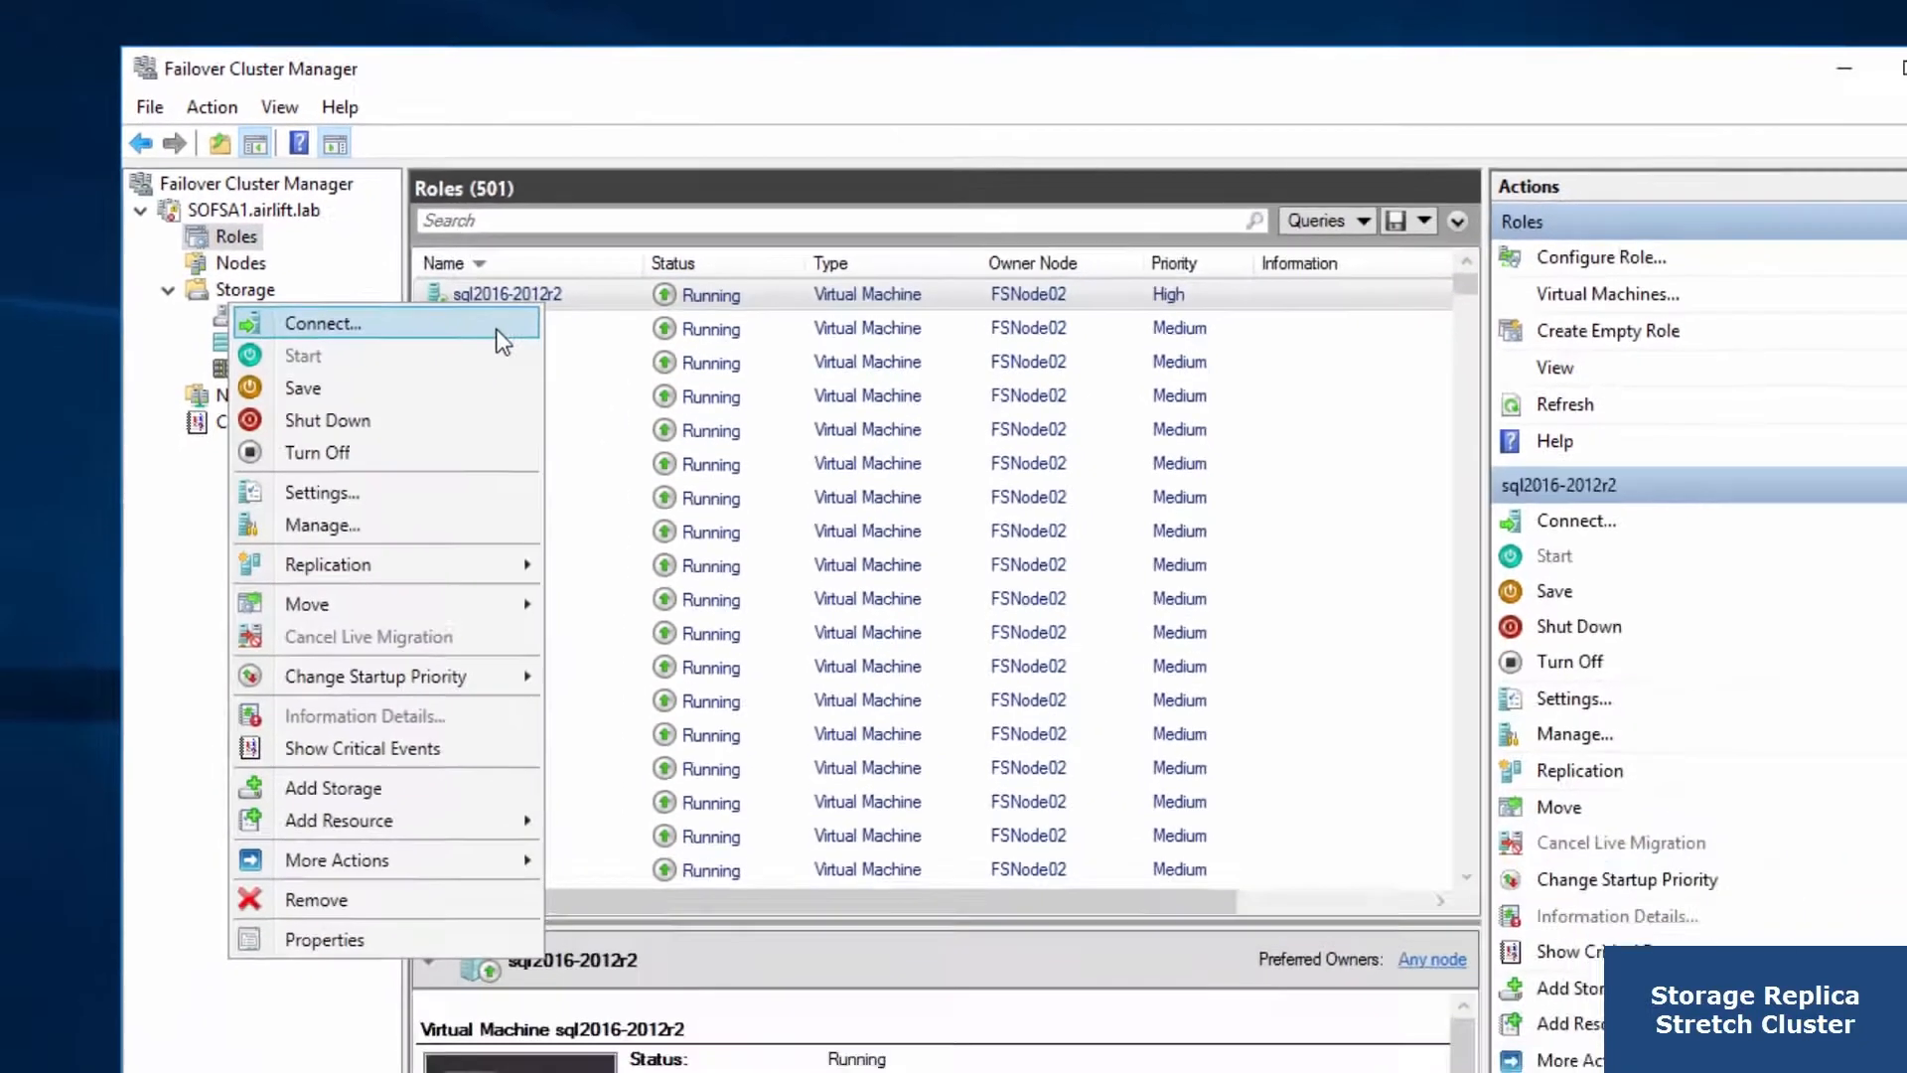
Sign in to the sql2016-2012r2 VM and connect Management Studio to the local SQL Server instance
{"action": "left_click", "coordinate": [323, 322]}
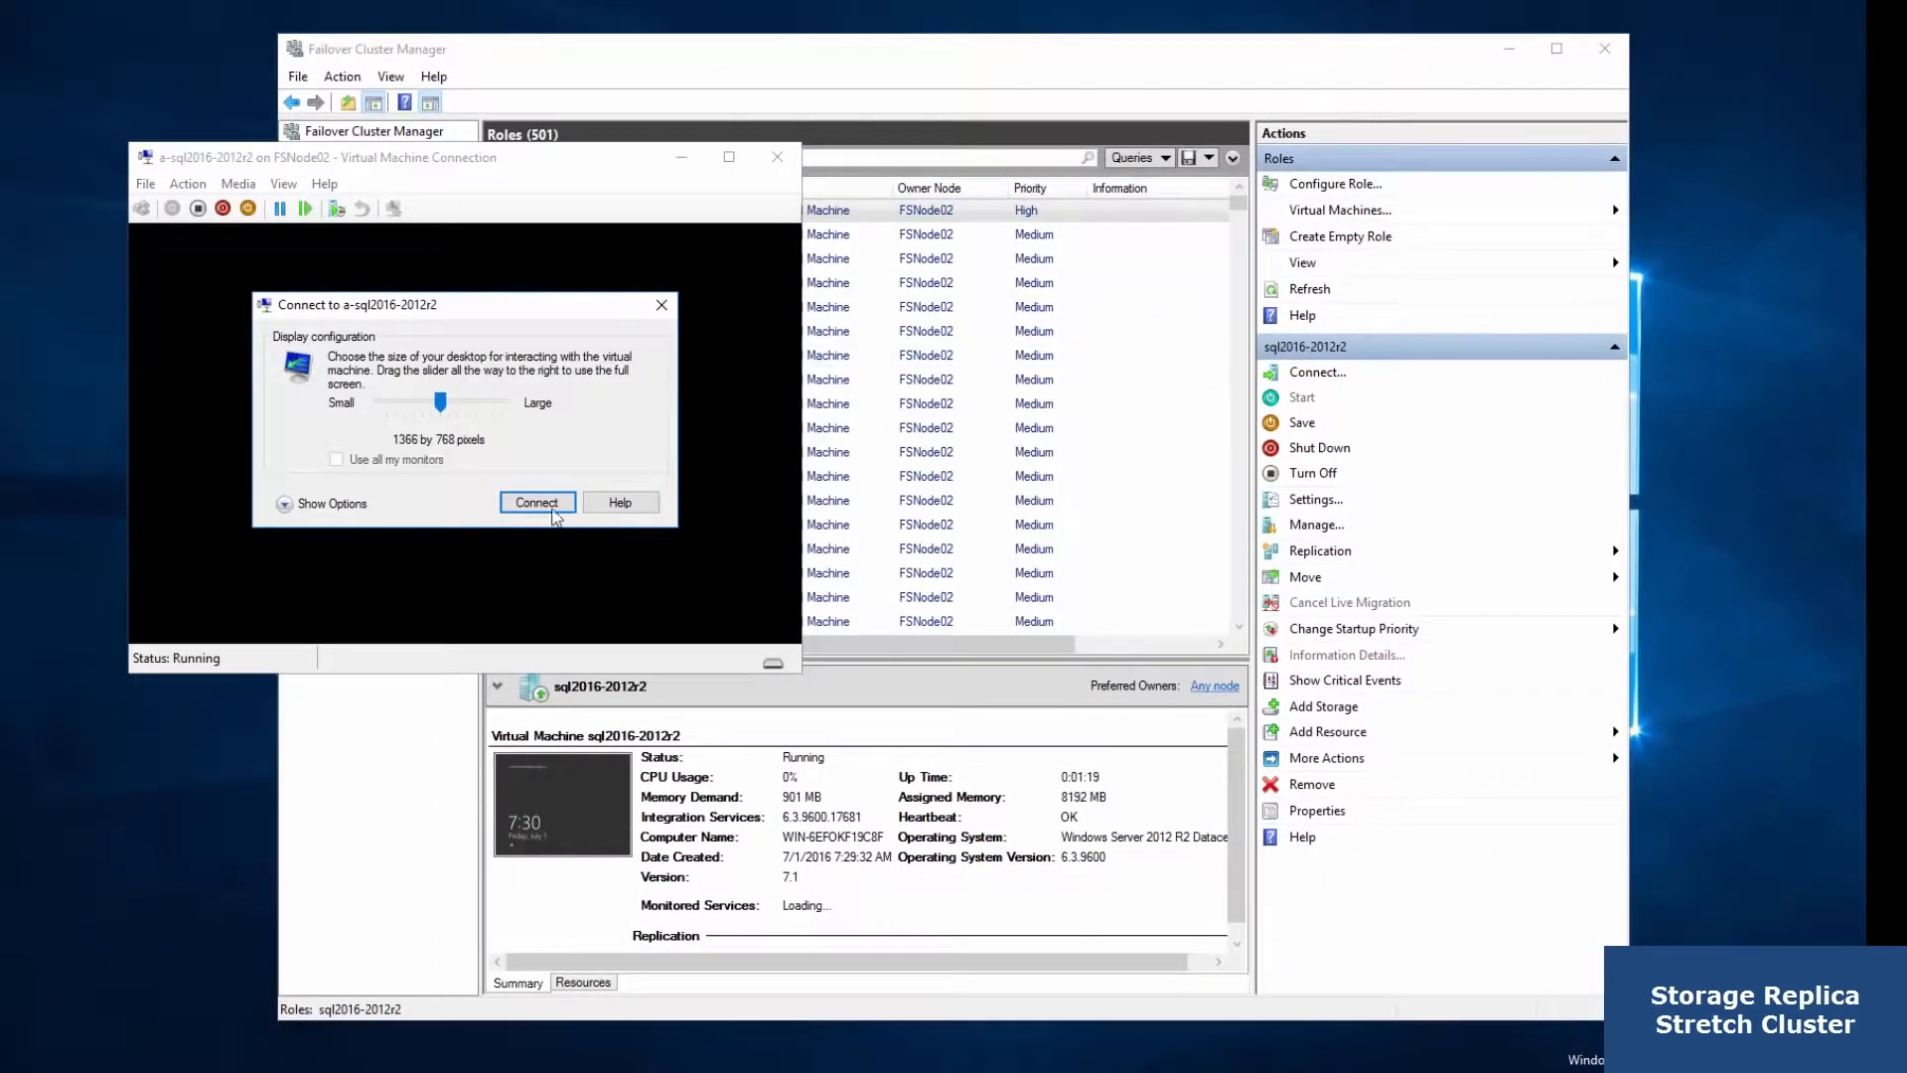
{"action": "left_click", "coordinate": [537, 502]}
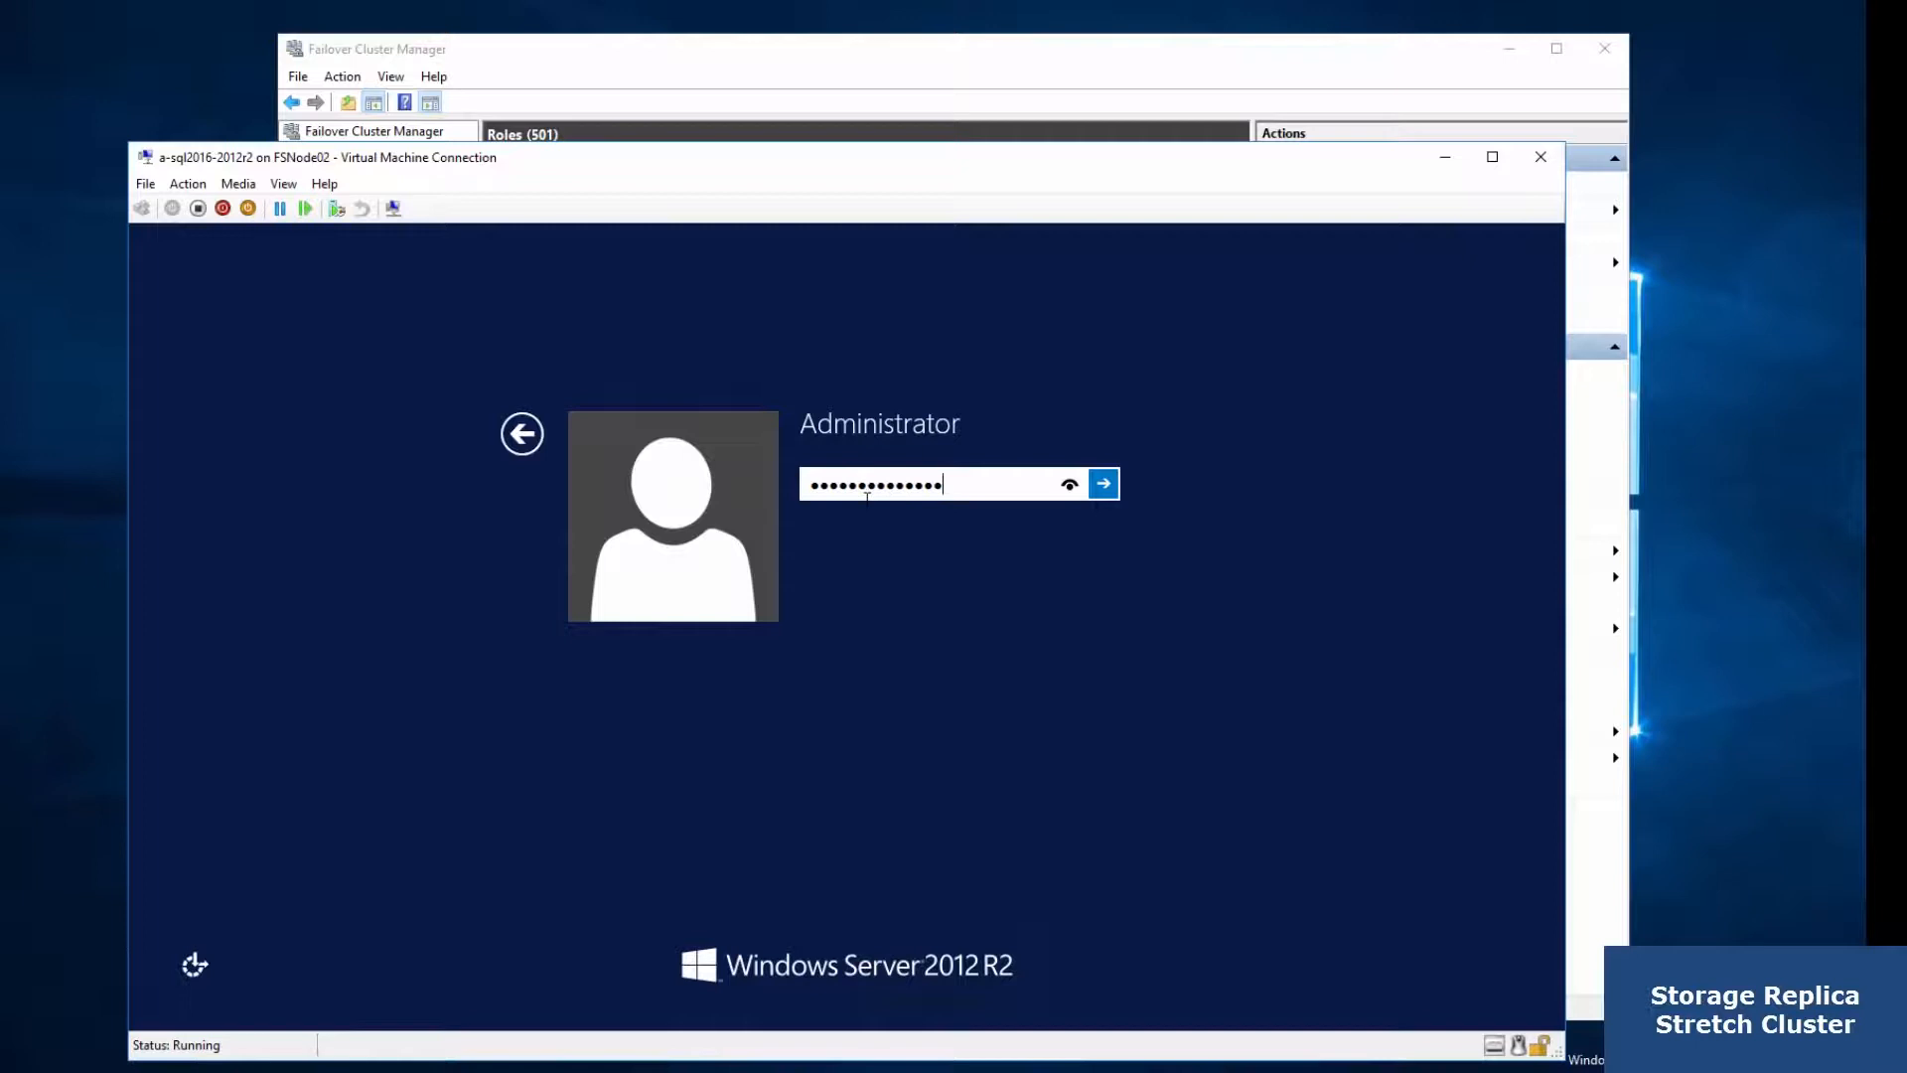
{"action": "left_click", "coordinate": [1103, 484]}
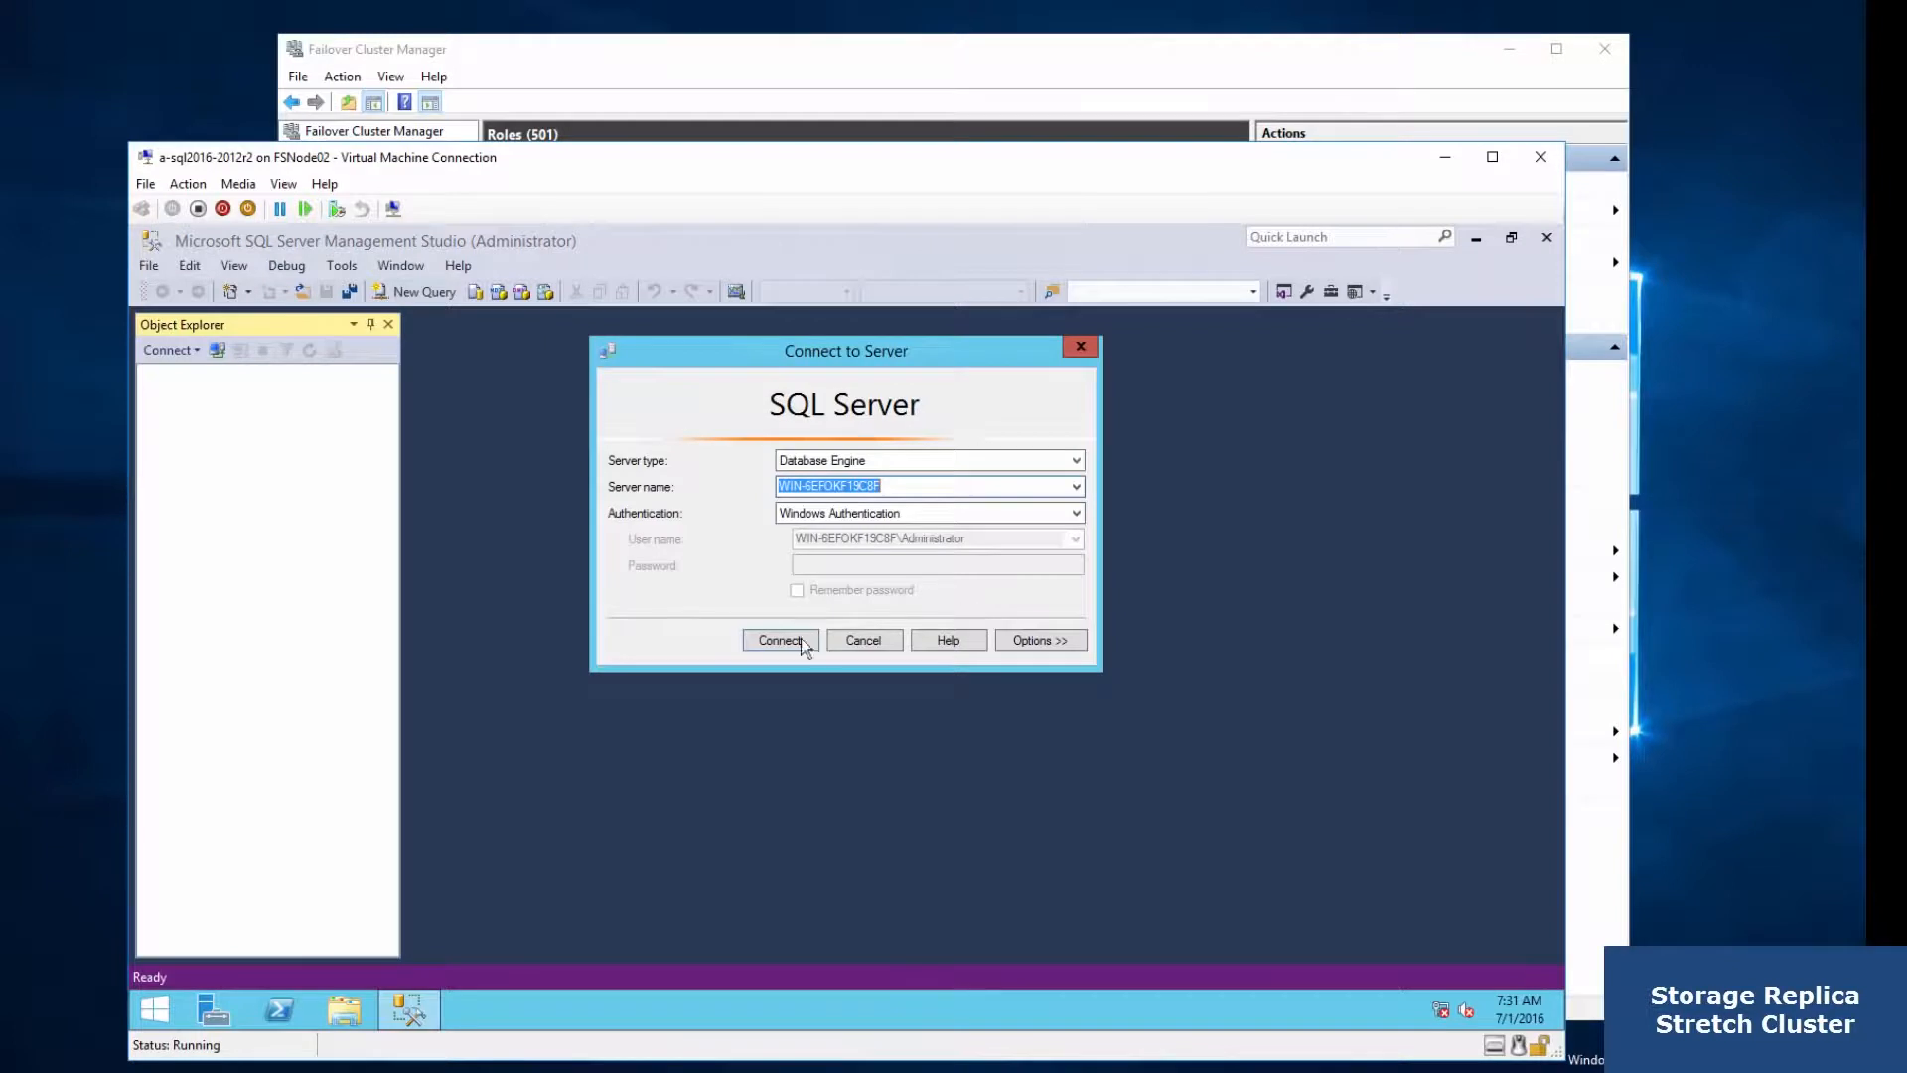
{"action": "left_click", "coordinate": [780, 639]}
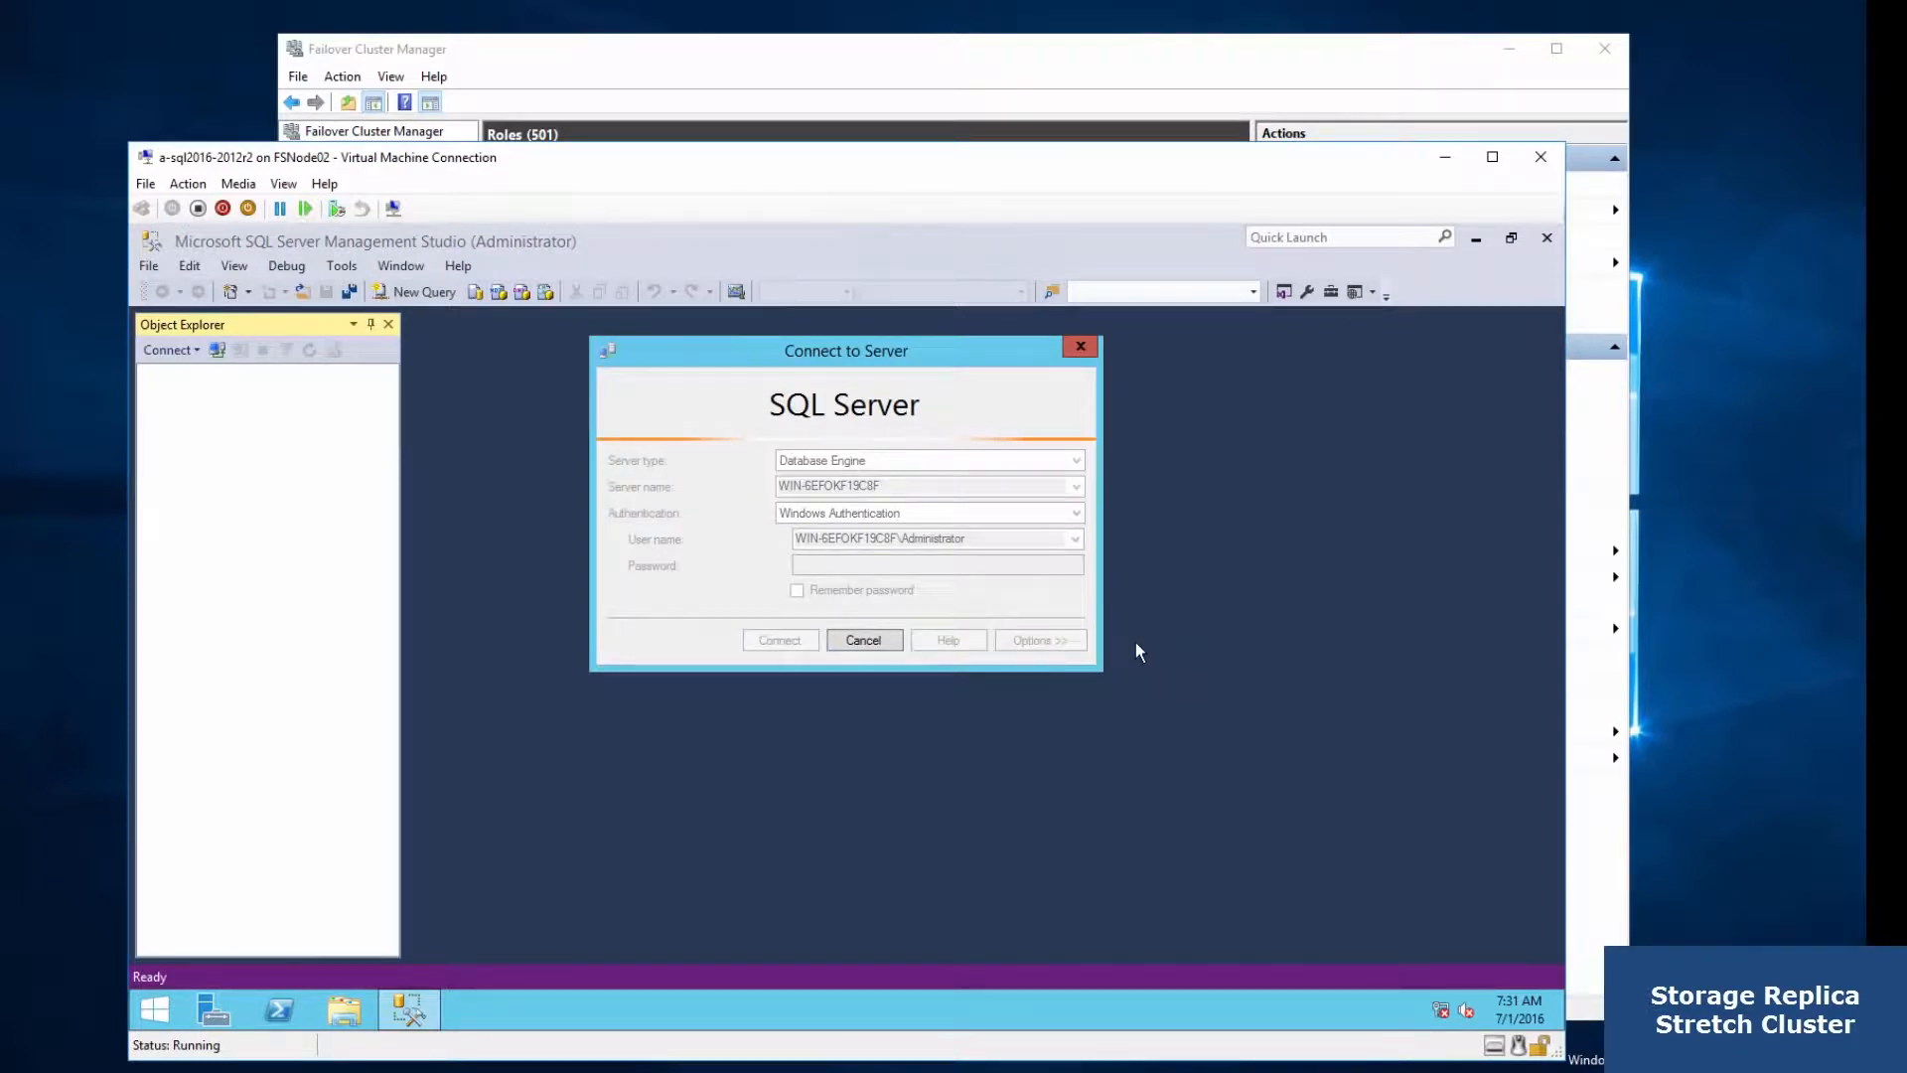
{"action": "left_click", "coordinate": [780, 640]}
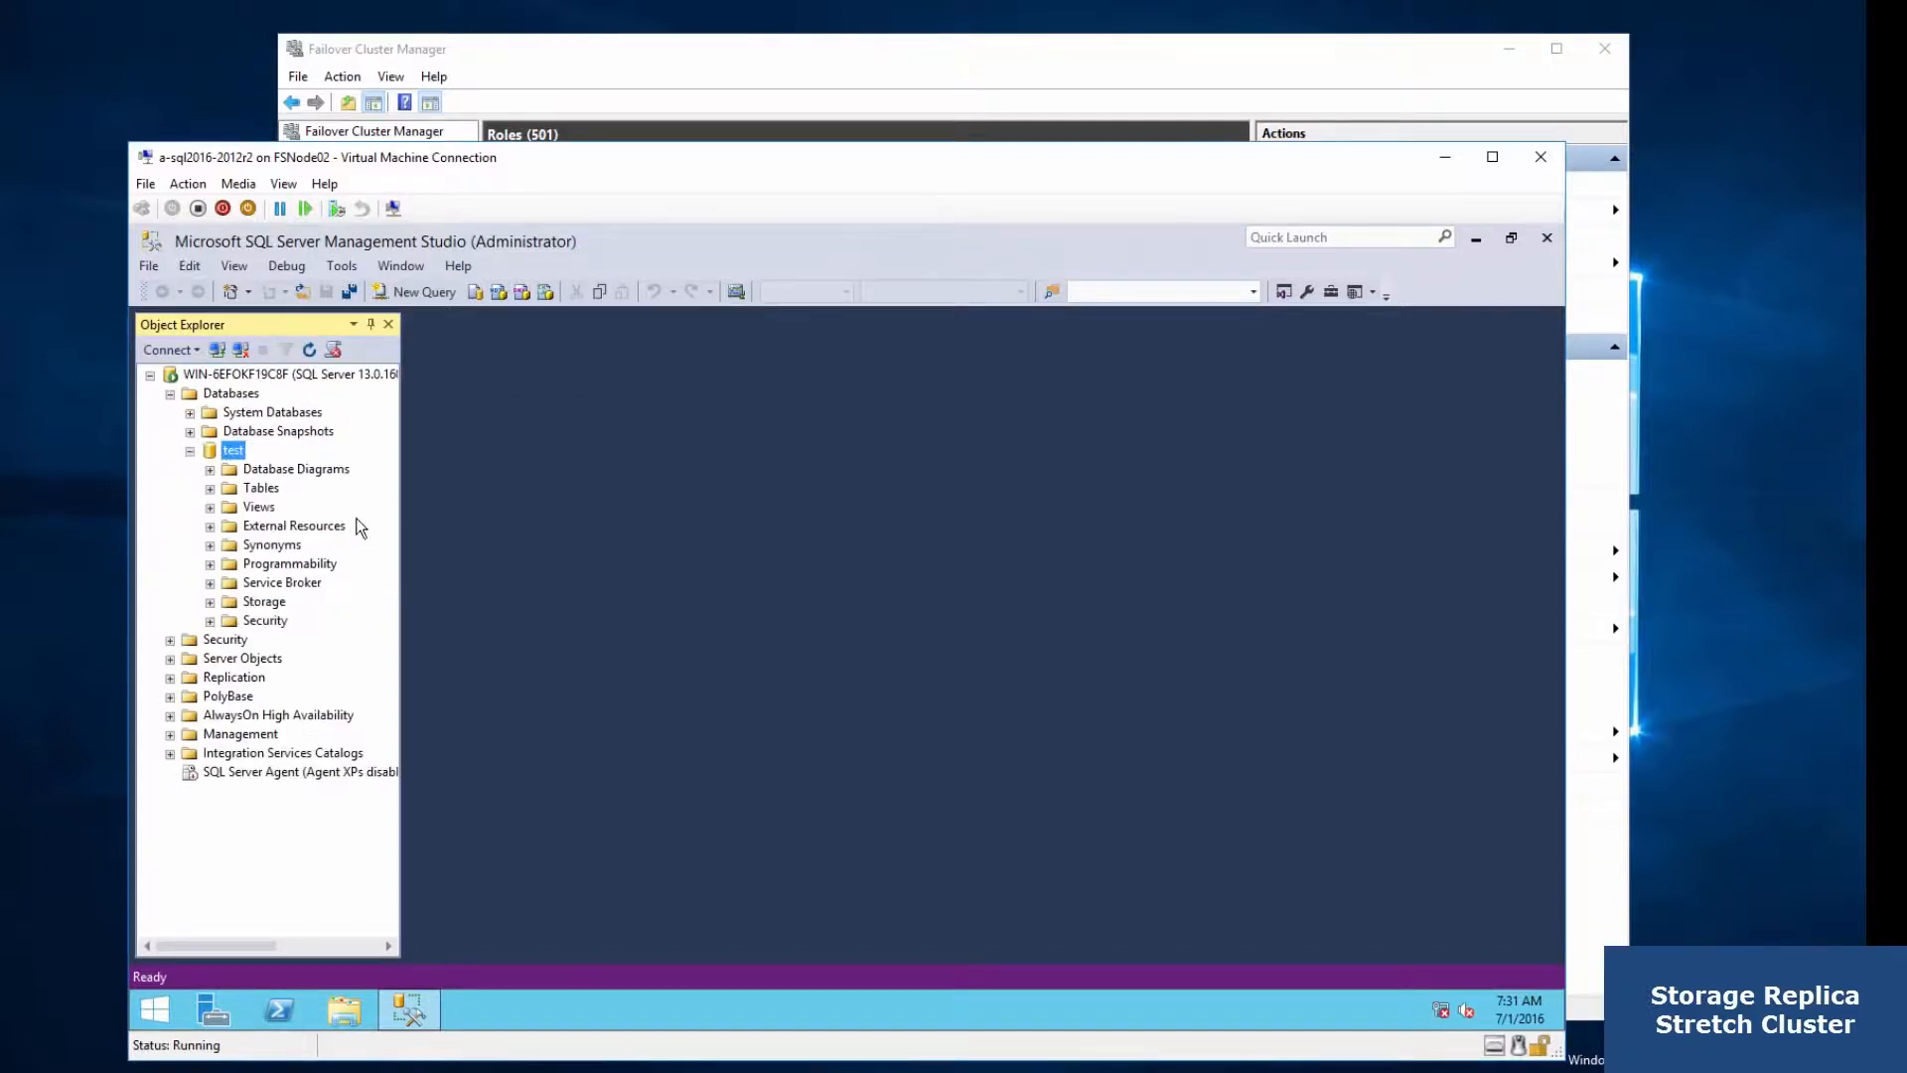
Select the top 1000 rows of dbo.Test and review the returned id, user and age data
{"action": "left_click", "coordinate": [260, 487]}
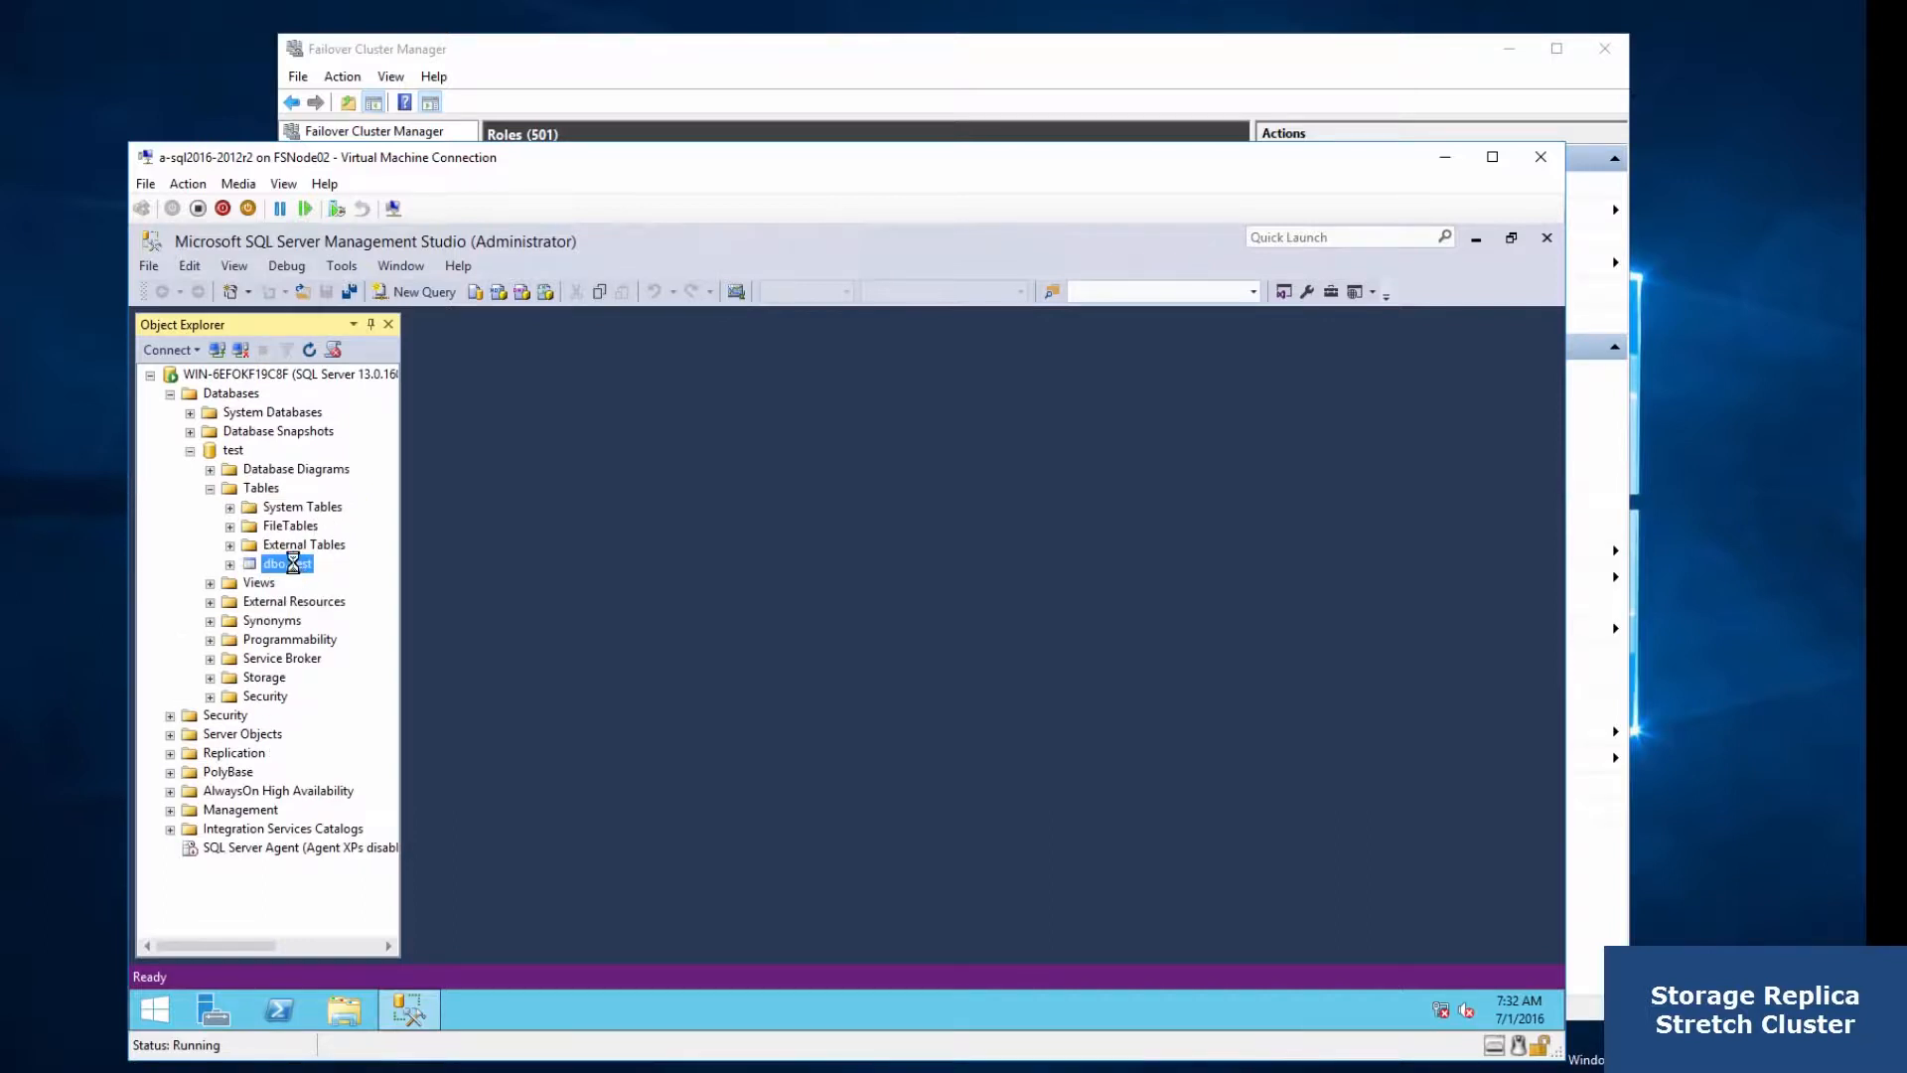
{"action": "right_click", "coordinate": [285, 563]}
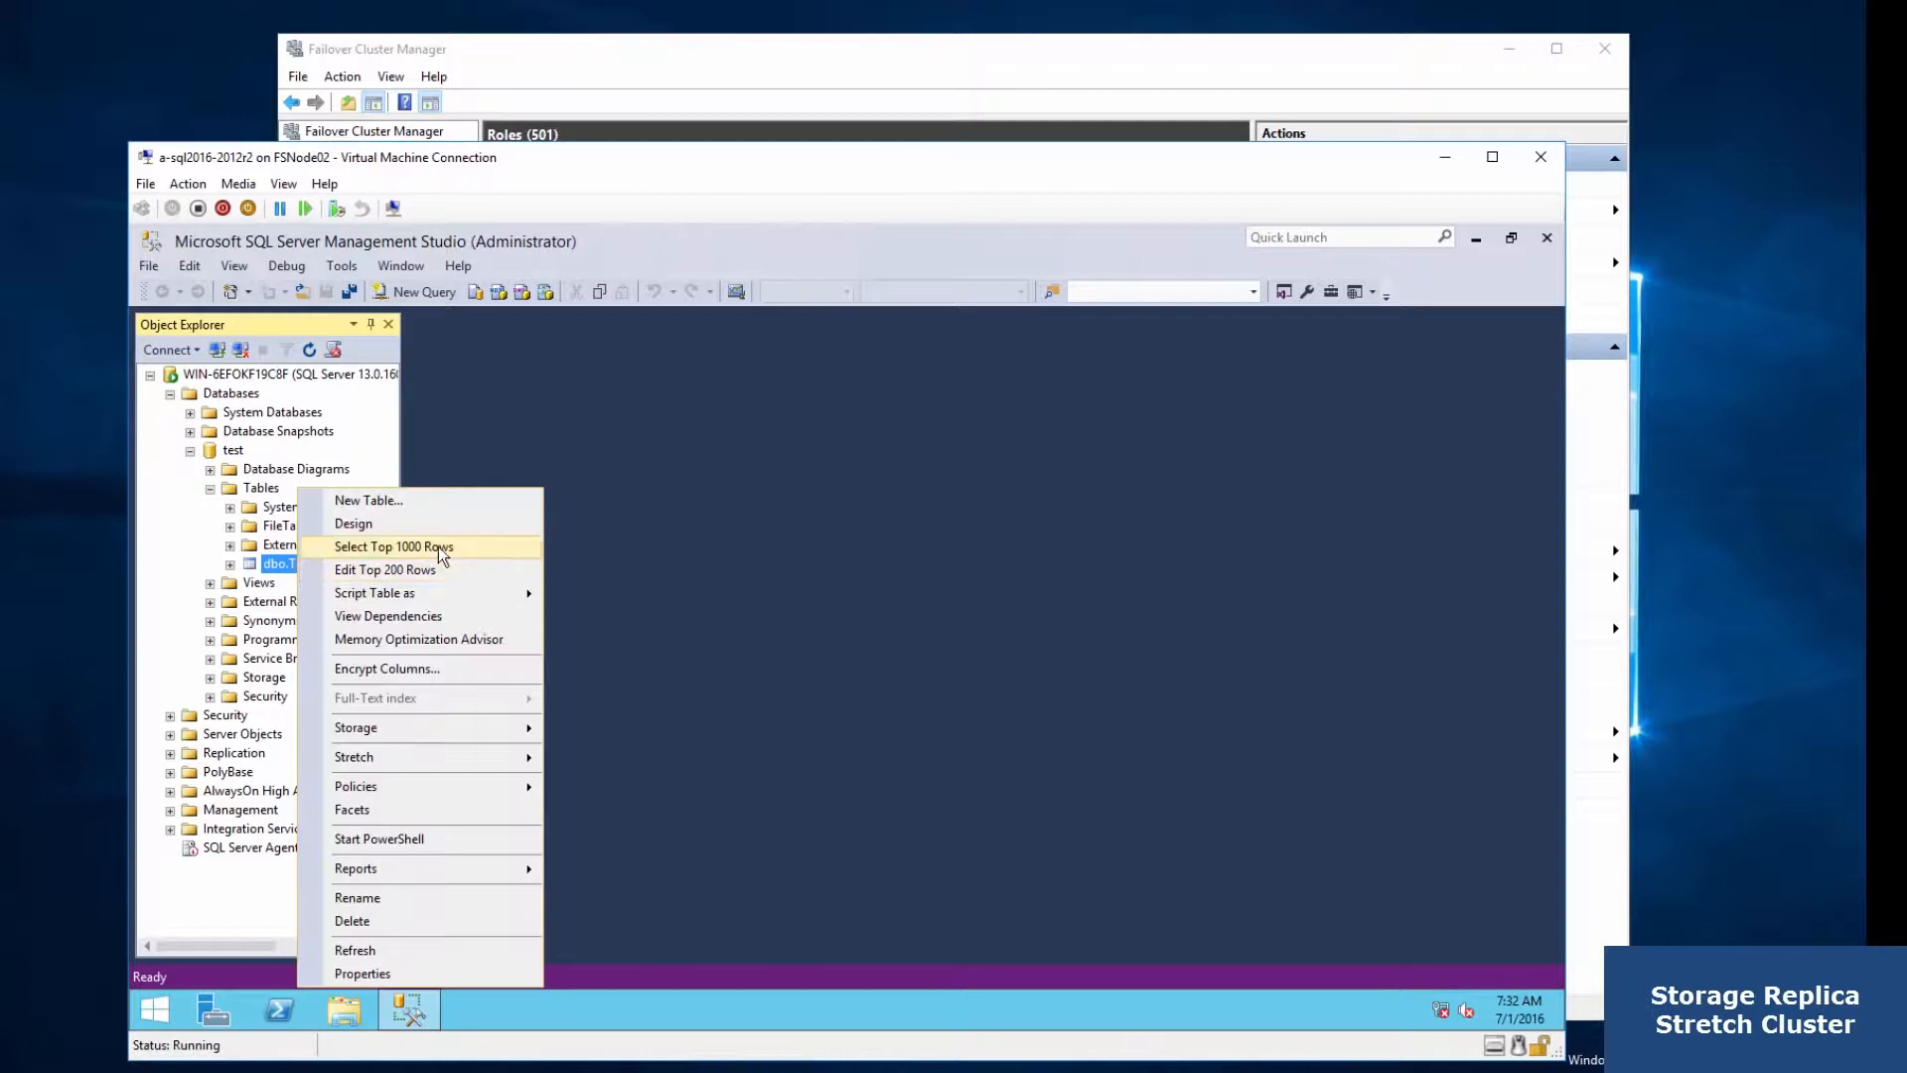
{"action": "left_click", "coordinate": [393, 546]}
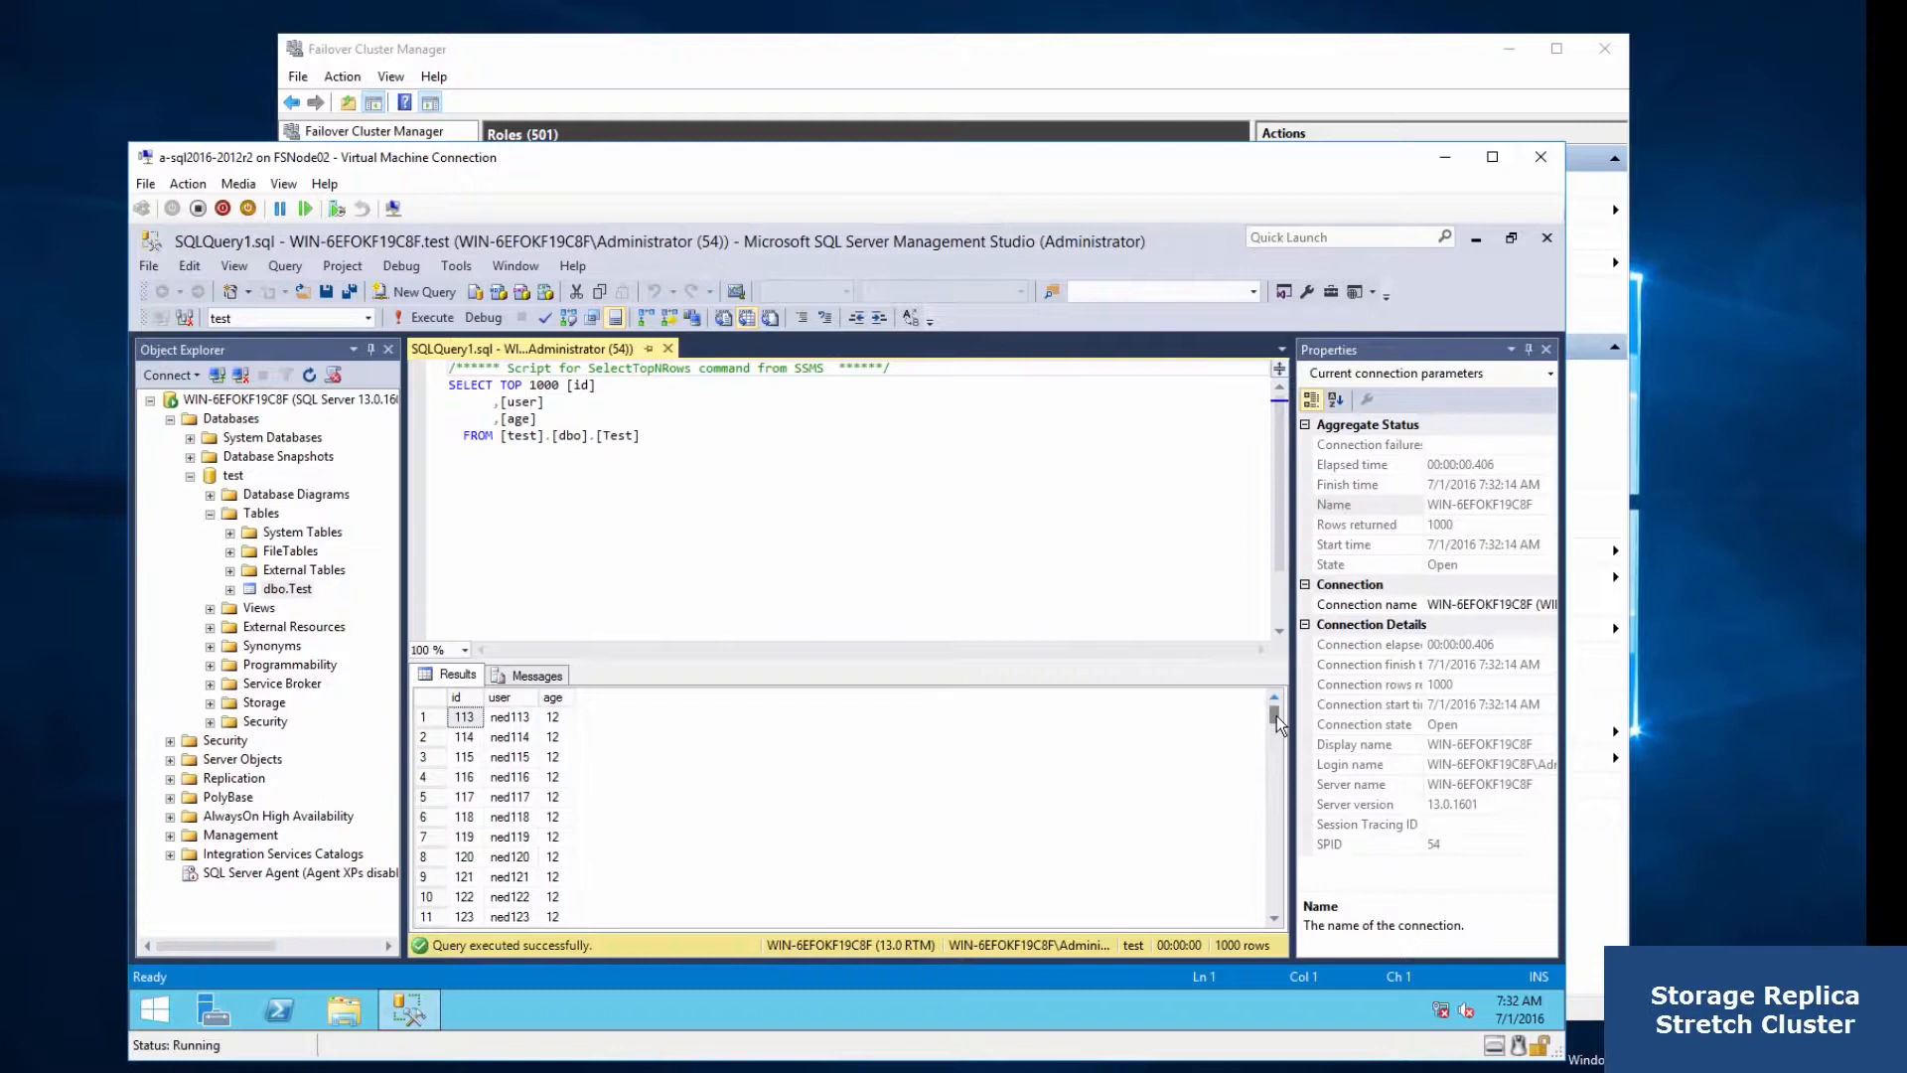
{"action": "left_click_drag", "start_coordinate": [1275, 717], "coordinate": [1274, 845]}
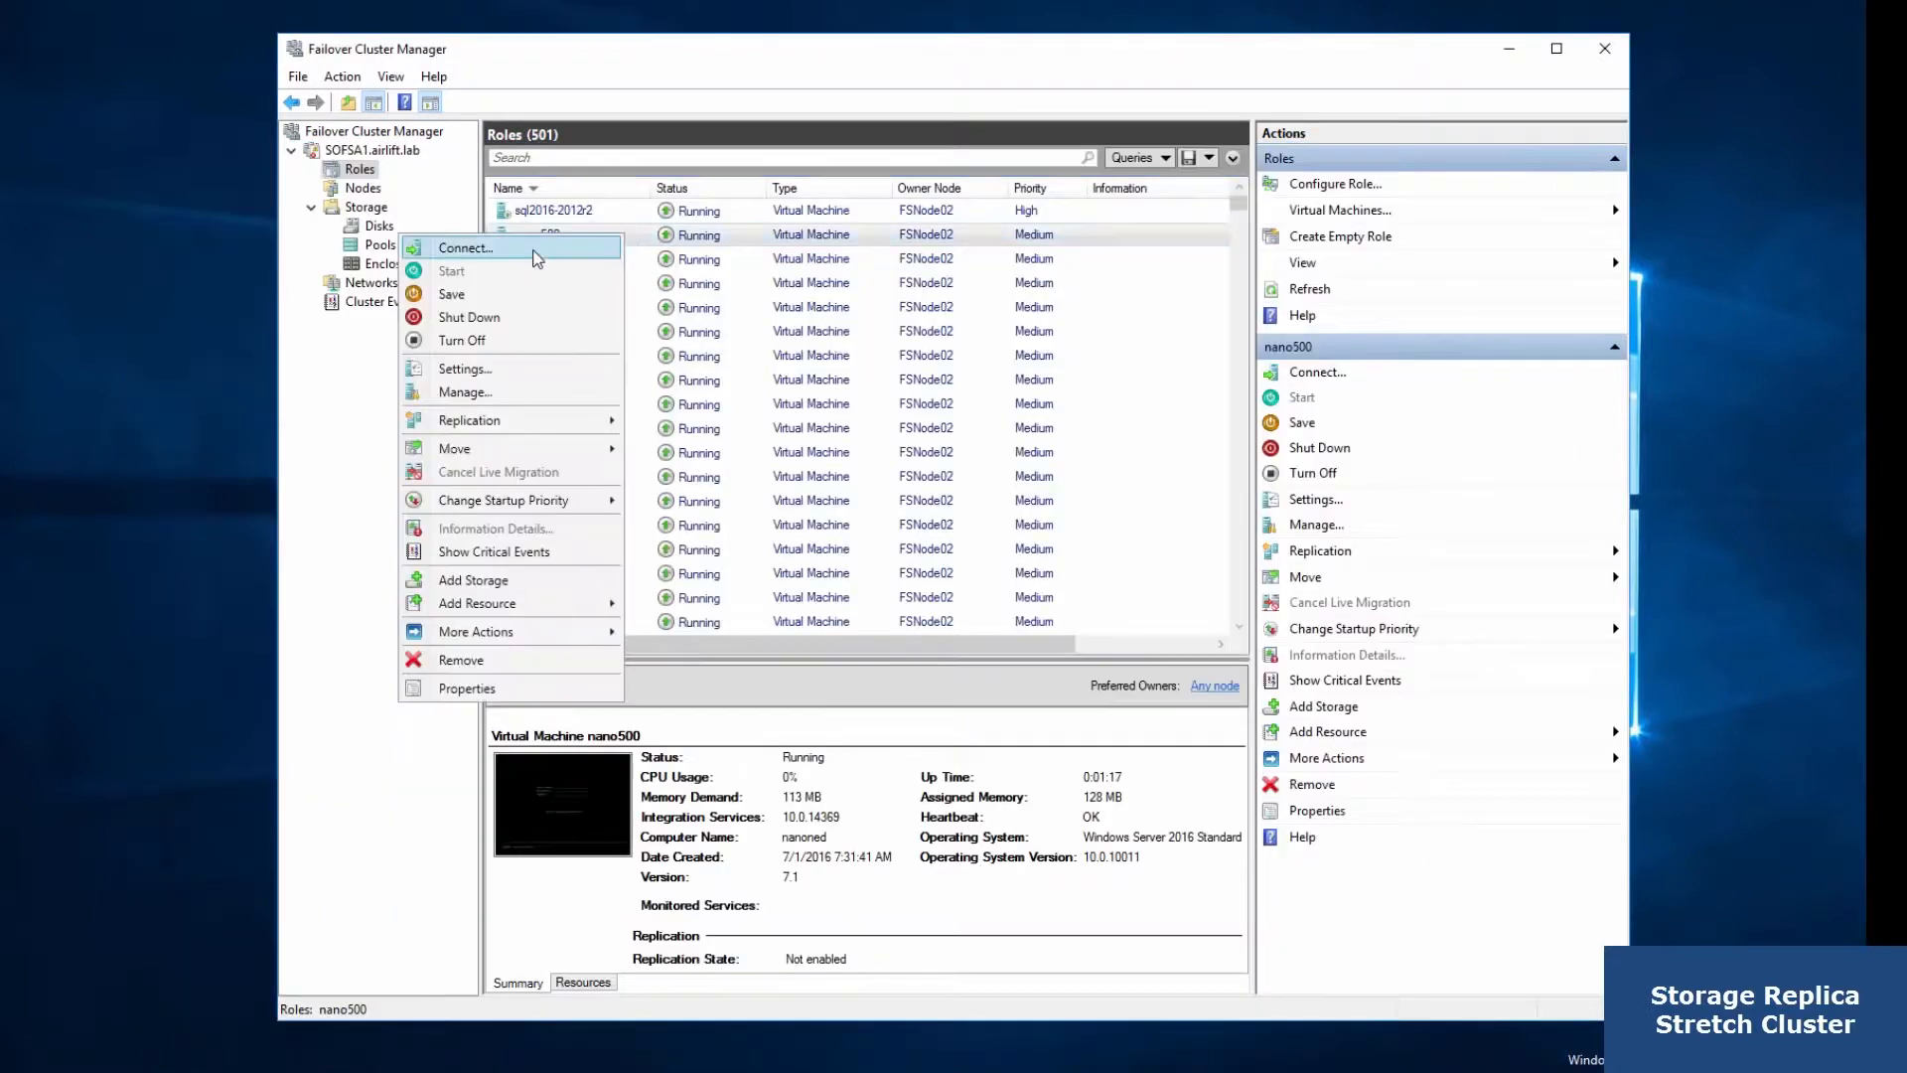
Log in to nano500's Nano Server Recovery Console, then check the Seattle nodes coming back up
{"action": "left_click", "coordinate": [464, 248]}
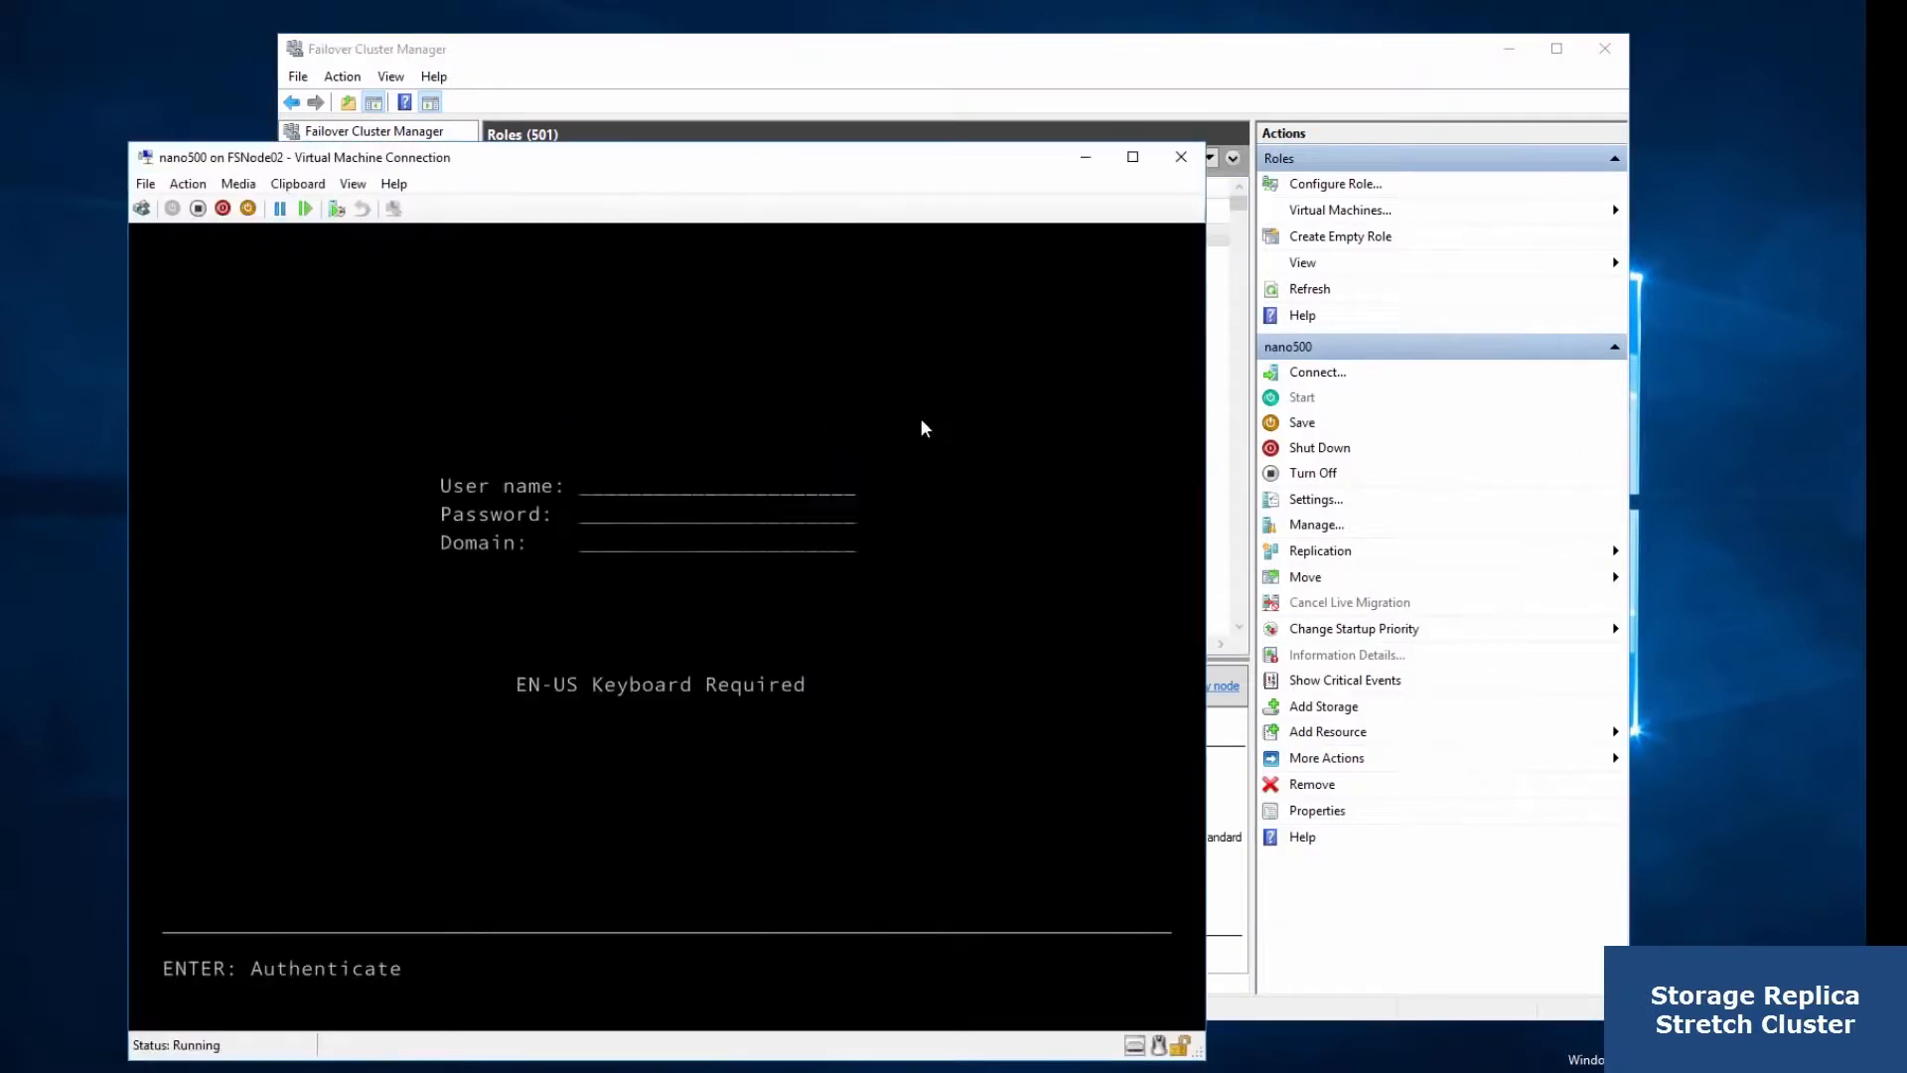
{"action": "type", "text": "administrator"}
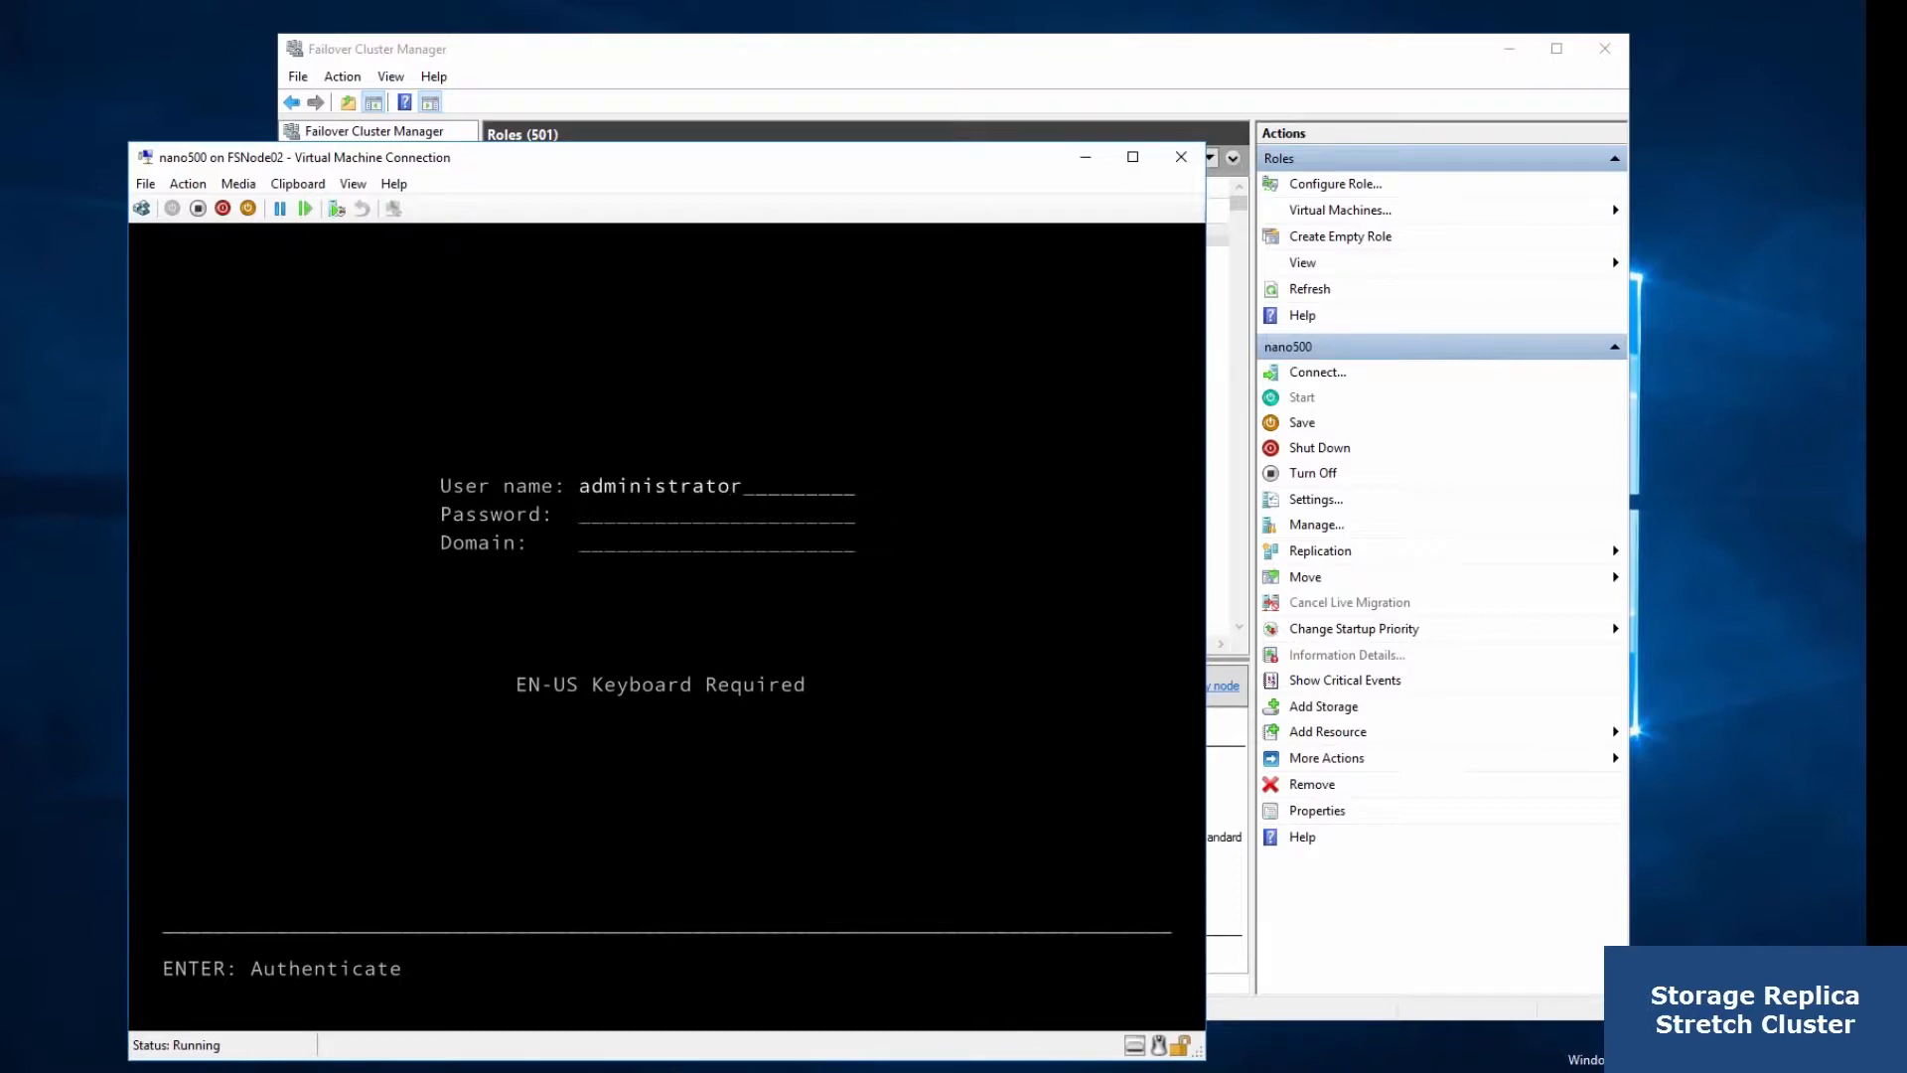
{"action": "type", "text": "*****"}
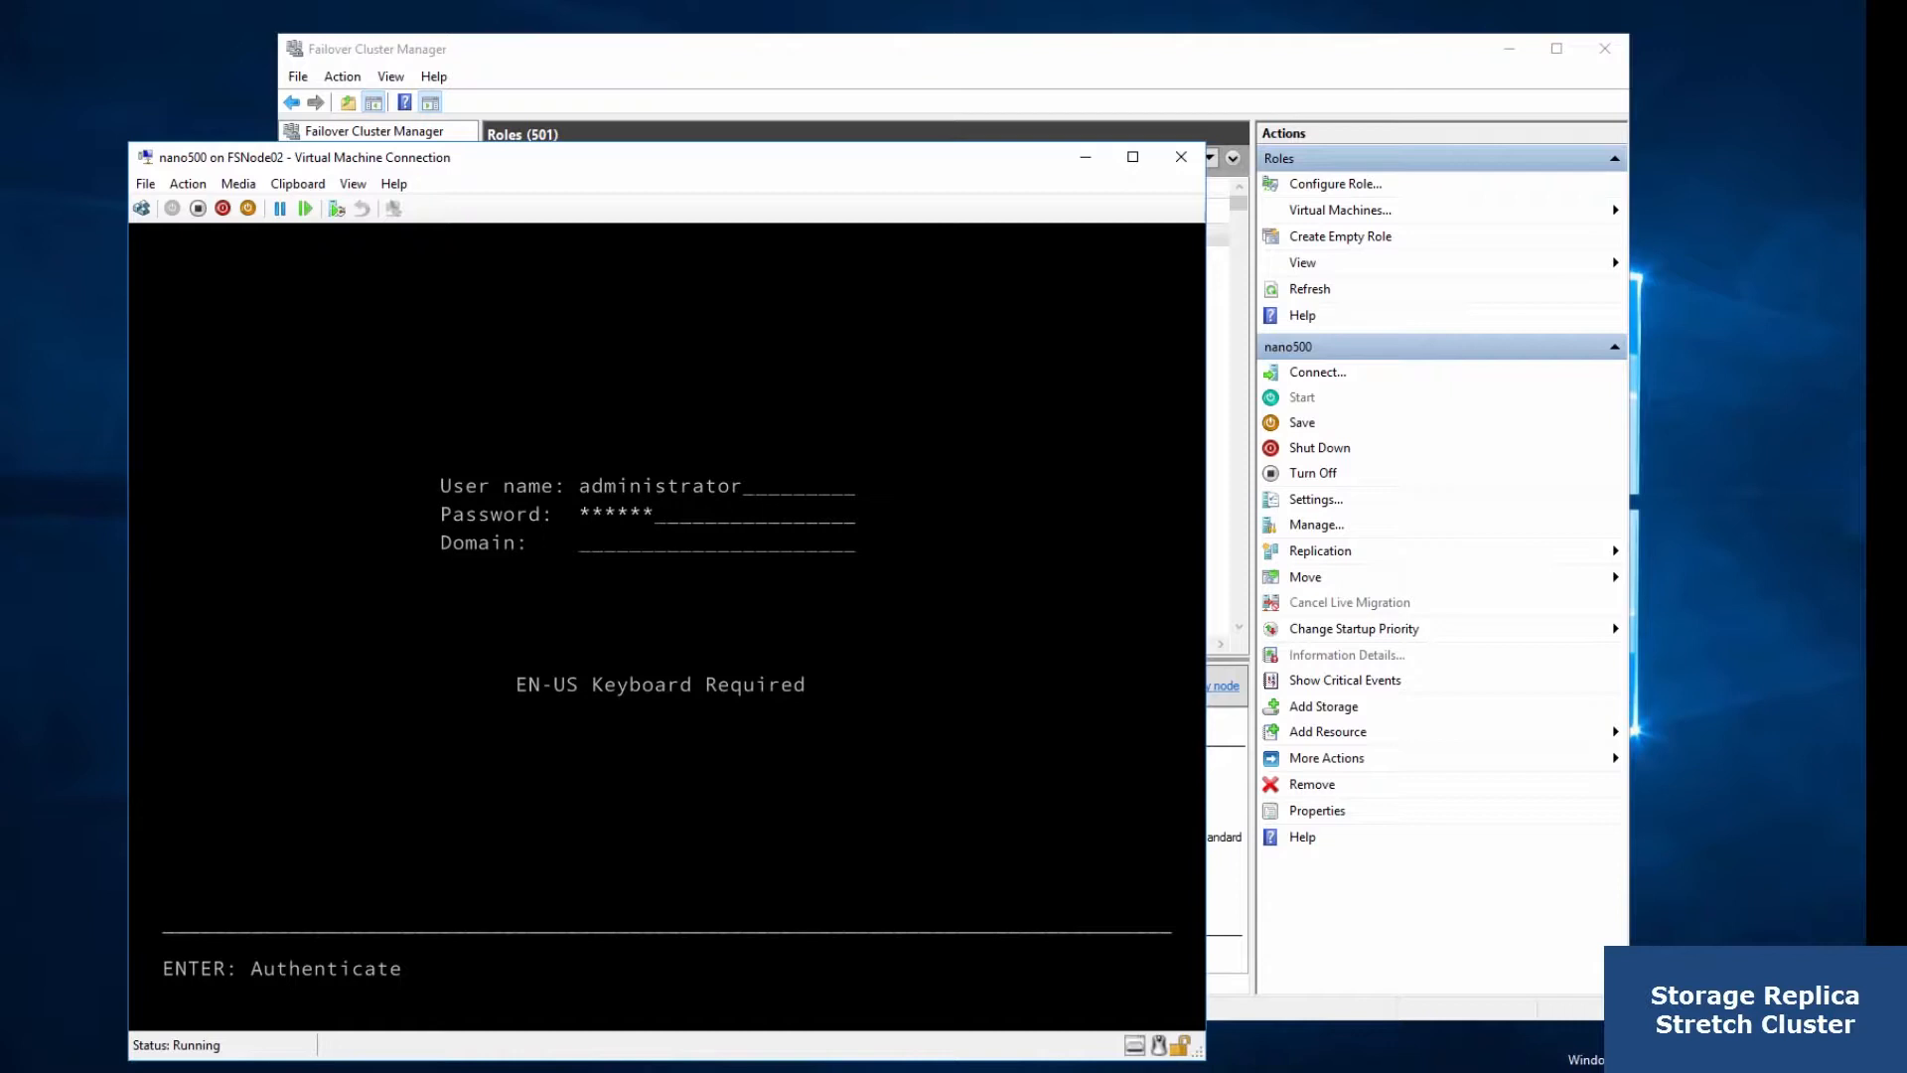
{"action": "key", "text": "enter"}
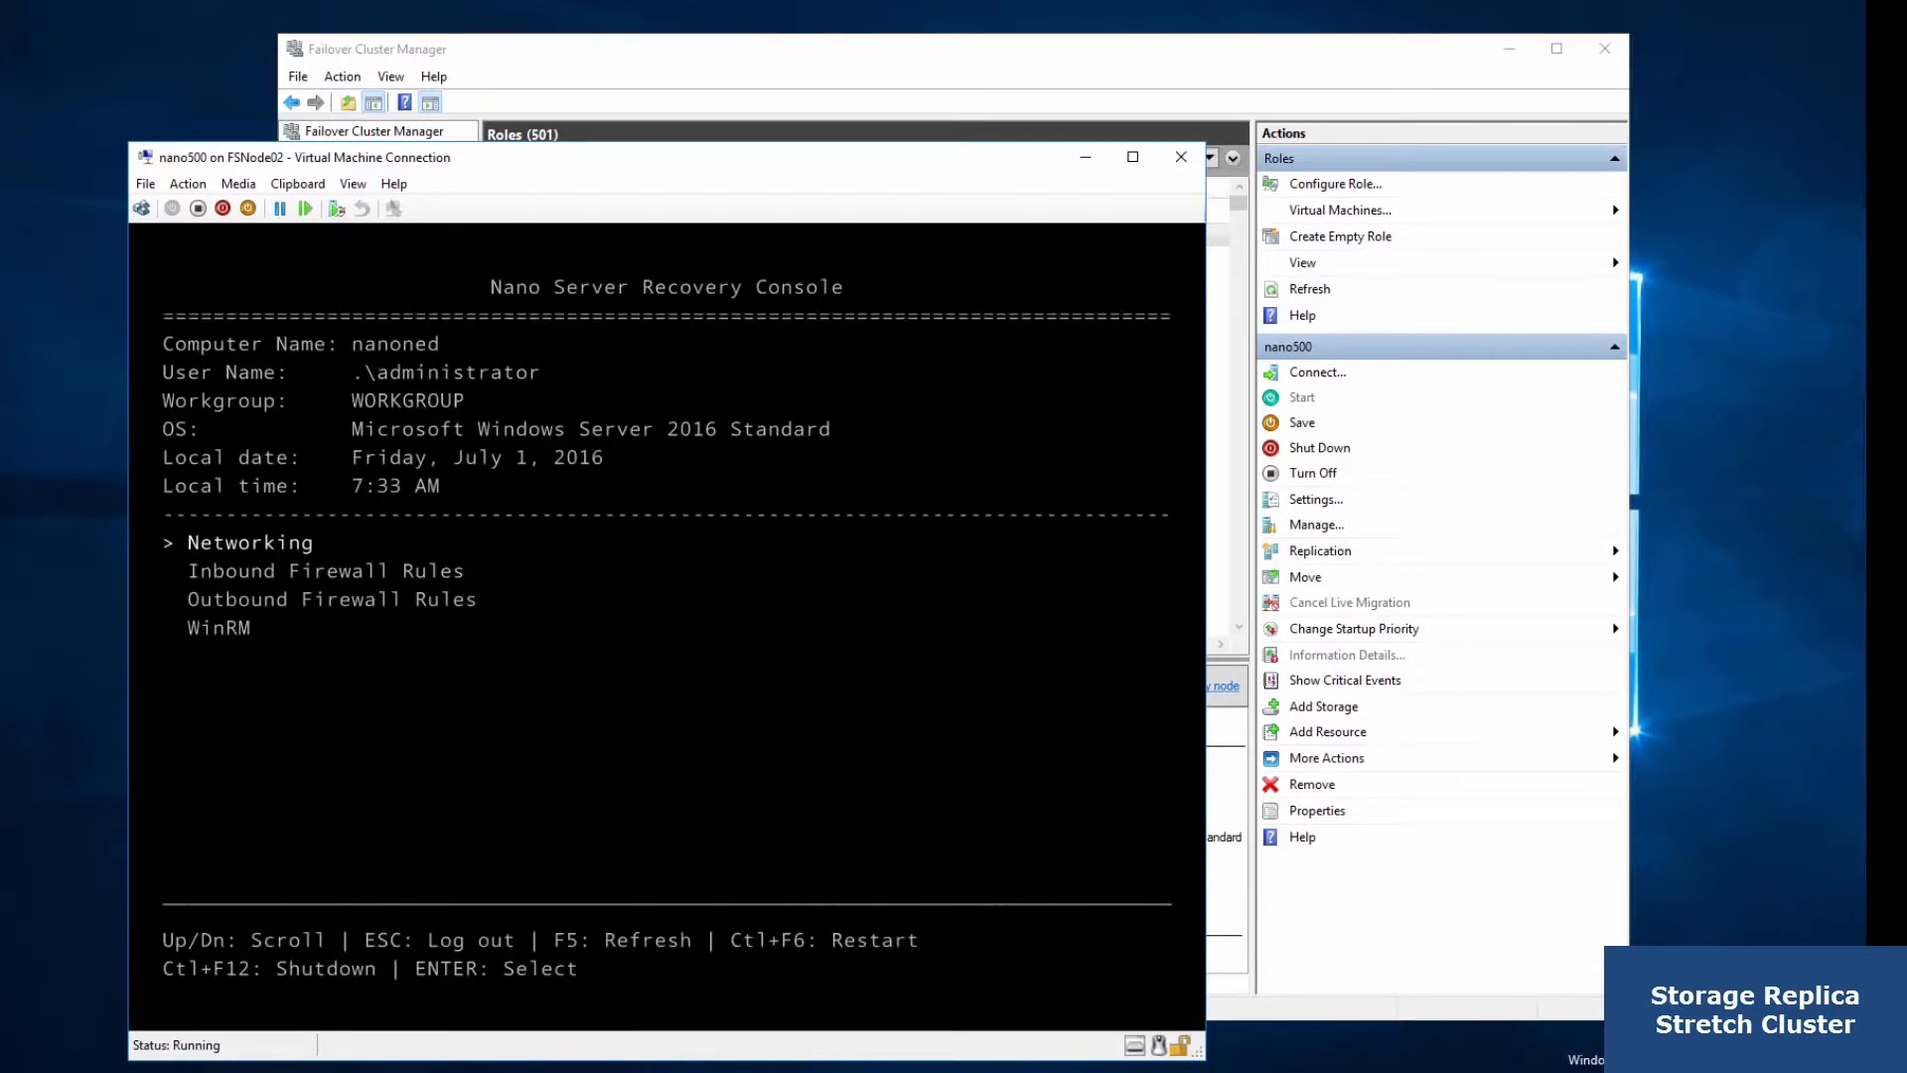
{"action": "left_click", "coordinate": [157, 108]}
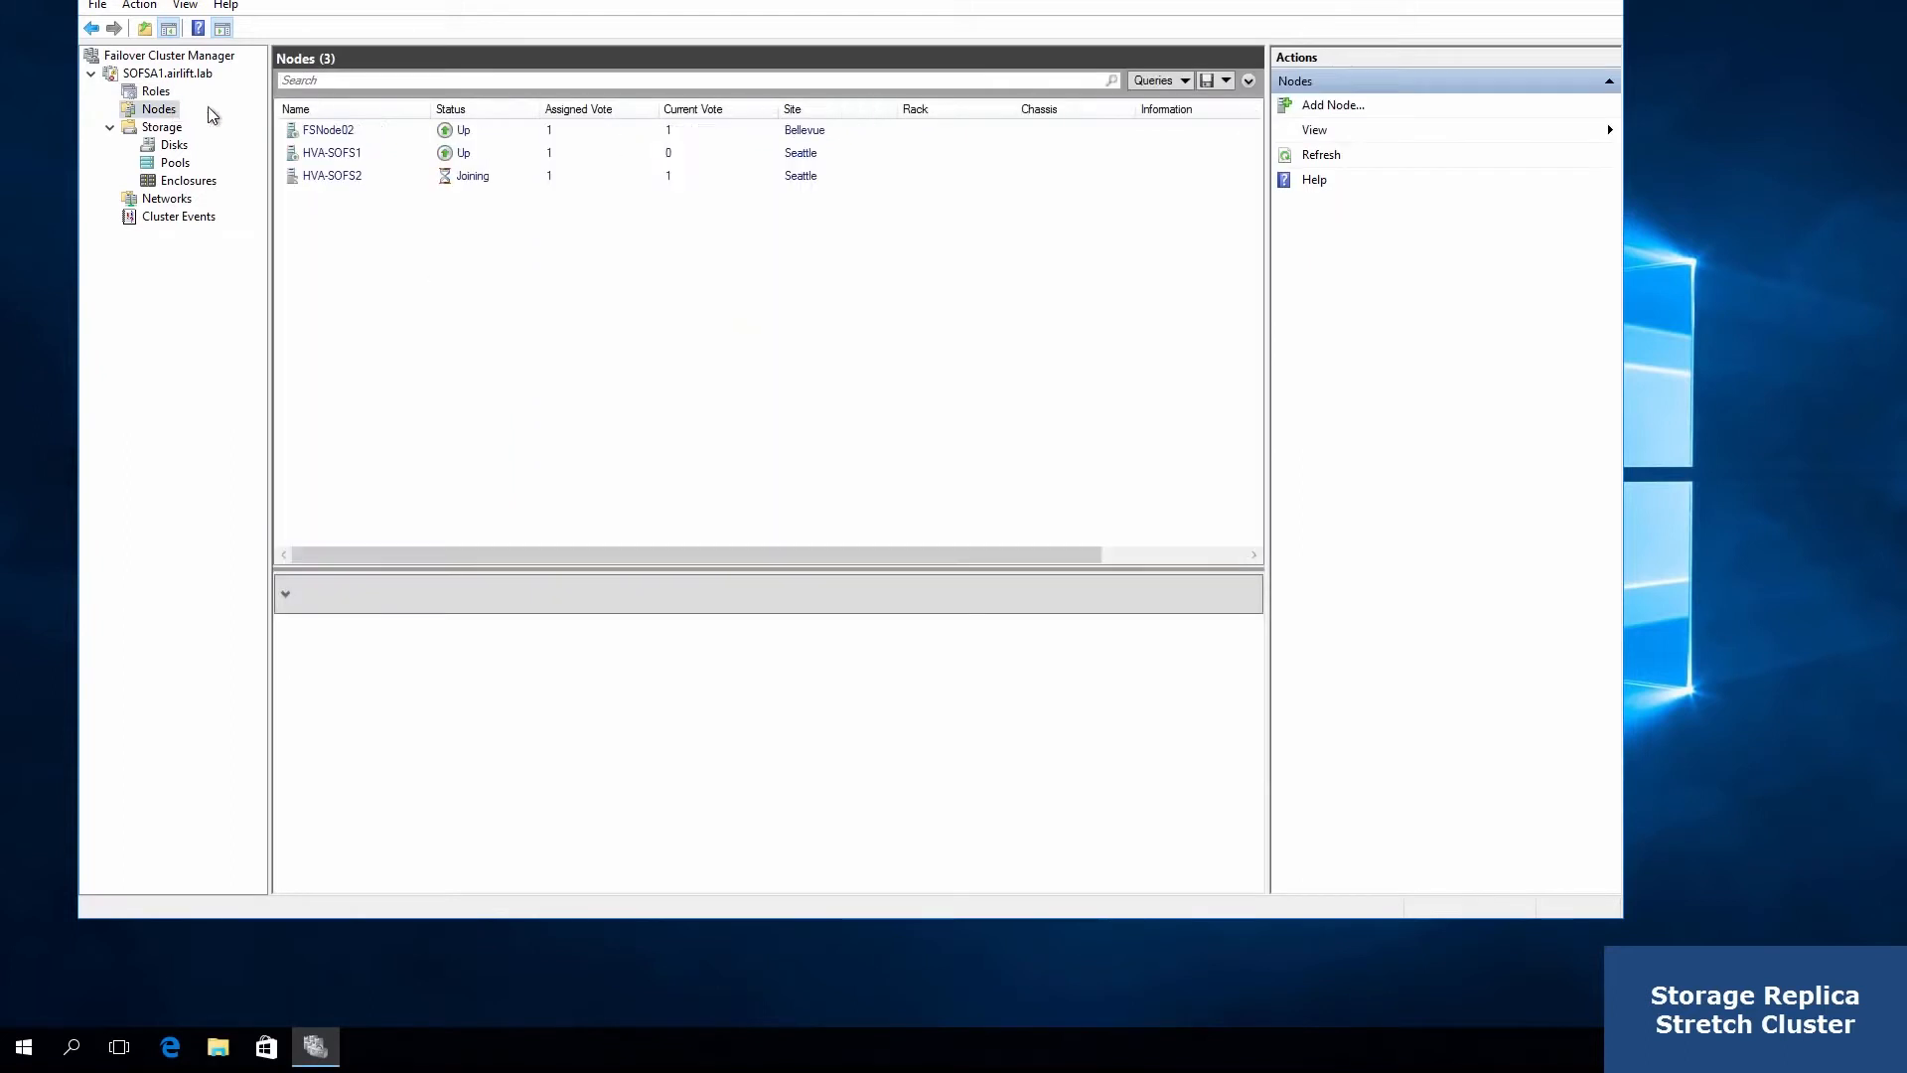